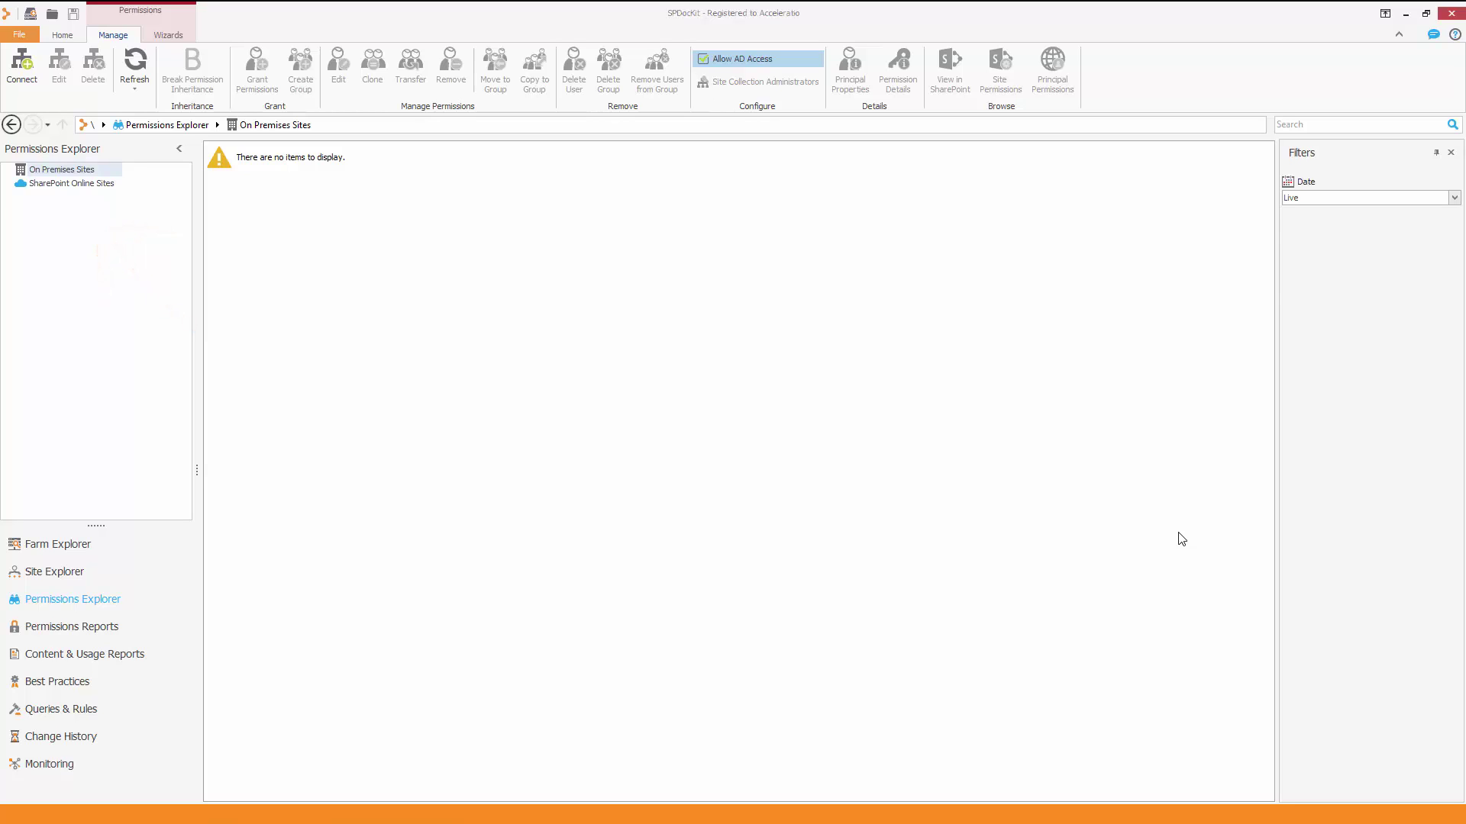
pyautogui.moveTo(21, 65)
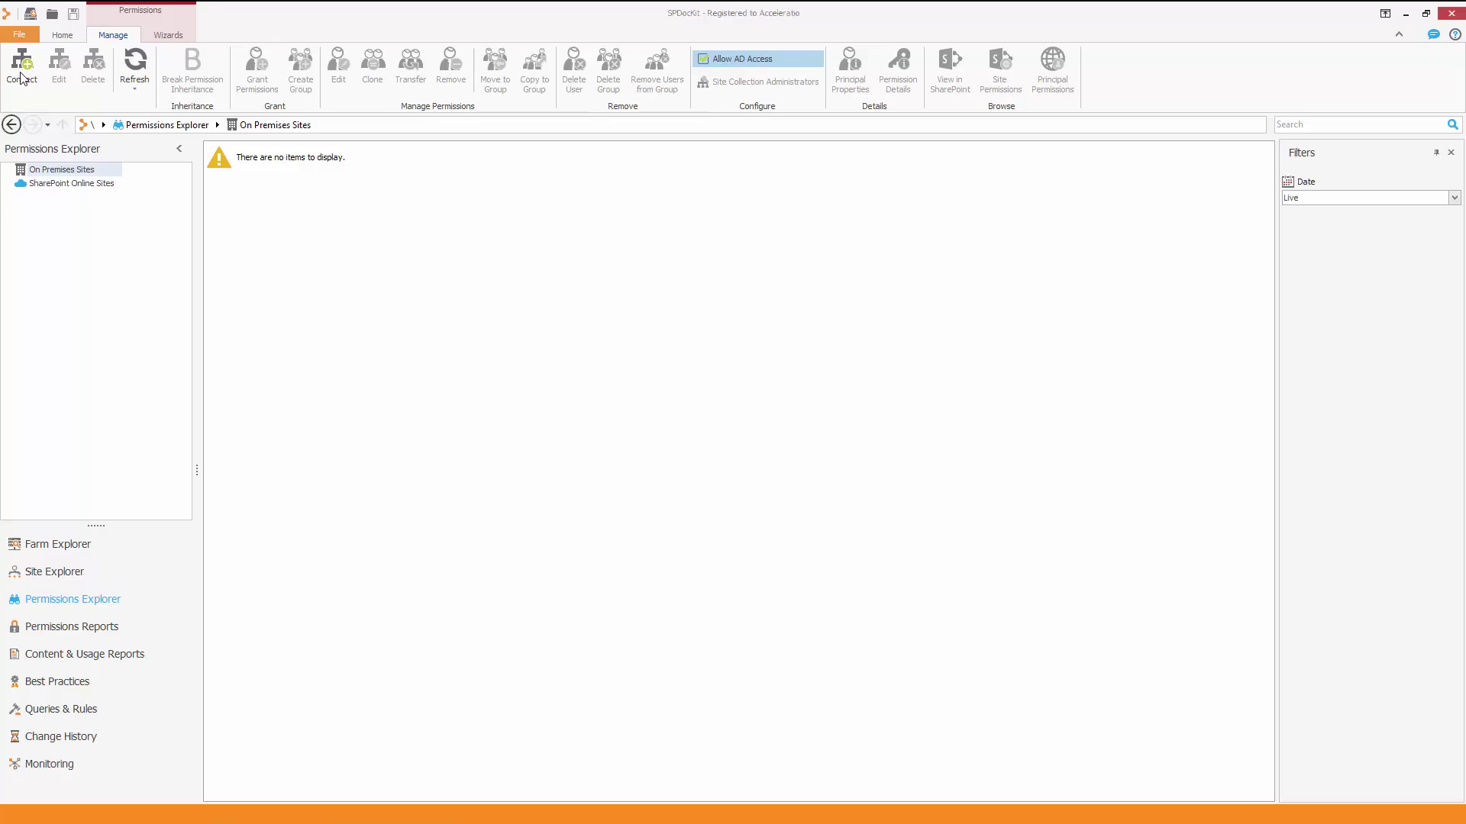
pyautogui.click(20, 65)
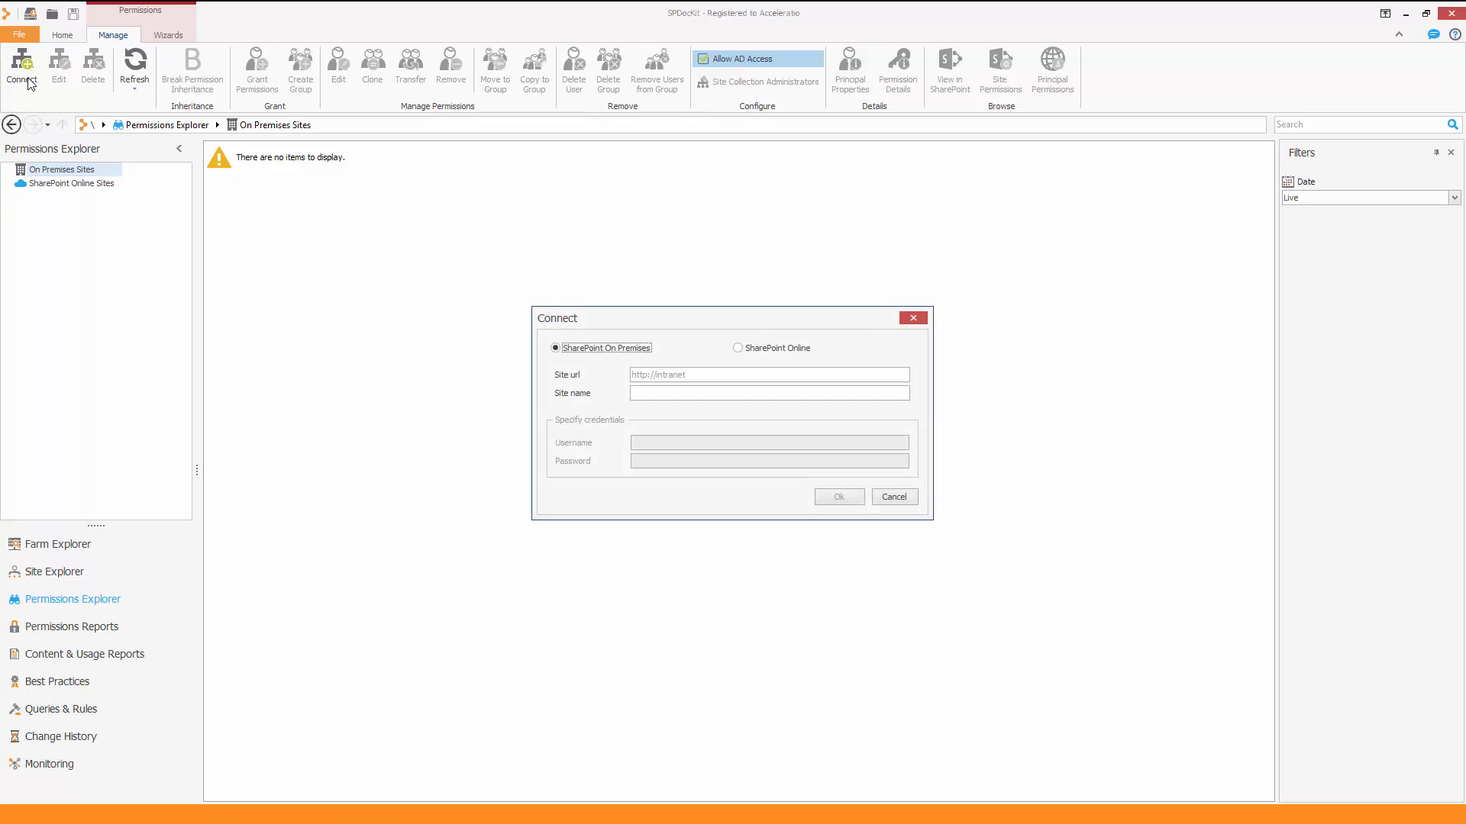
pyautogui.moveTo(737, 348)
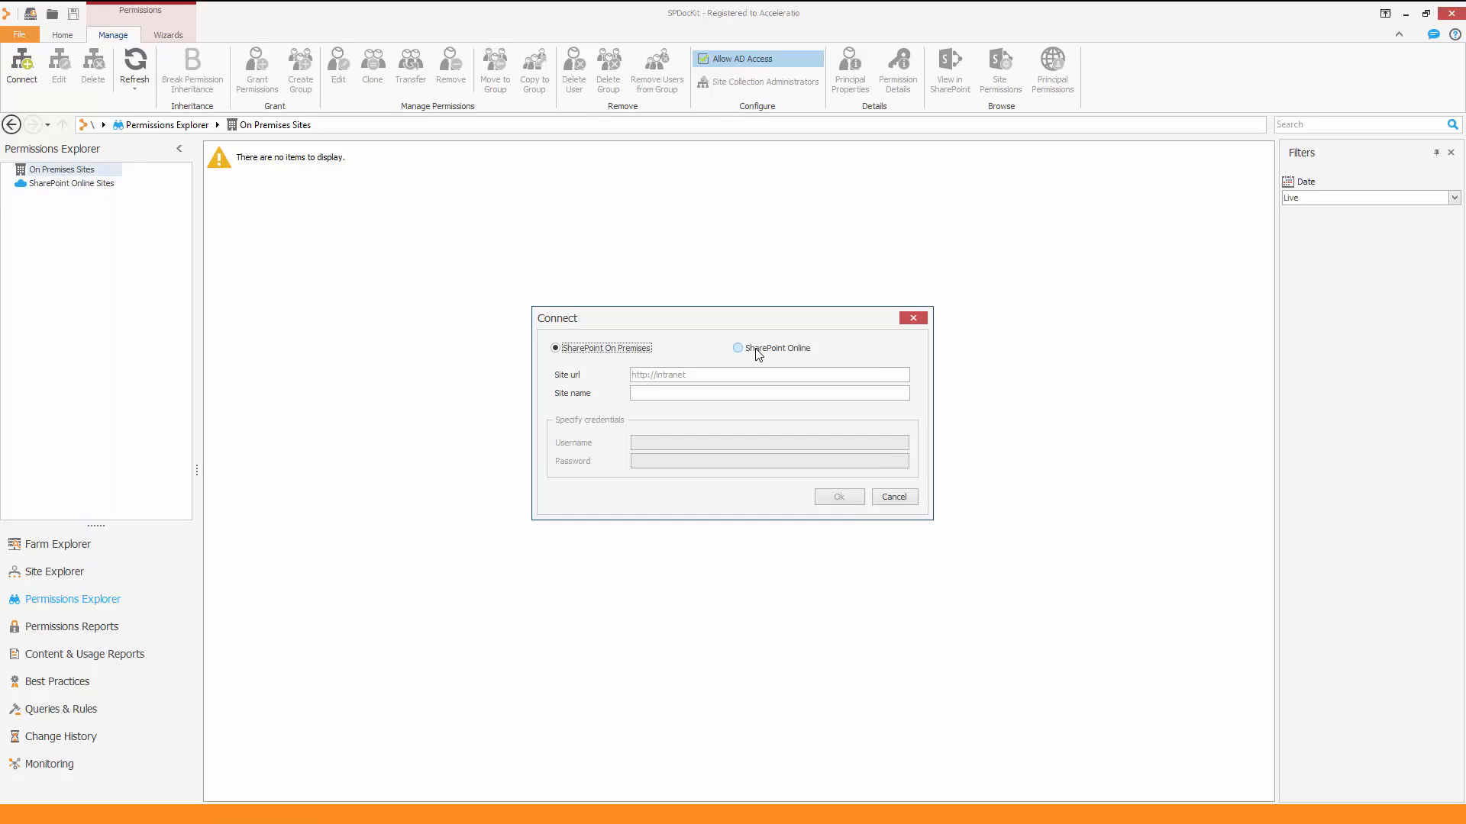
pyautogui.click(738, 348)
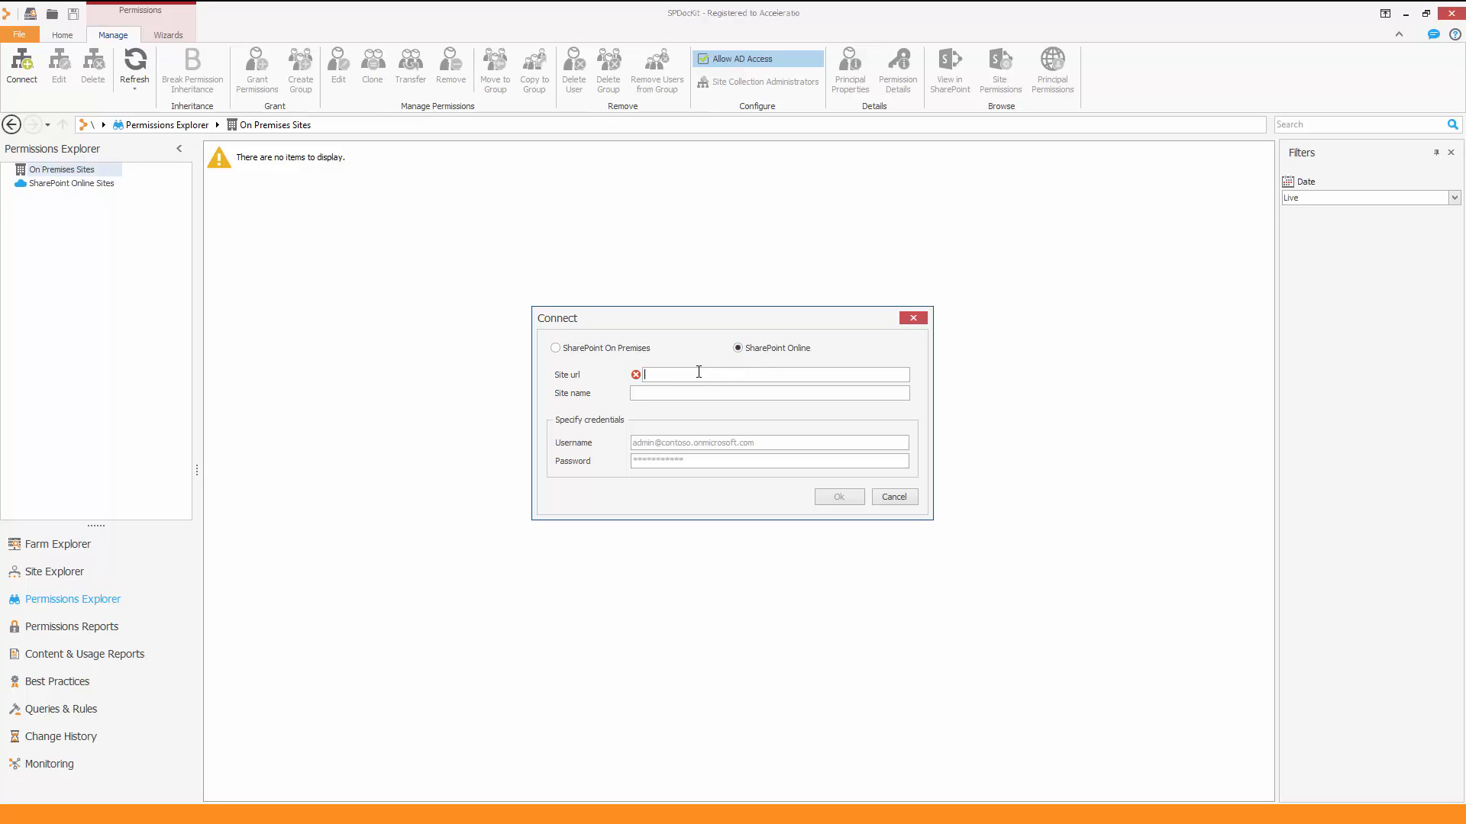
pyautogui.write('https://dockit1.sharepoint.com')
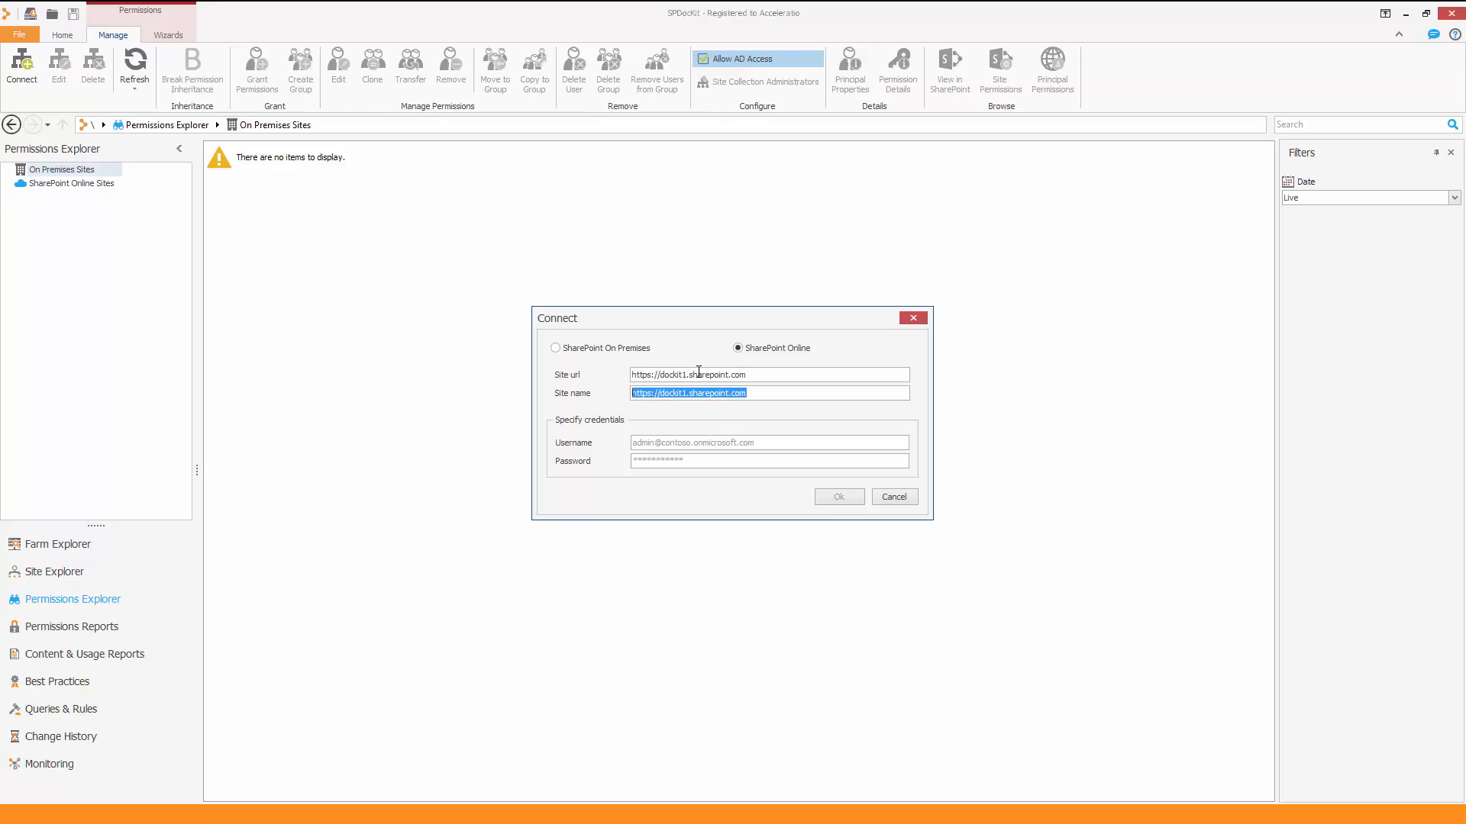
pyautogui.write('Home')
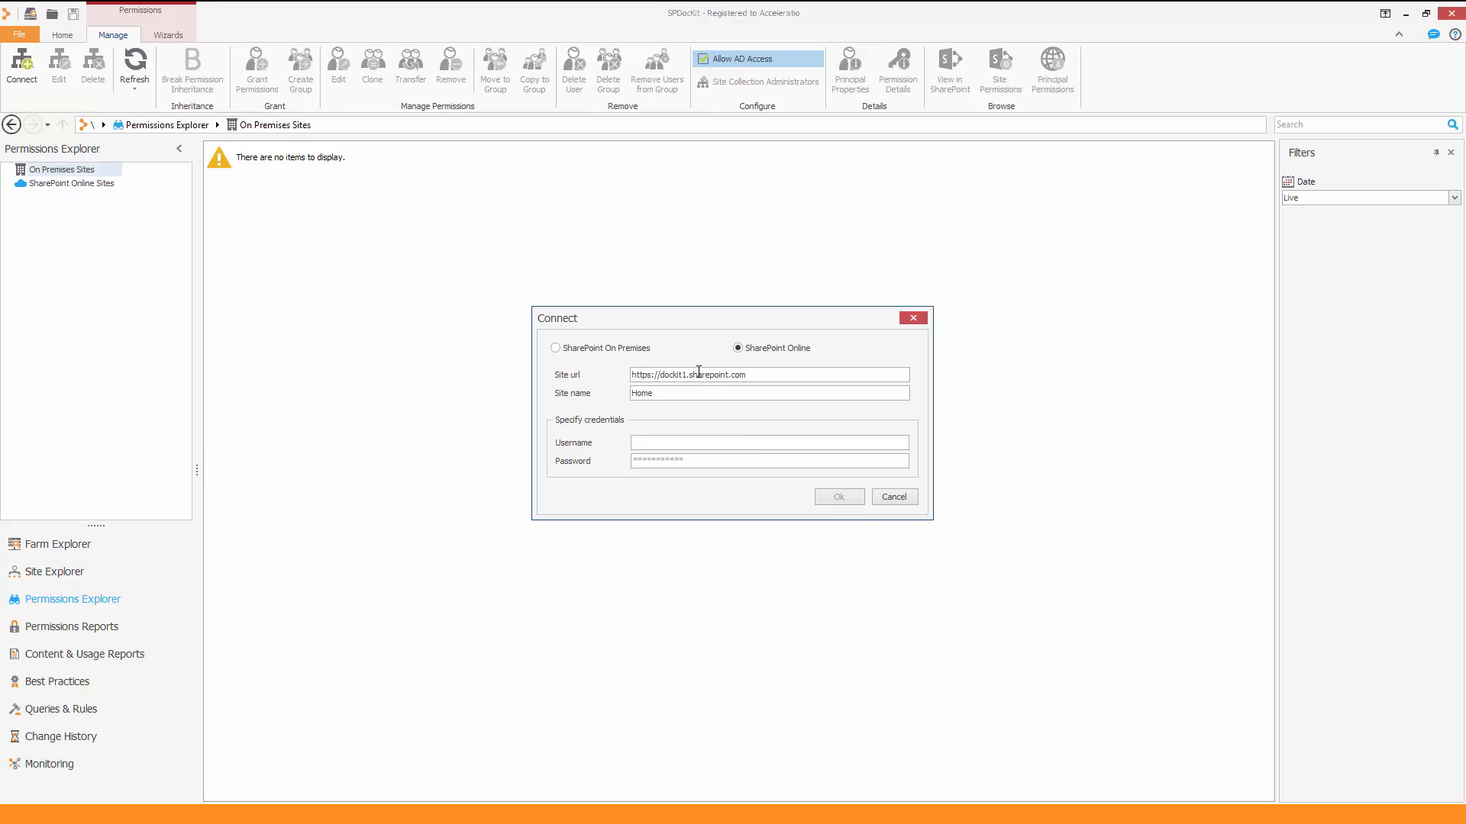
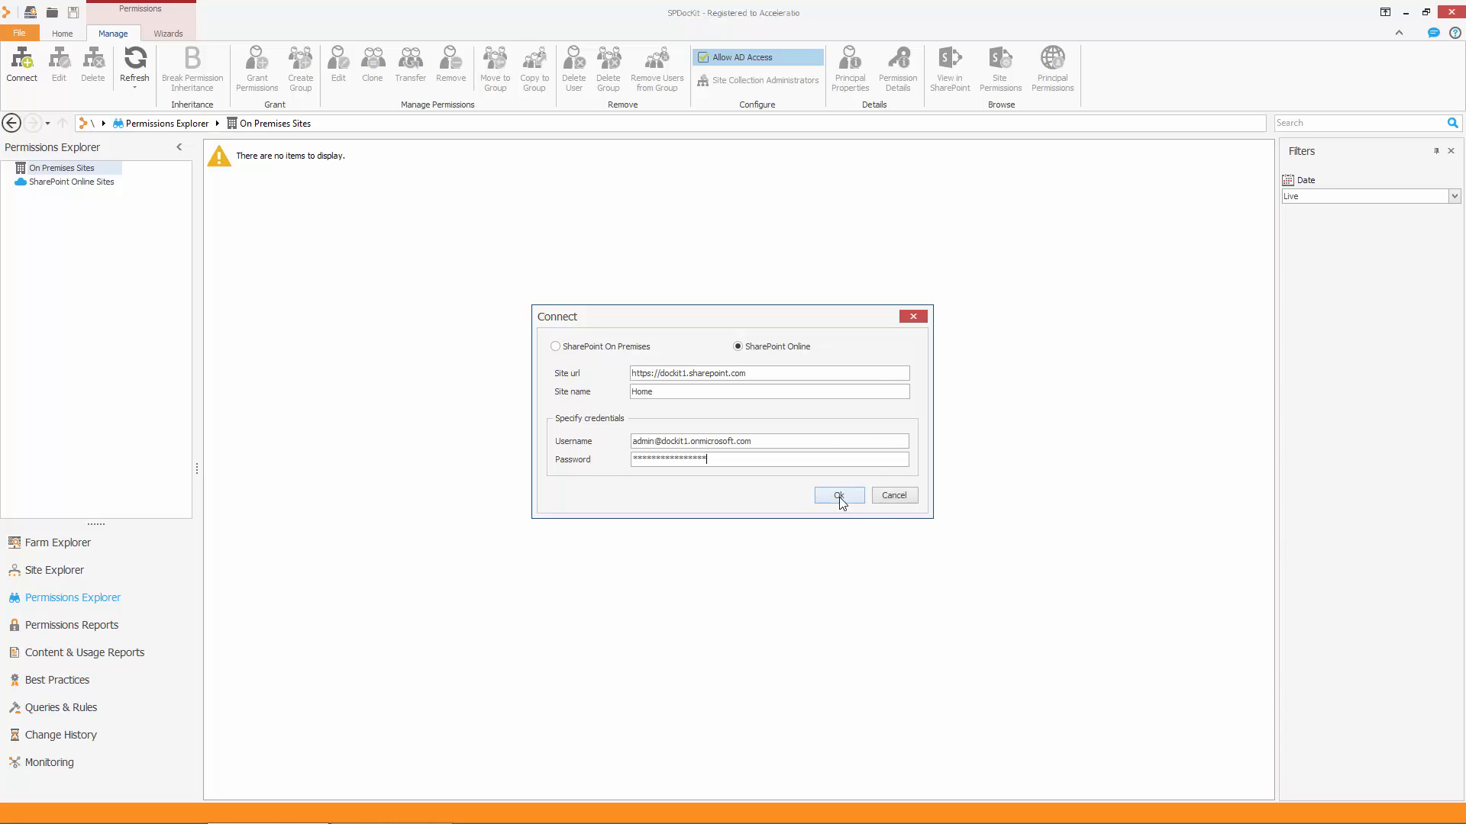
pyautogui.click(838, 495)
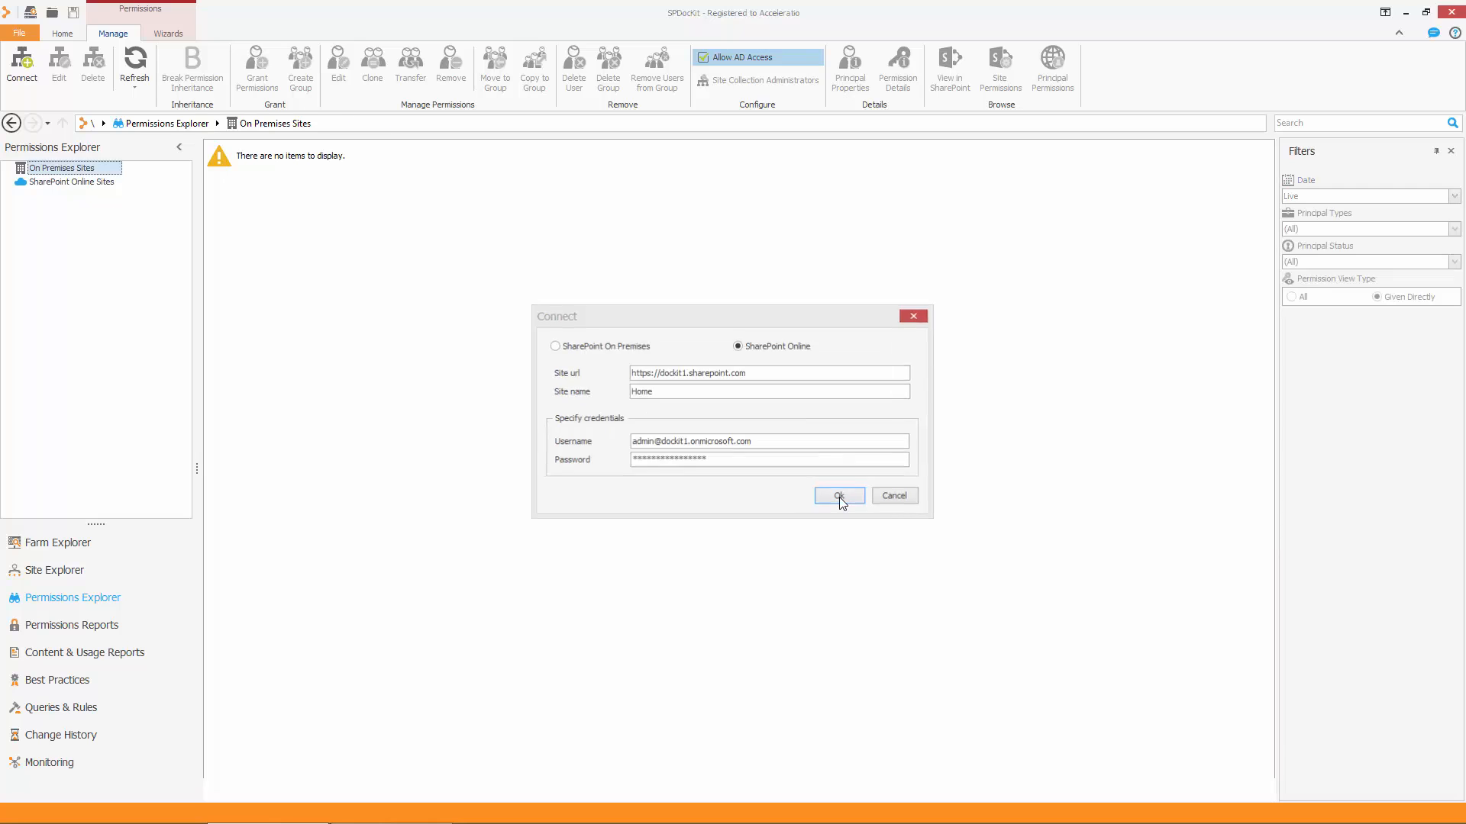
# - Expand the Home site and its Contoso Team Site in the Permissions Explorer tree
pyautogui.click(838, 496)
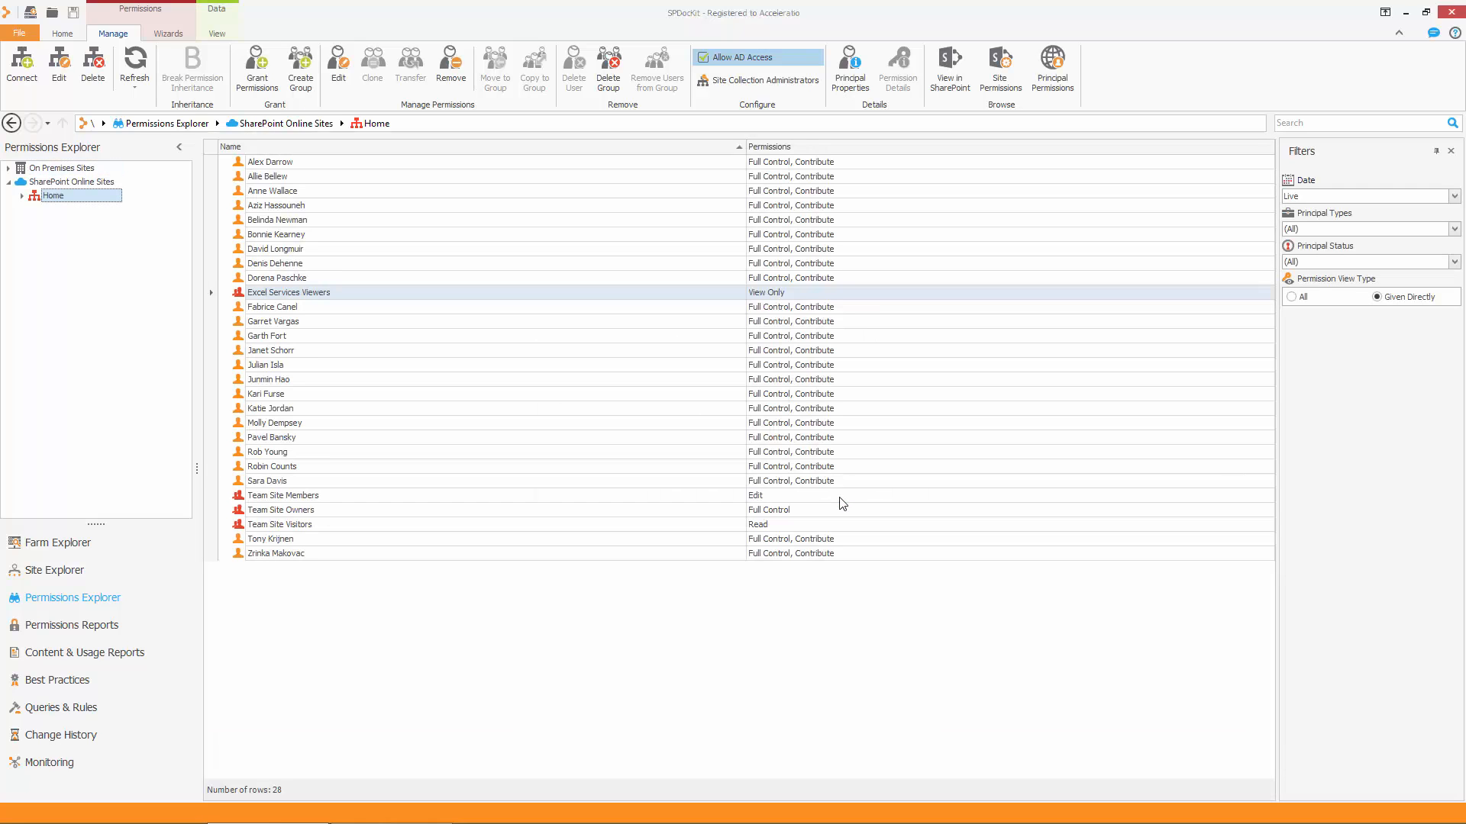
pyautogui.moveTo(442, 387)
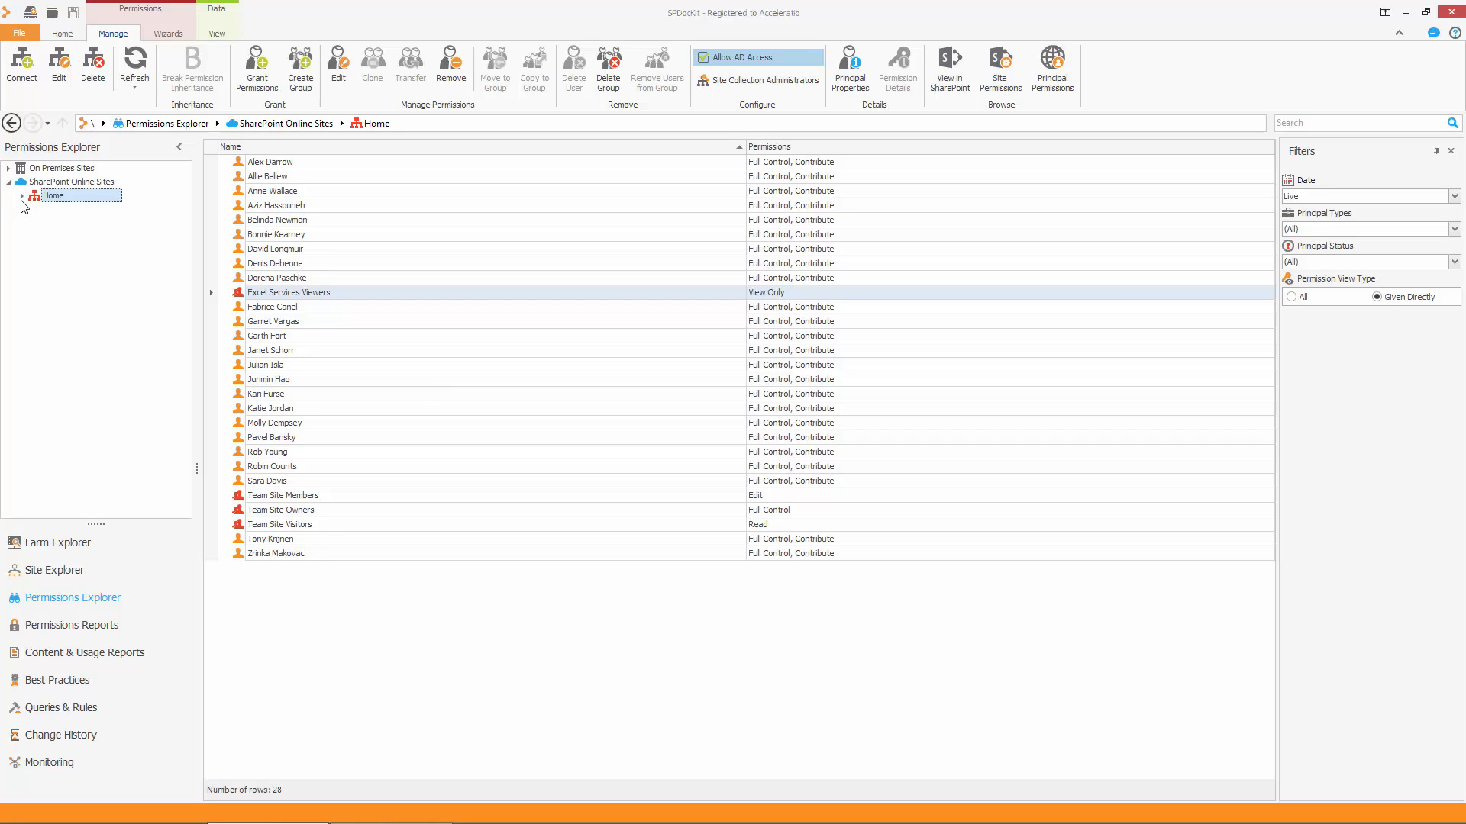
pyautogui.click(21, 196)
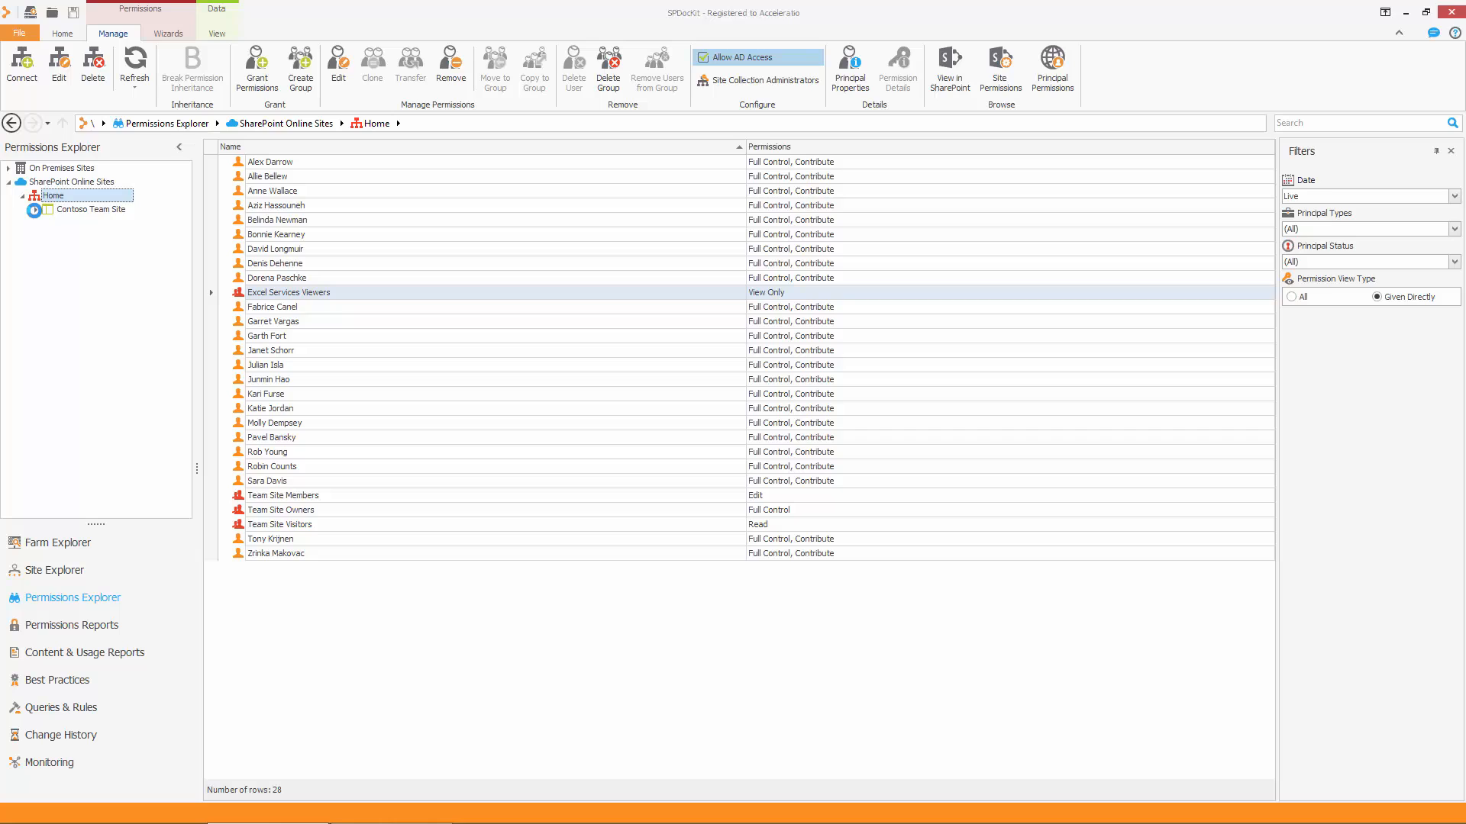
pyautogui.click(33, 208)
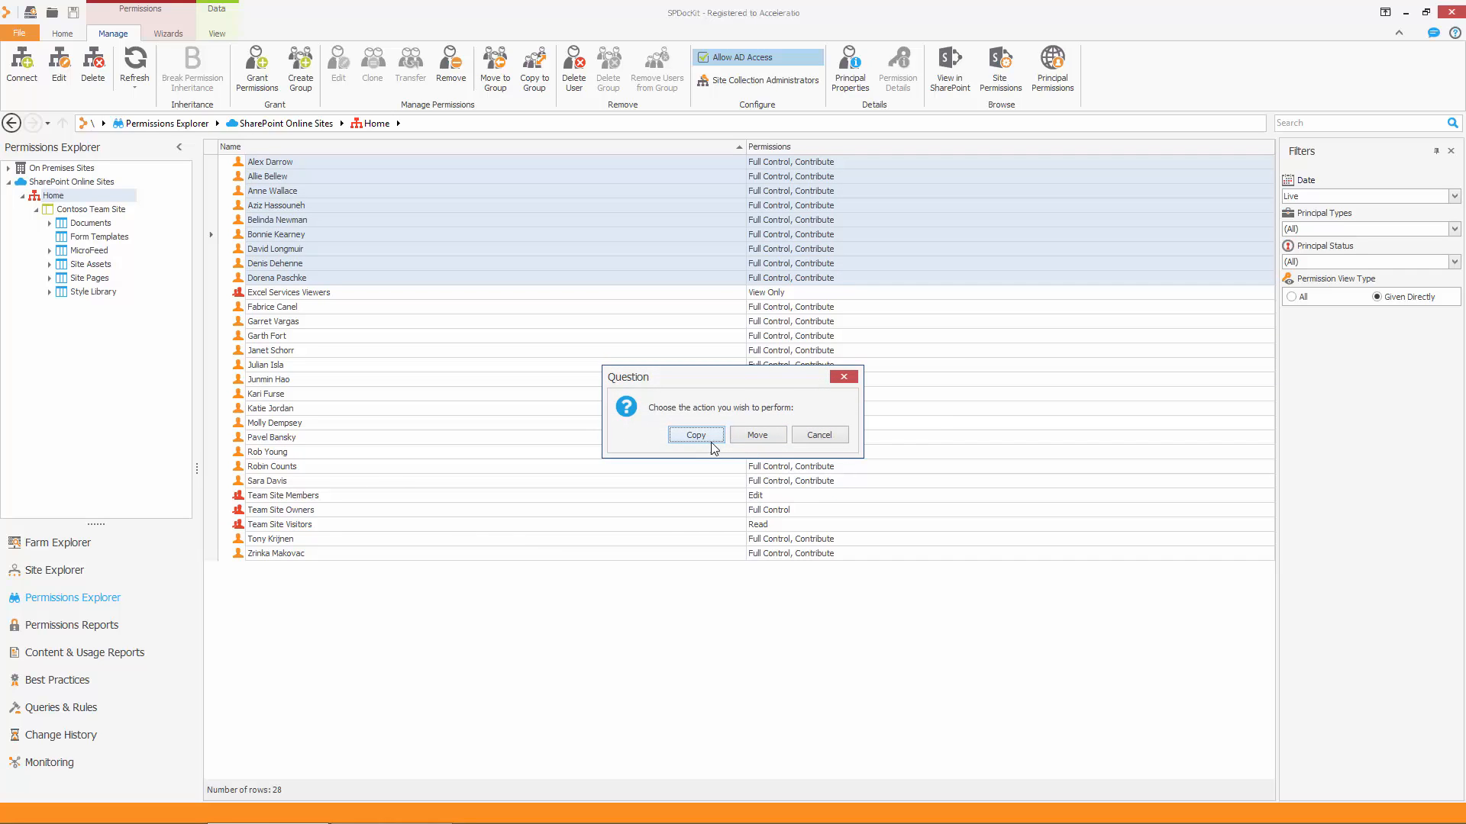
# - Copy Home's directly permissioned users into groups, leaving four groups listed
pyautogui.click(757, 434)
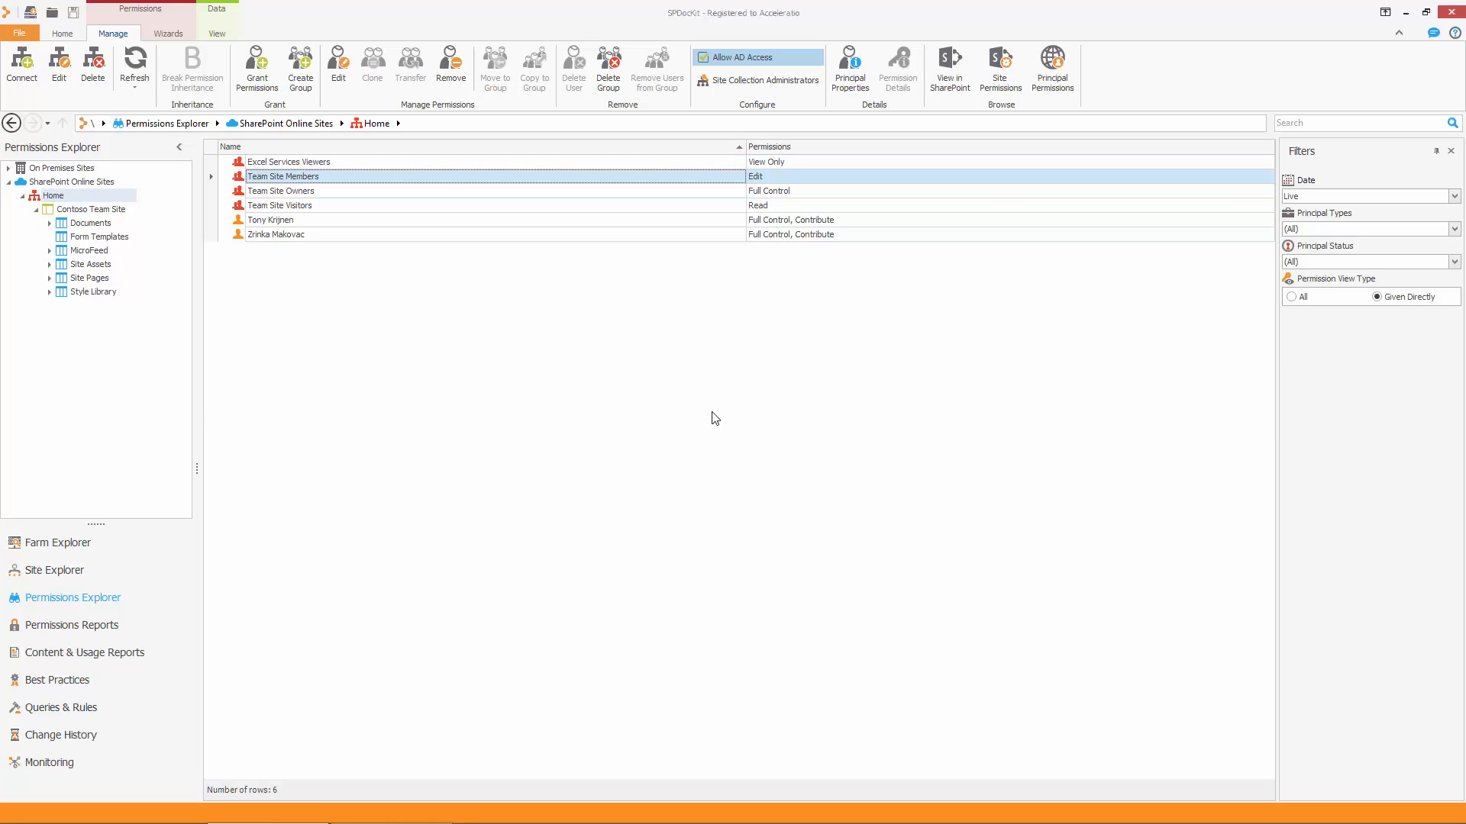
pyautogui.click(494, 68)
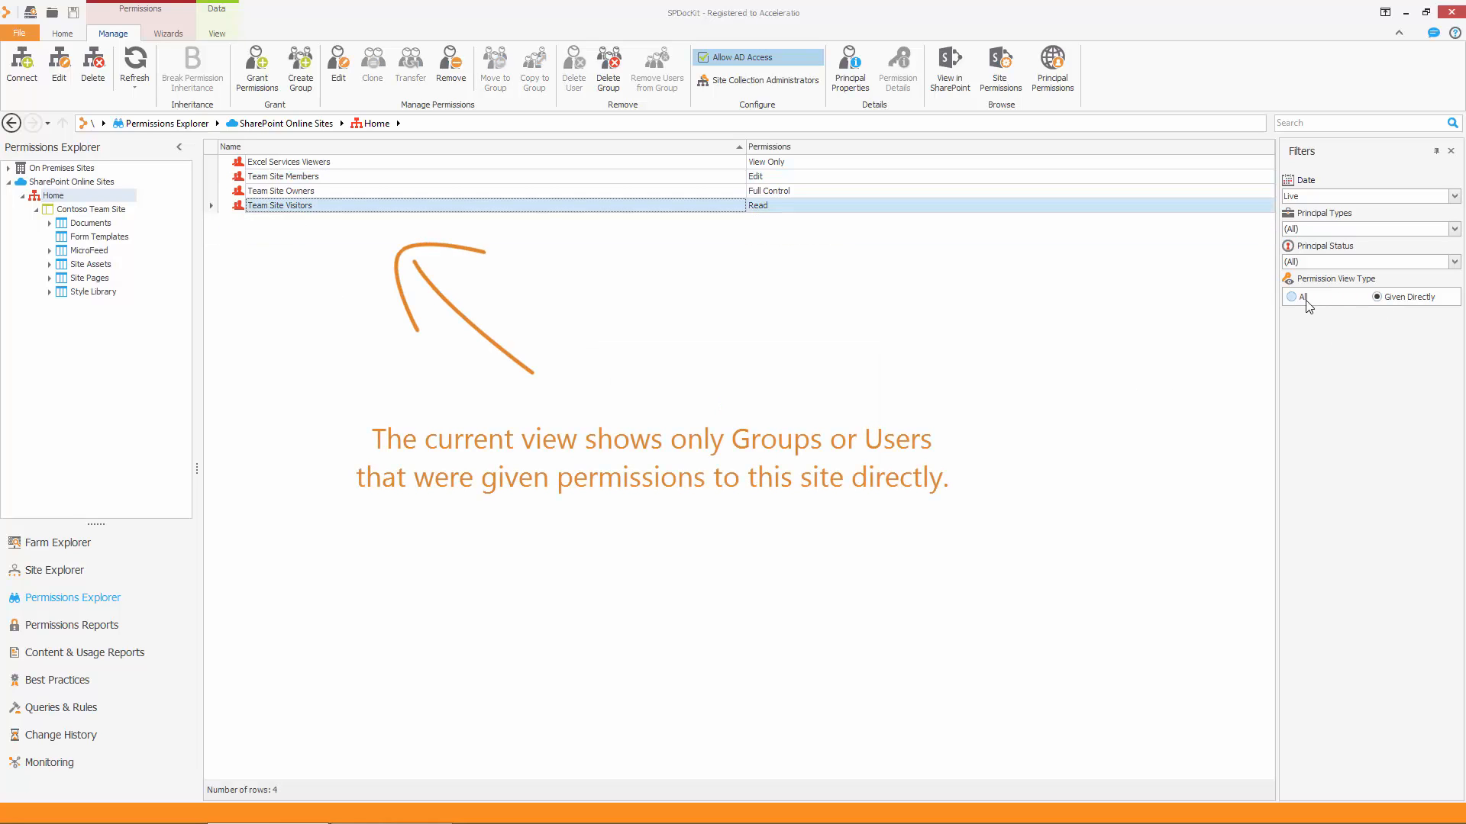
# - Set Permission View Type to All and browse the Team Site Members and Owners groups
pyautogui.click(1291, 296)
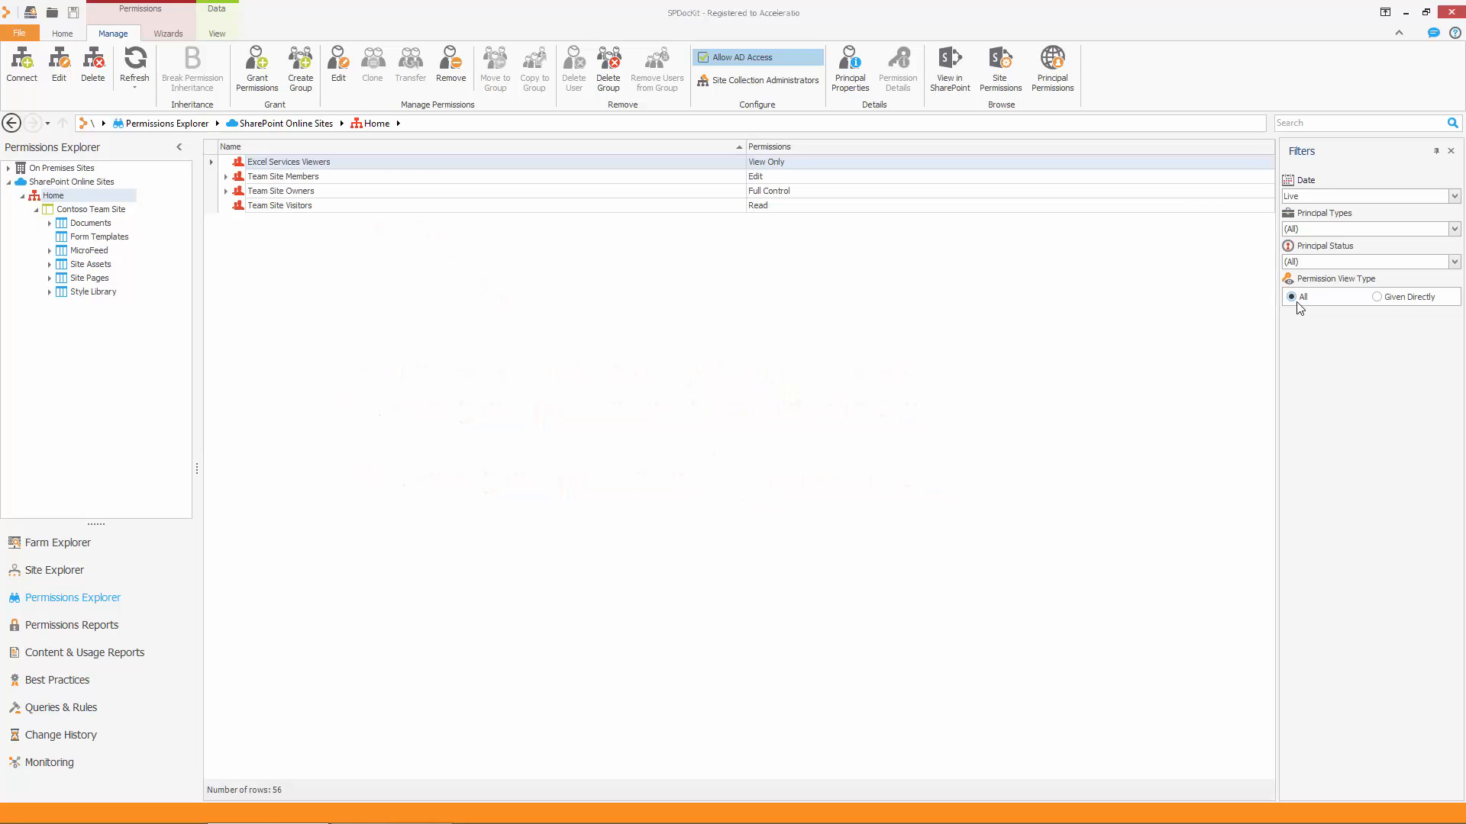
pyautogui.click(226, 177)
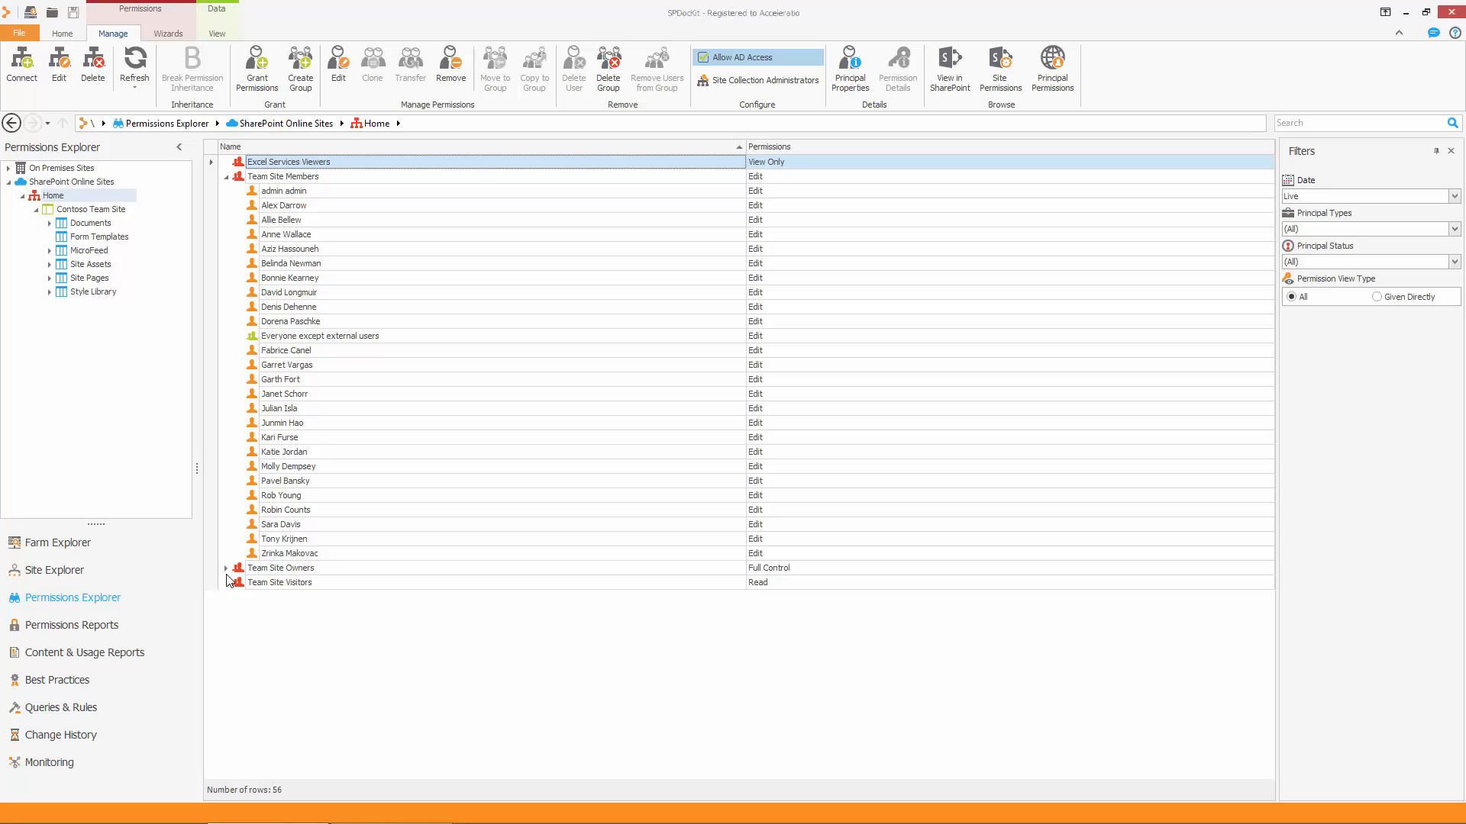
pyautogui.click(226, 568)
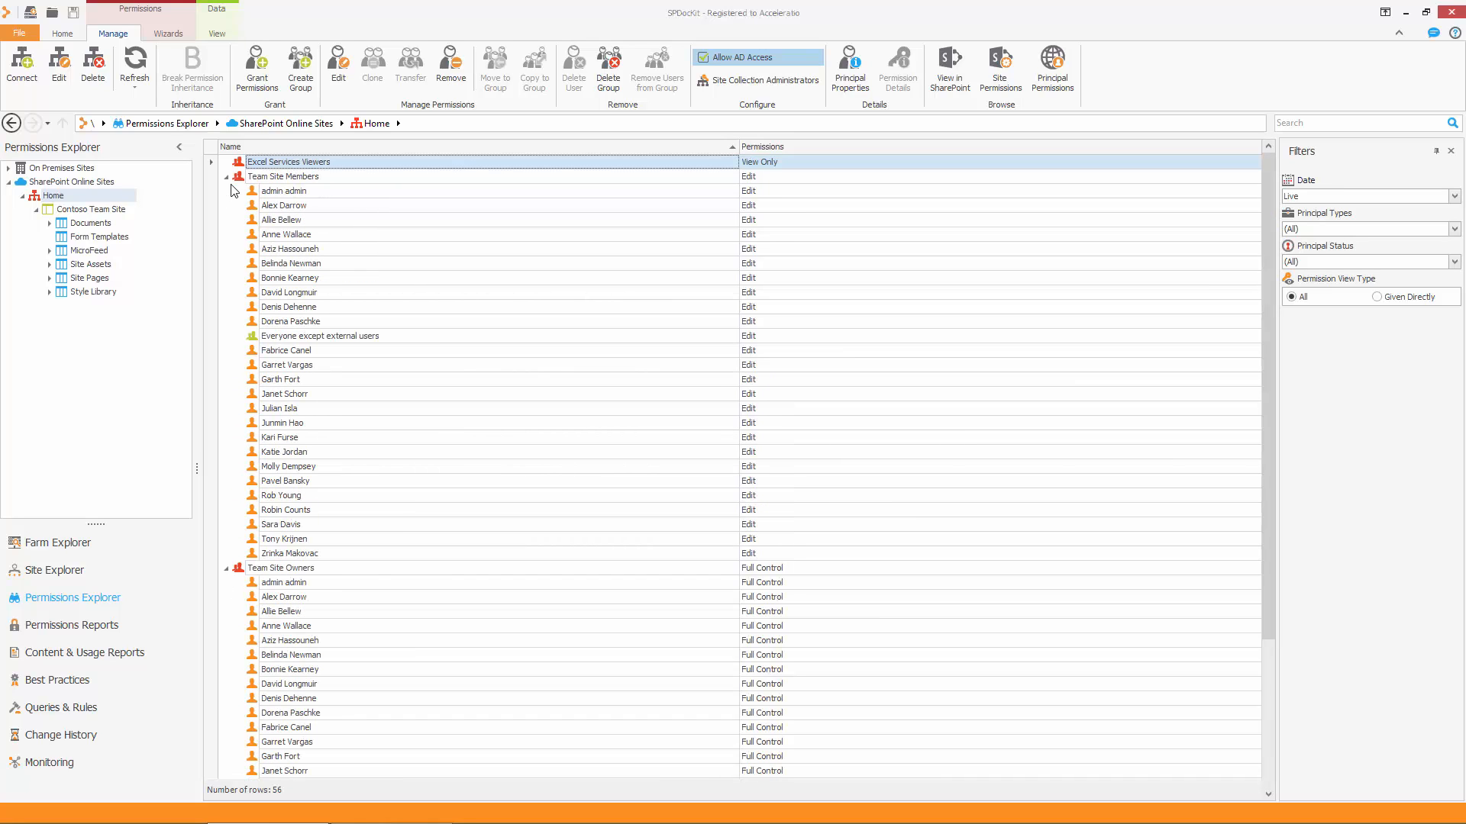
pyautogui.click(225, 176)
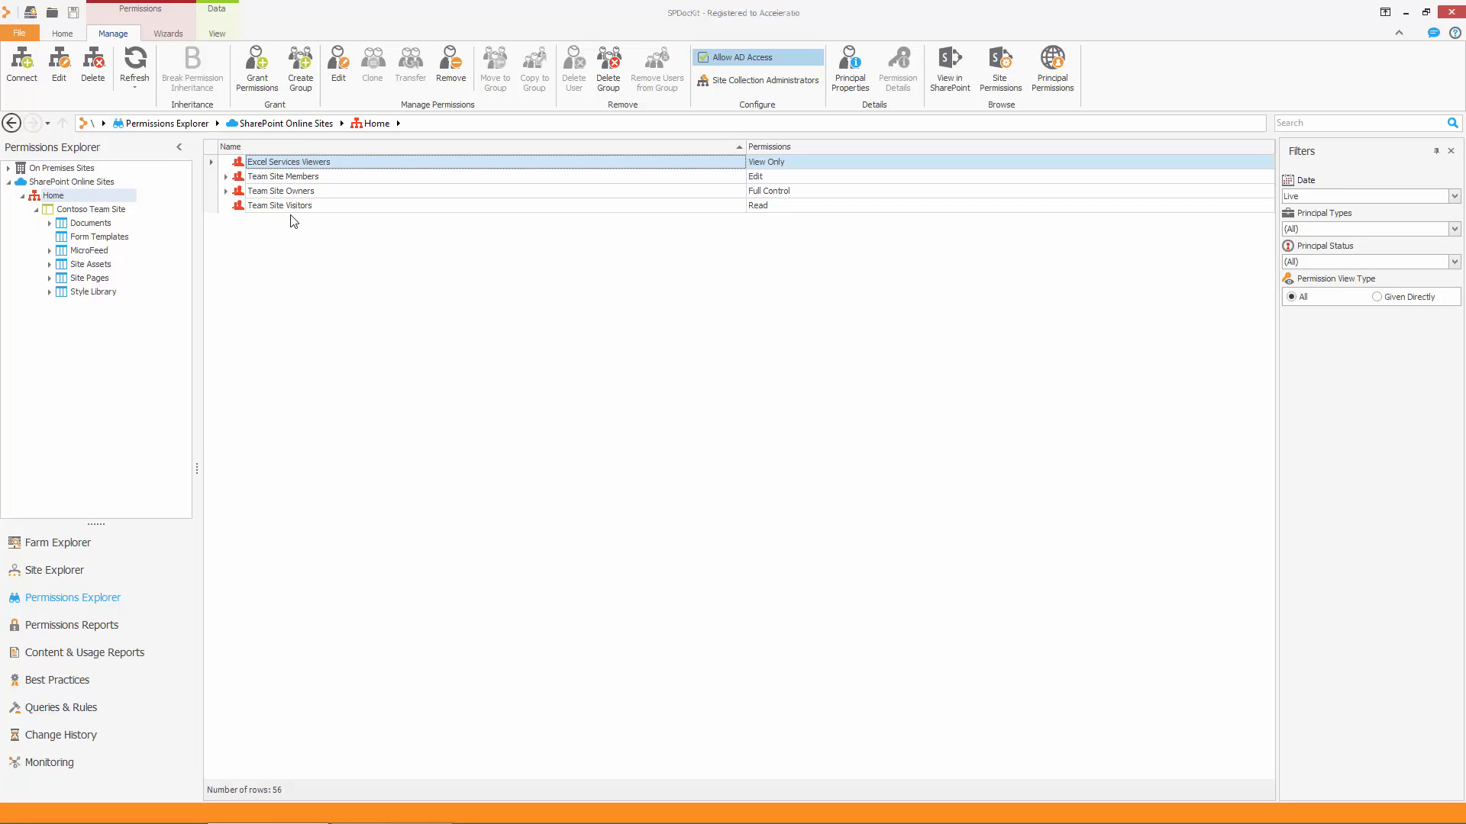
pyautogui.moveTo(331, 213)
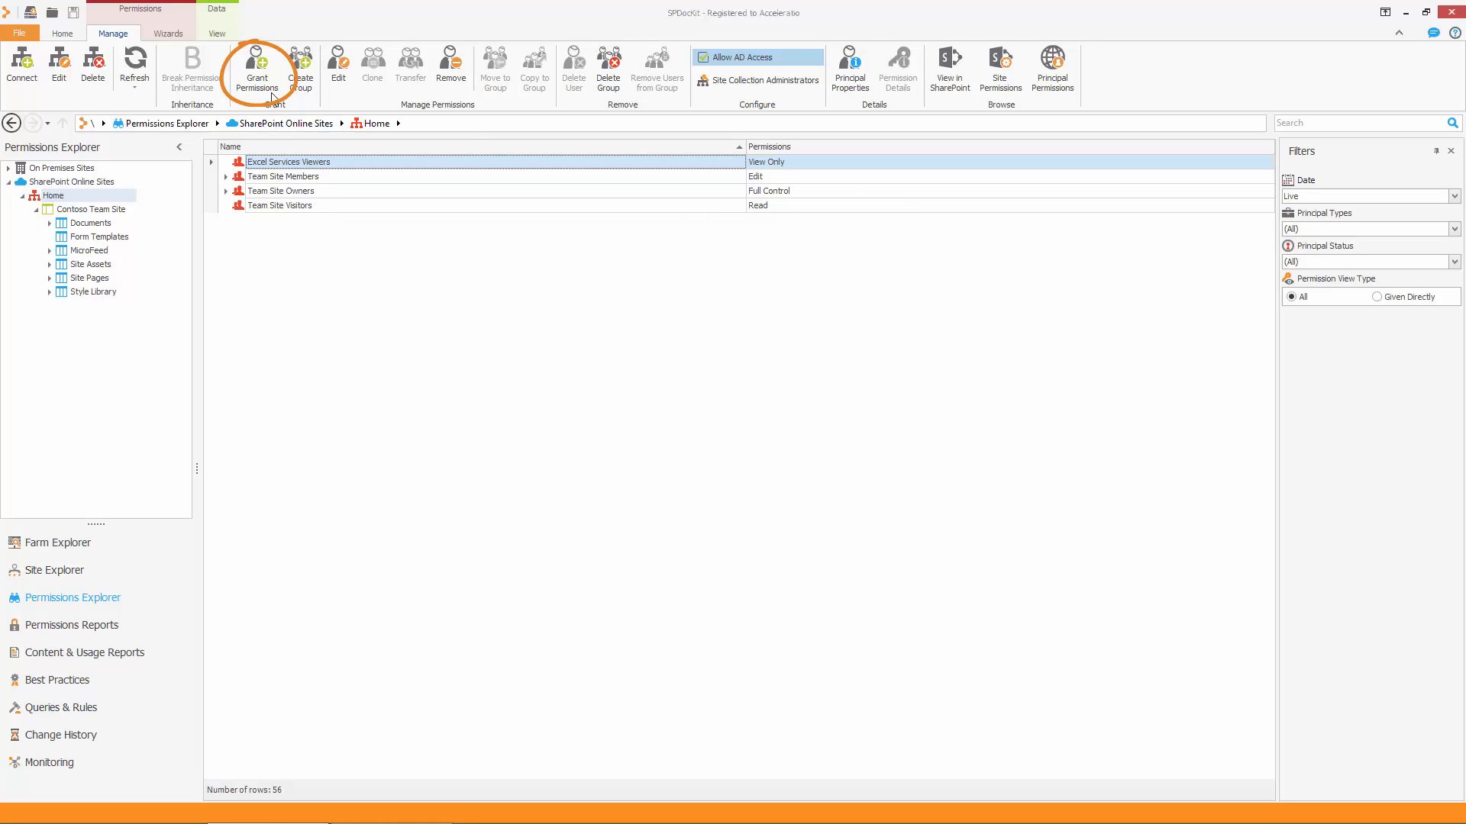
pyautogui.moveTo(257, 68)
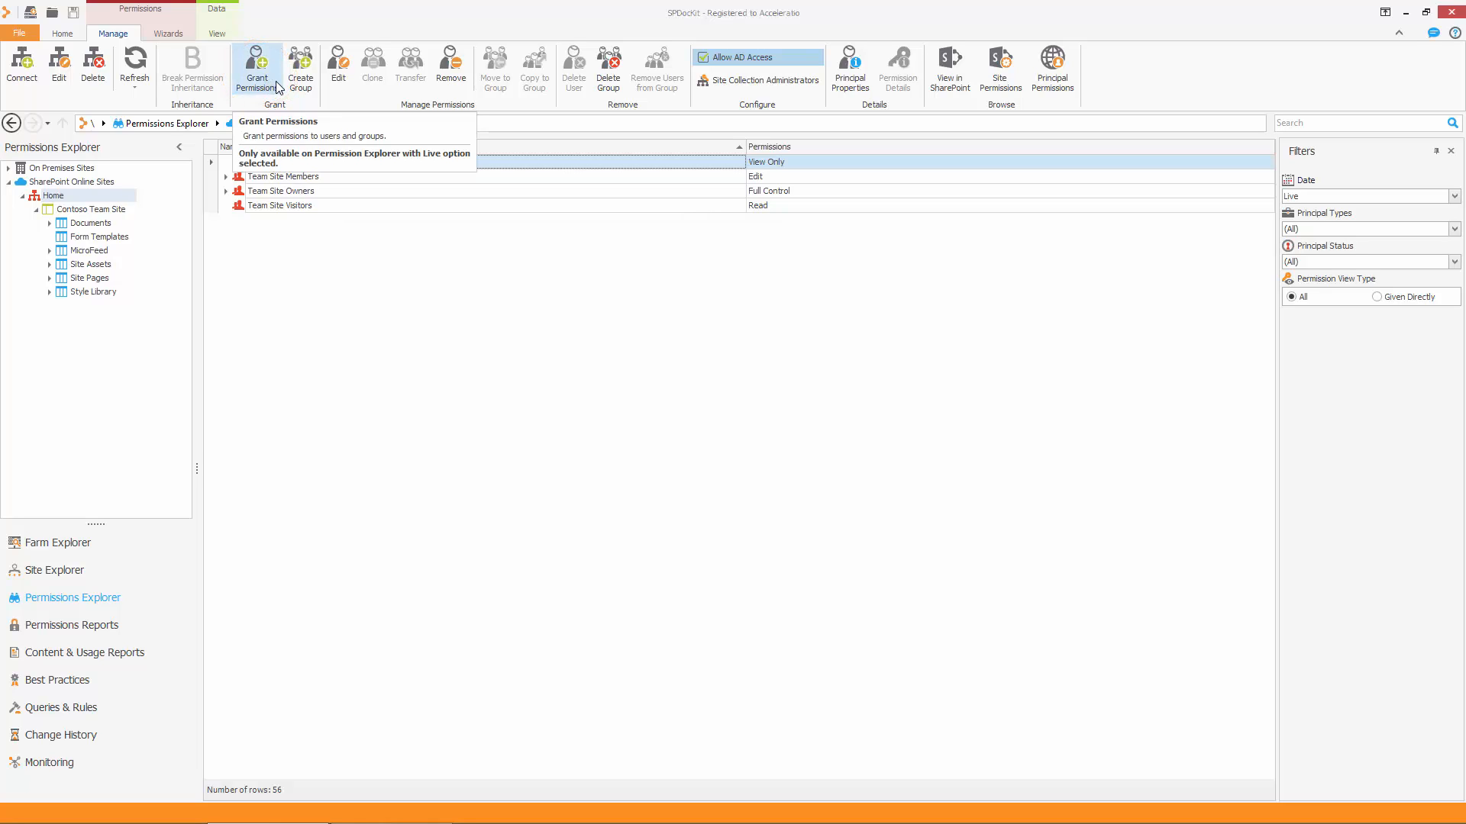
pyautogui.click(256, 67)
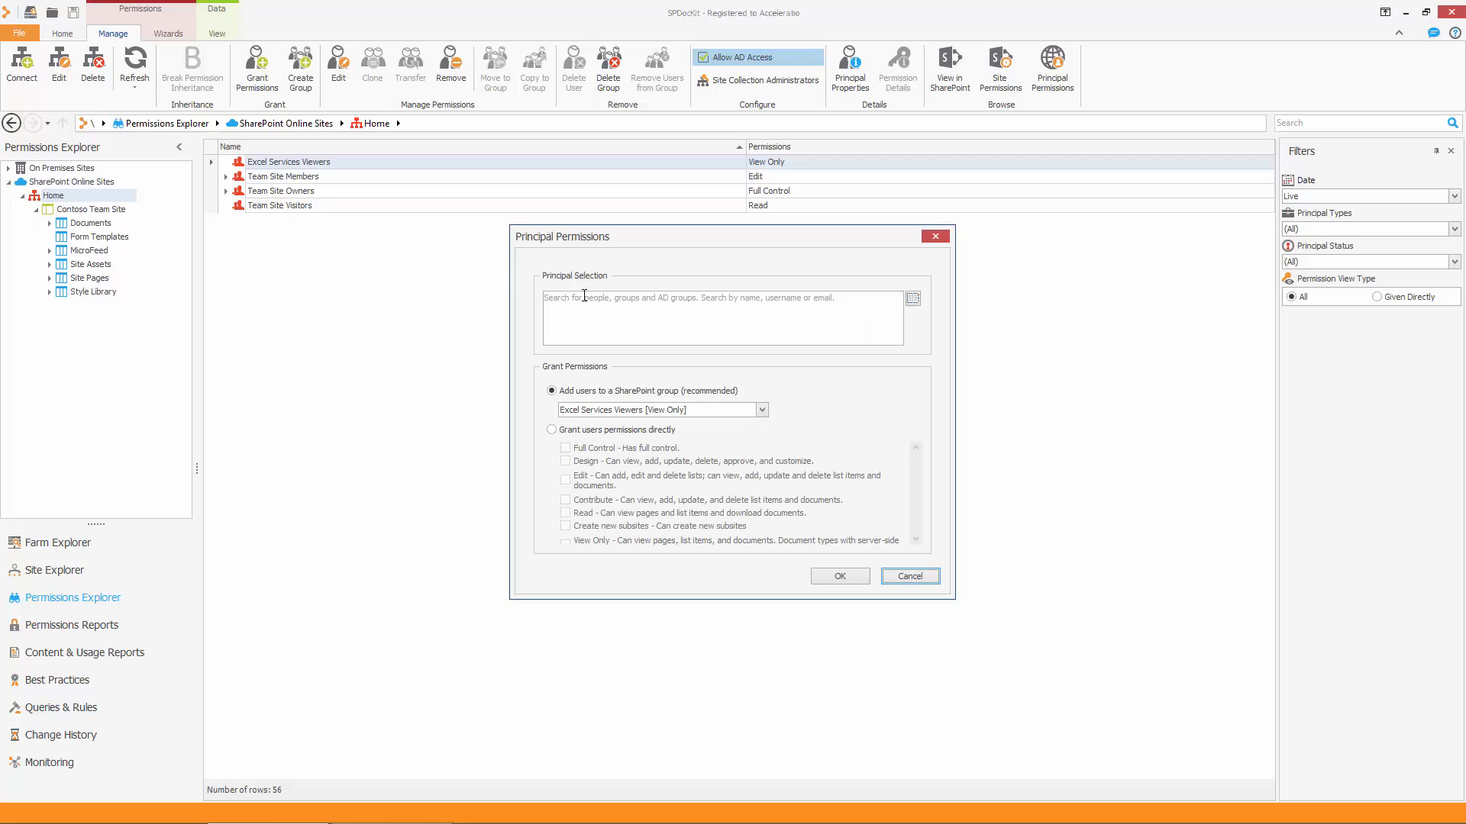
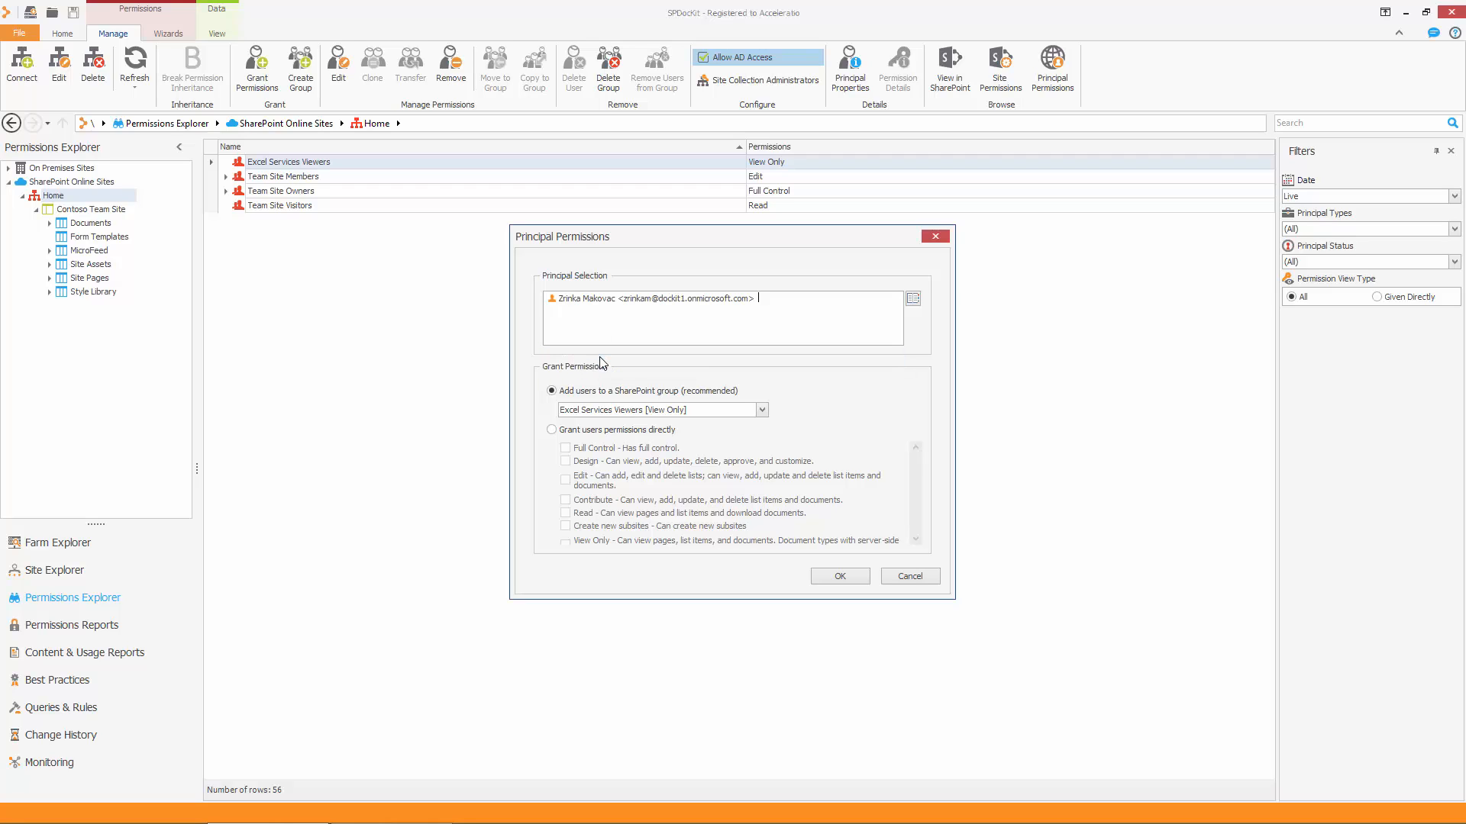
pyautogui.click(760, 409)
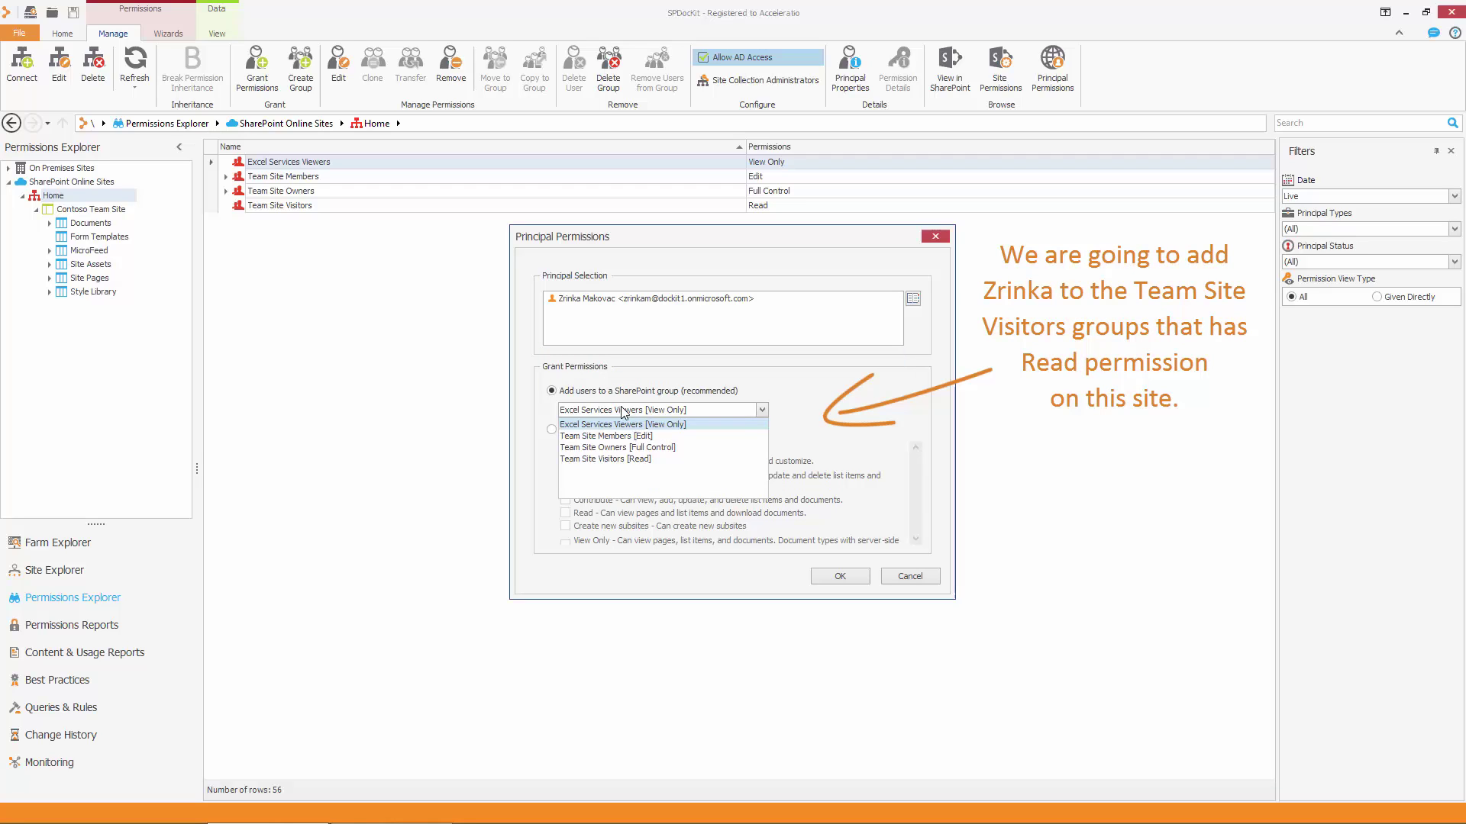
pyautogui.click(605, 459)
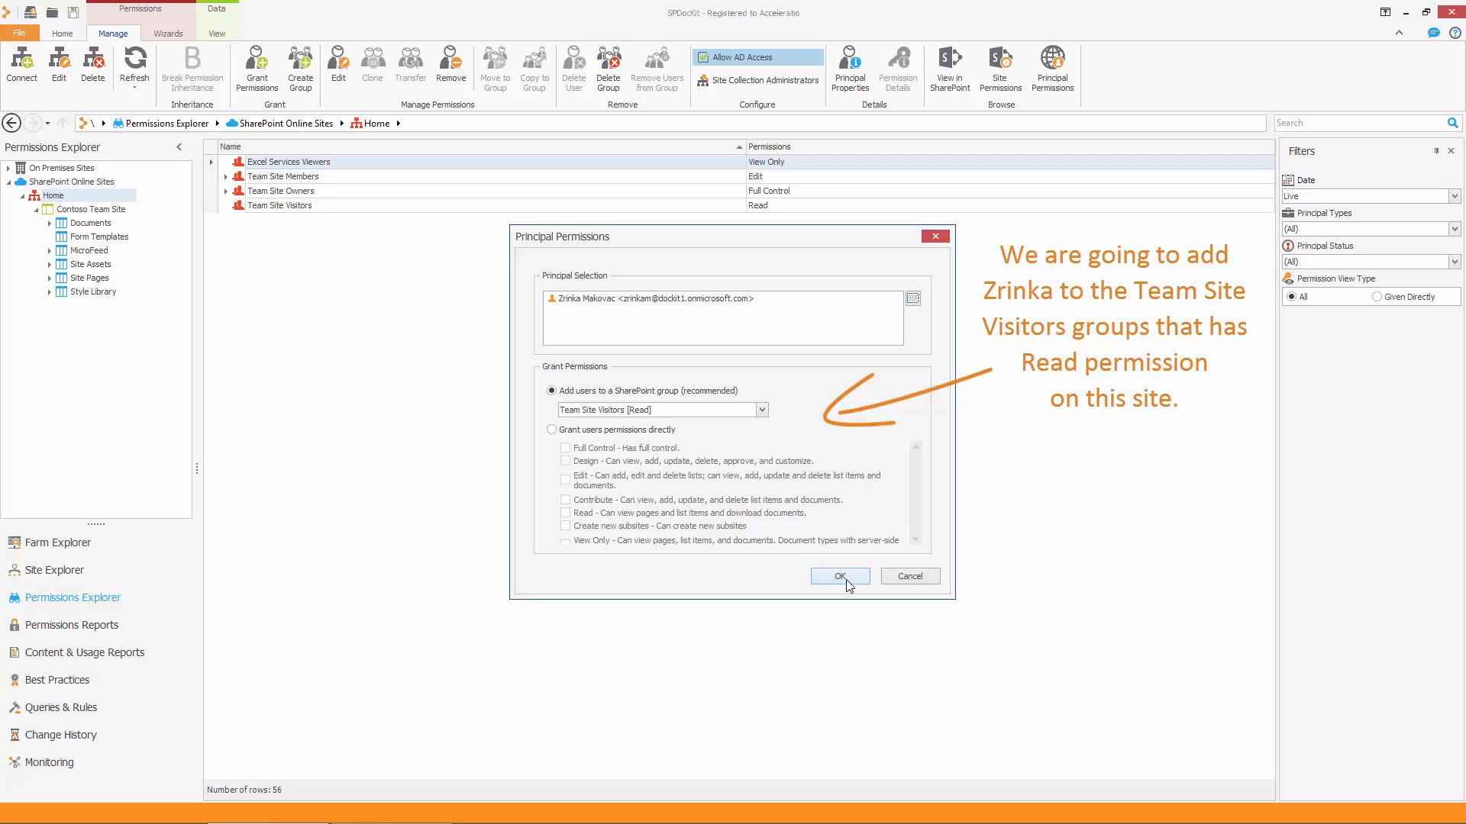
pyautogui.click(838, 576)
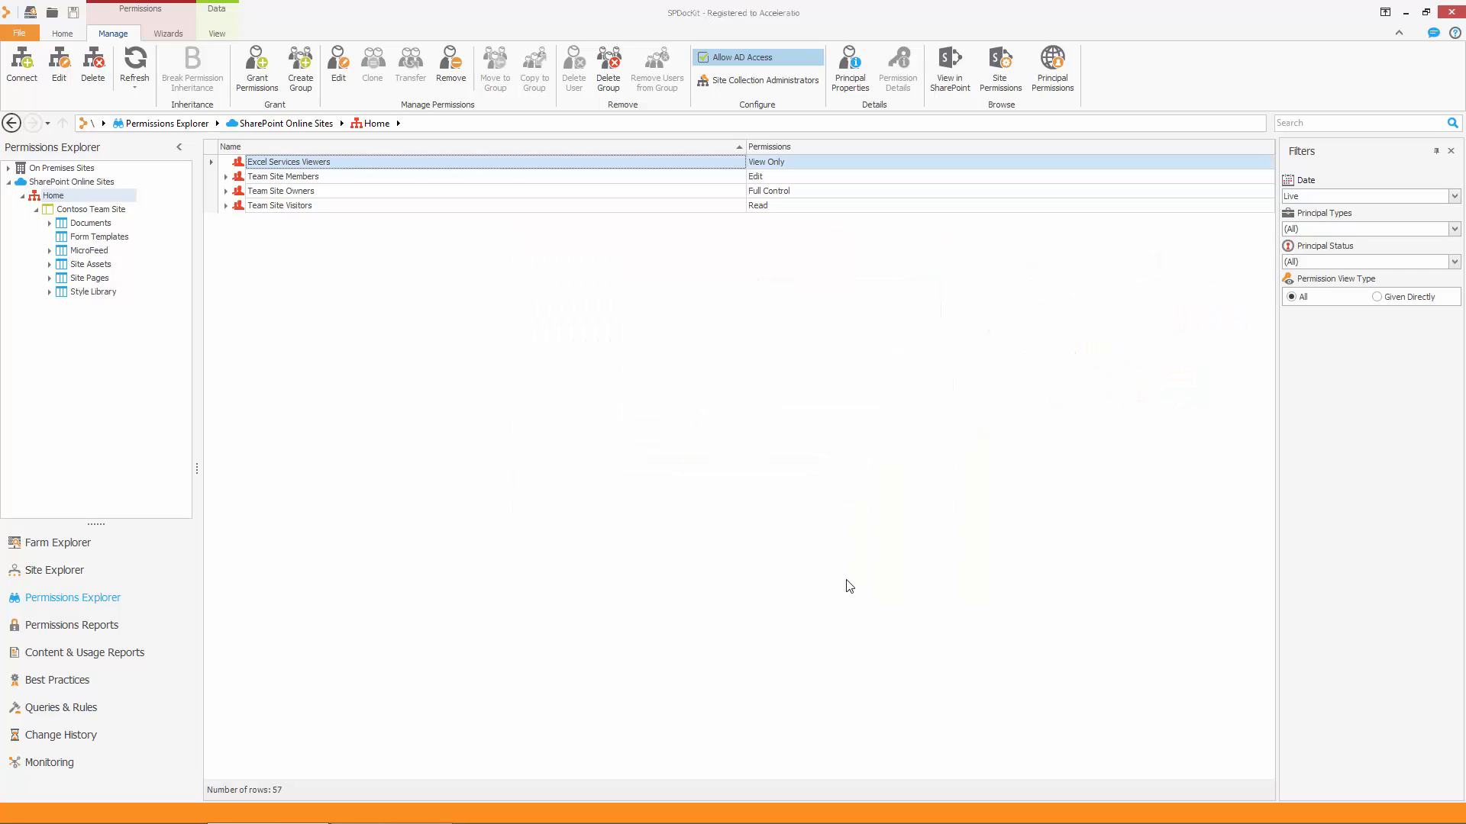
pyautogui.click(225, 204)
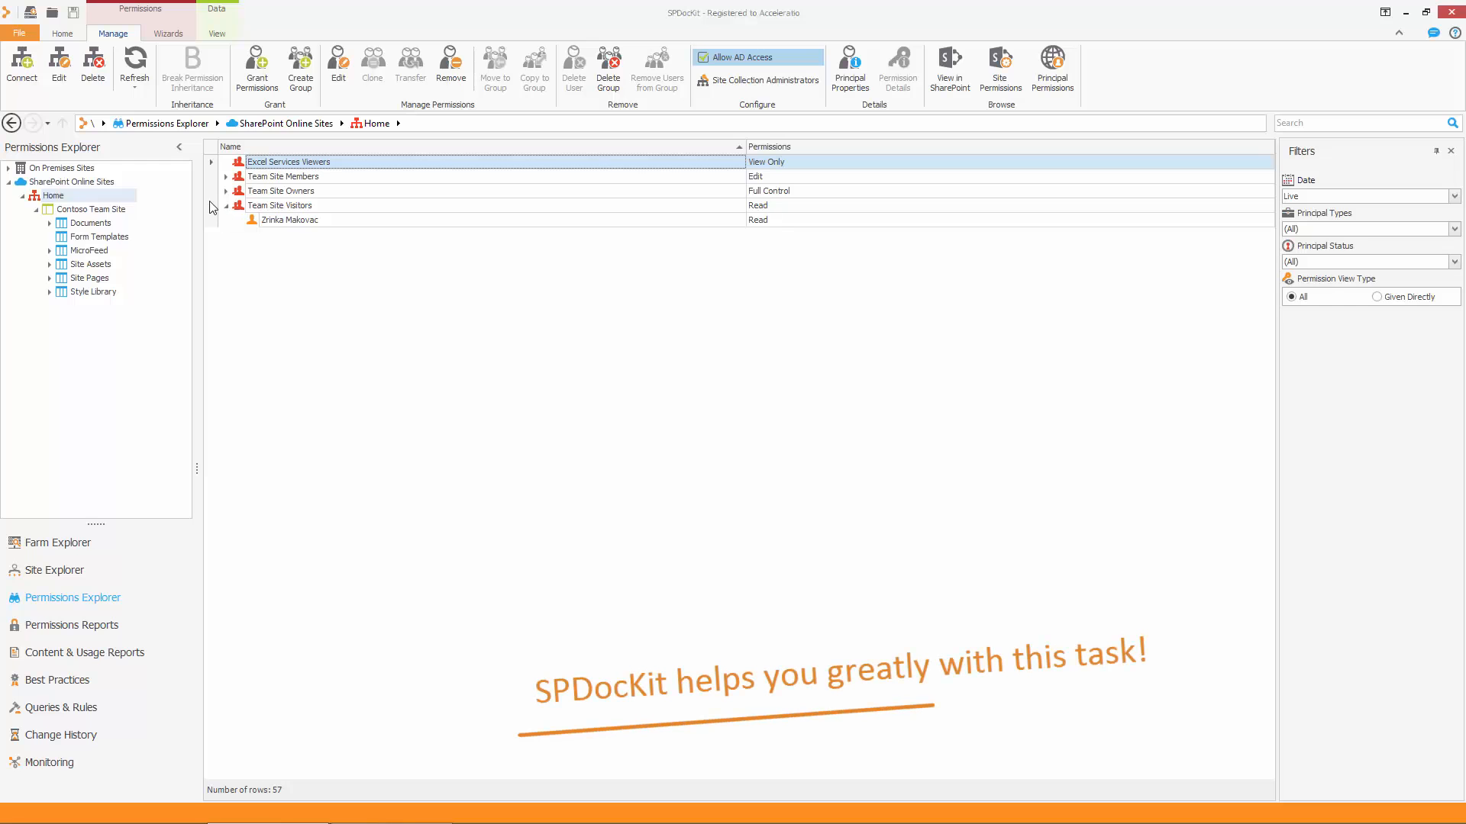
# - Expand Team Site Members to view its users with Edit
pyautogui.click(225, 176)
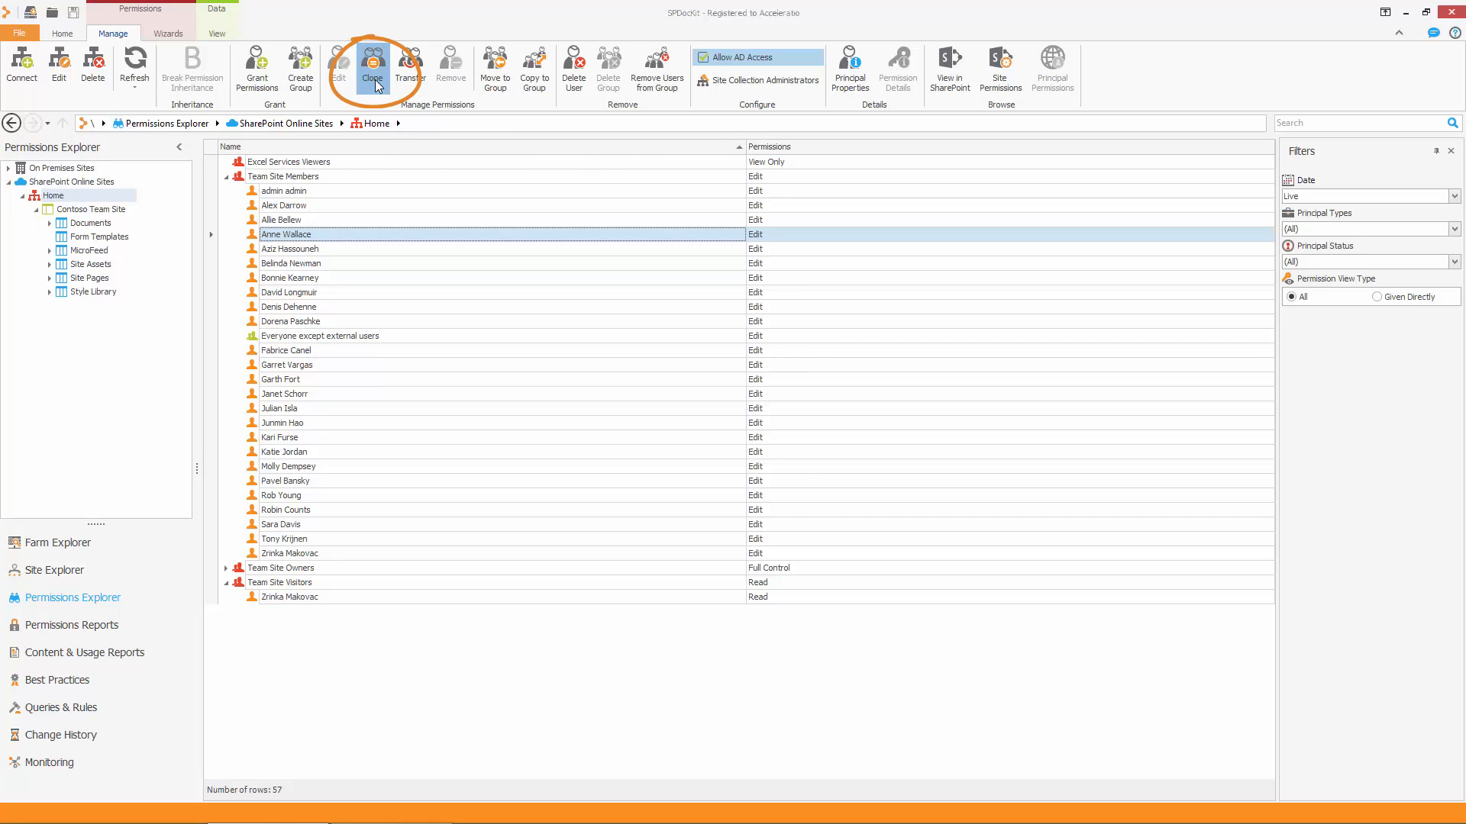
pyautogui.click(371, 65)
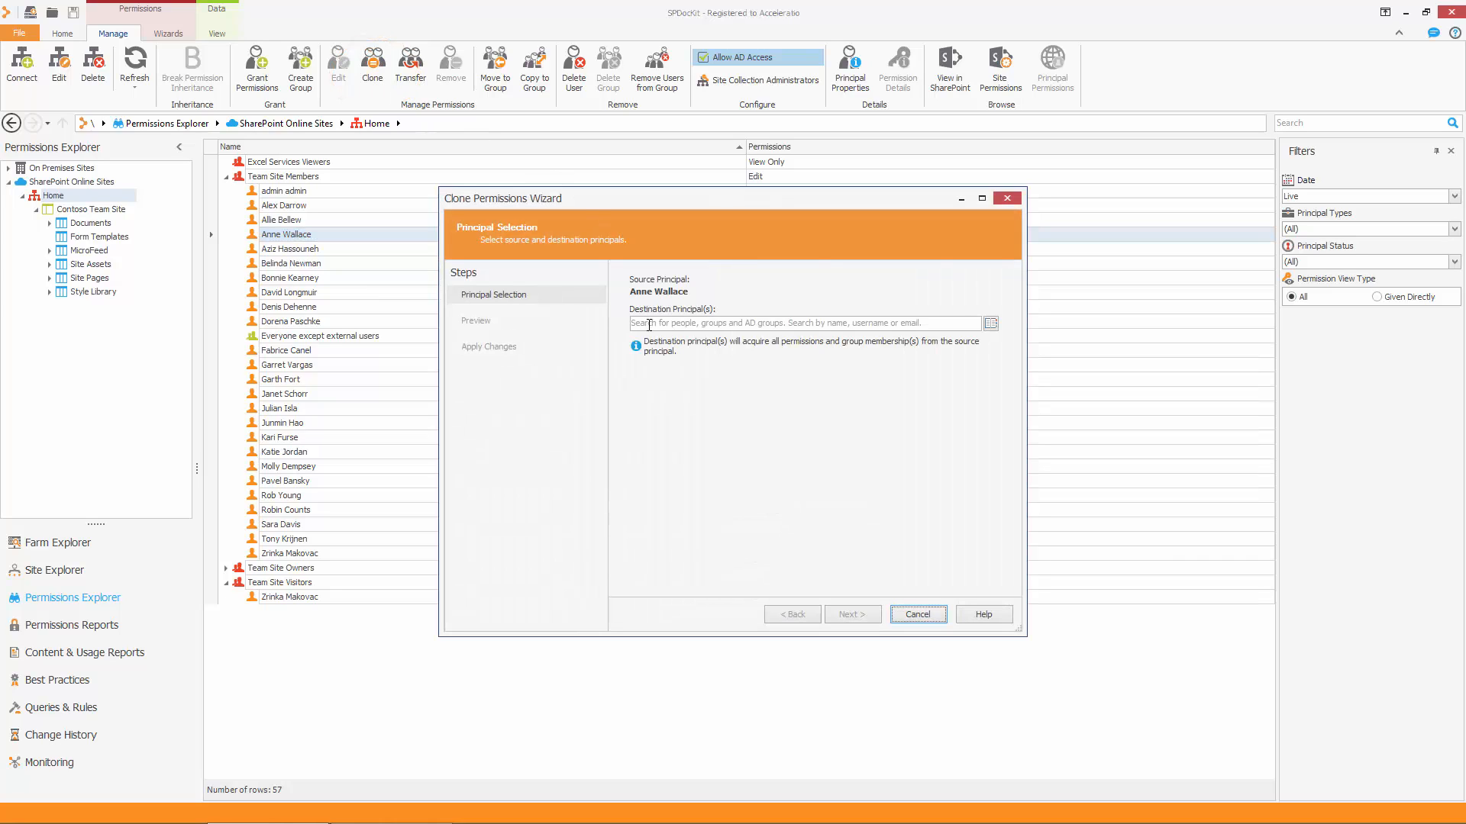
pyautogui.write('john')
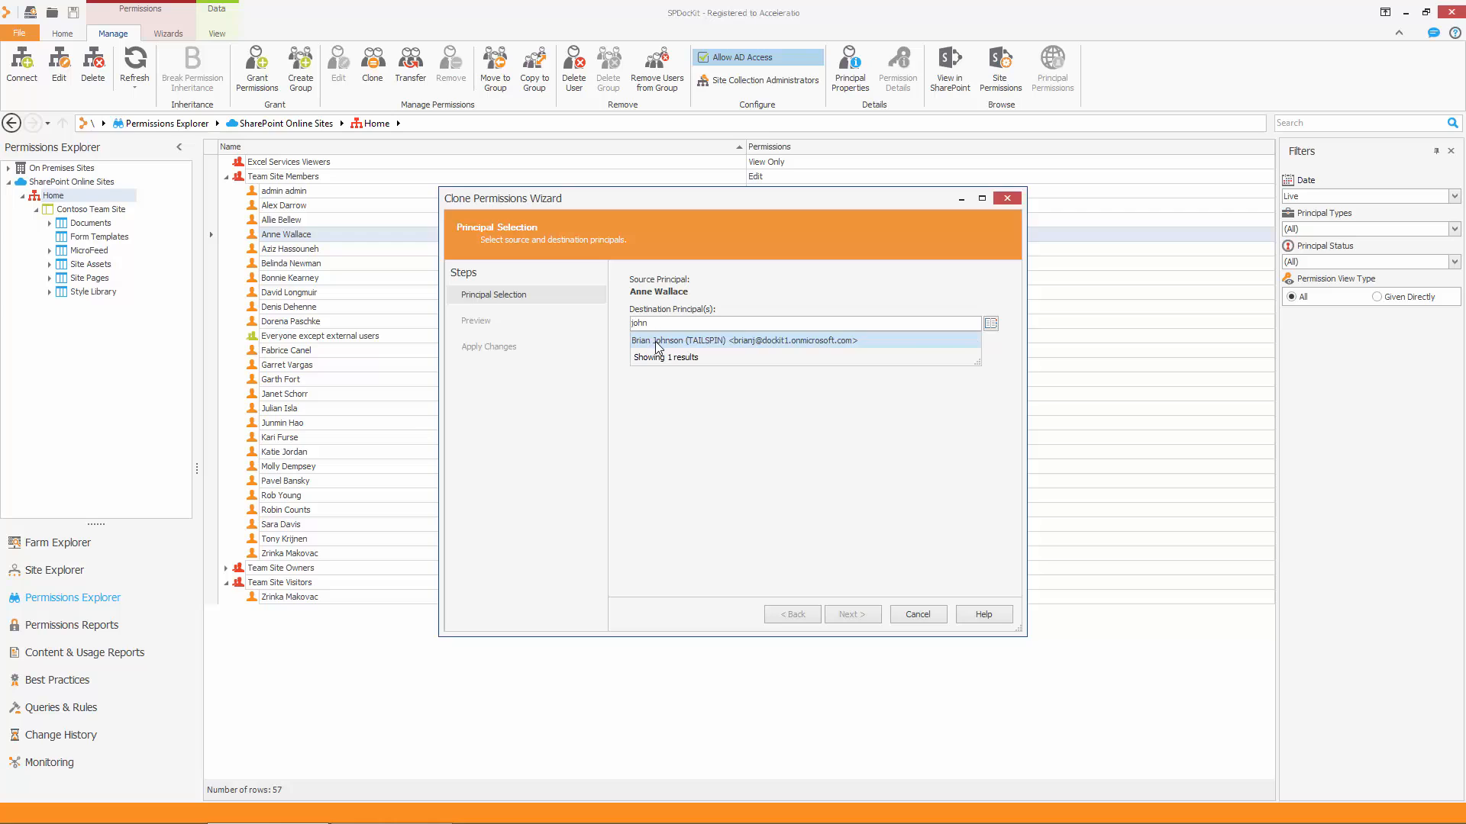
pyautogui.click(742, 340)
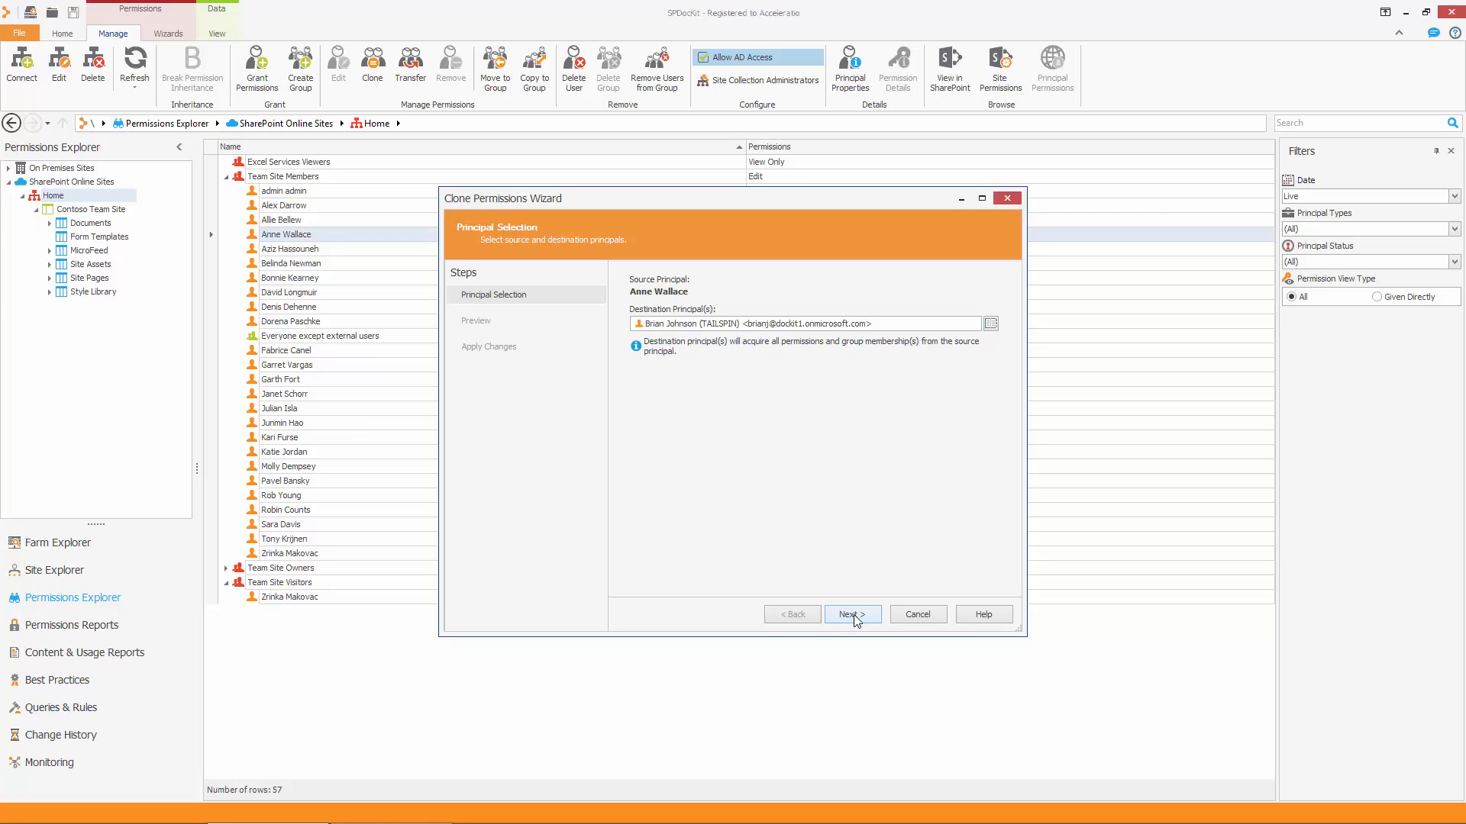
pyautogui.click(851, 614)
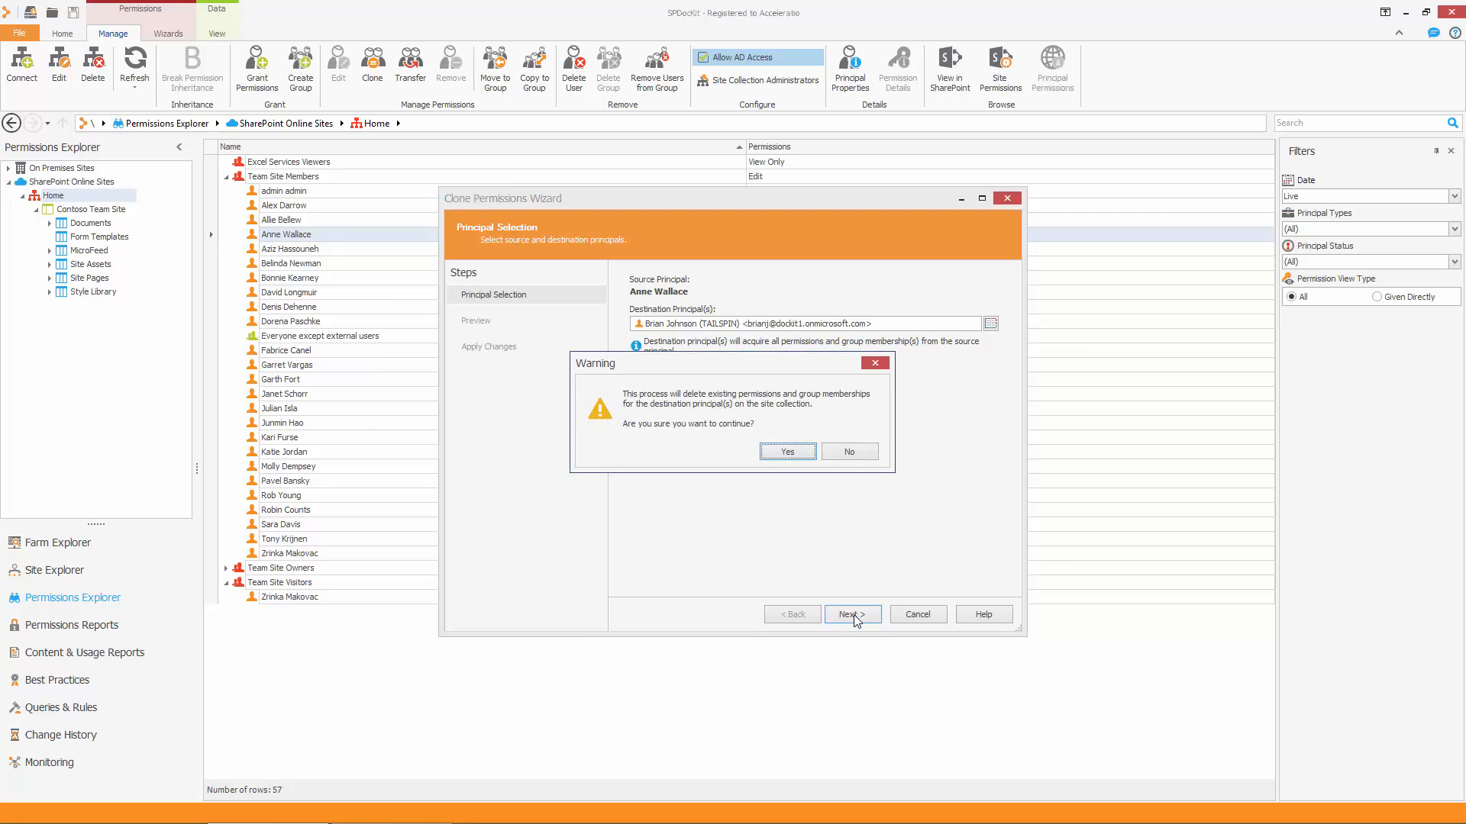
pyautogui.click(786, 452)
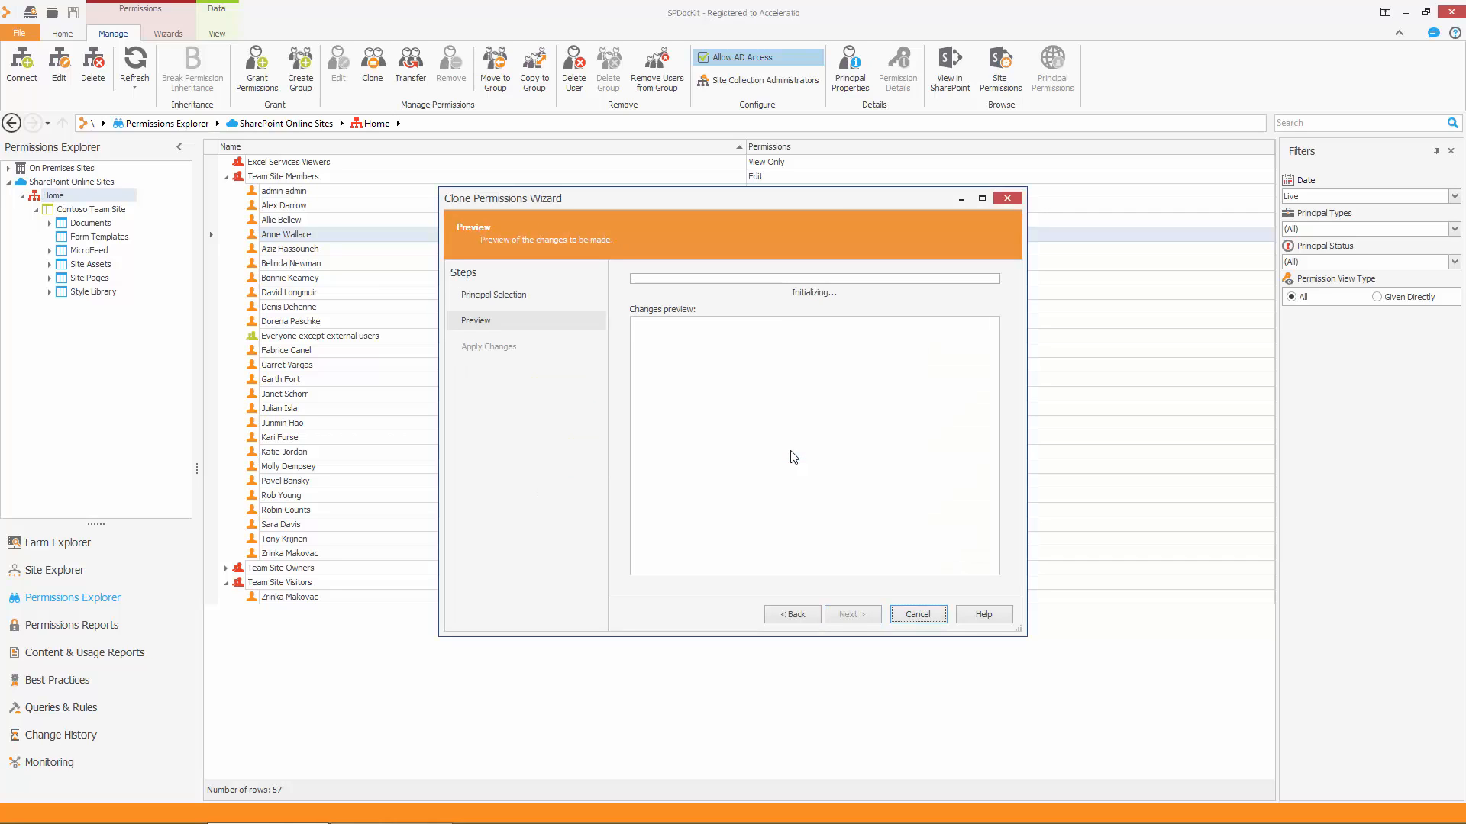
pyautogui.click(852, 614)
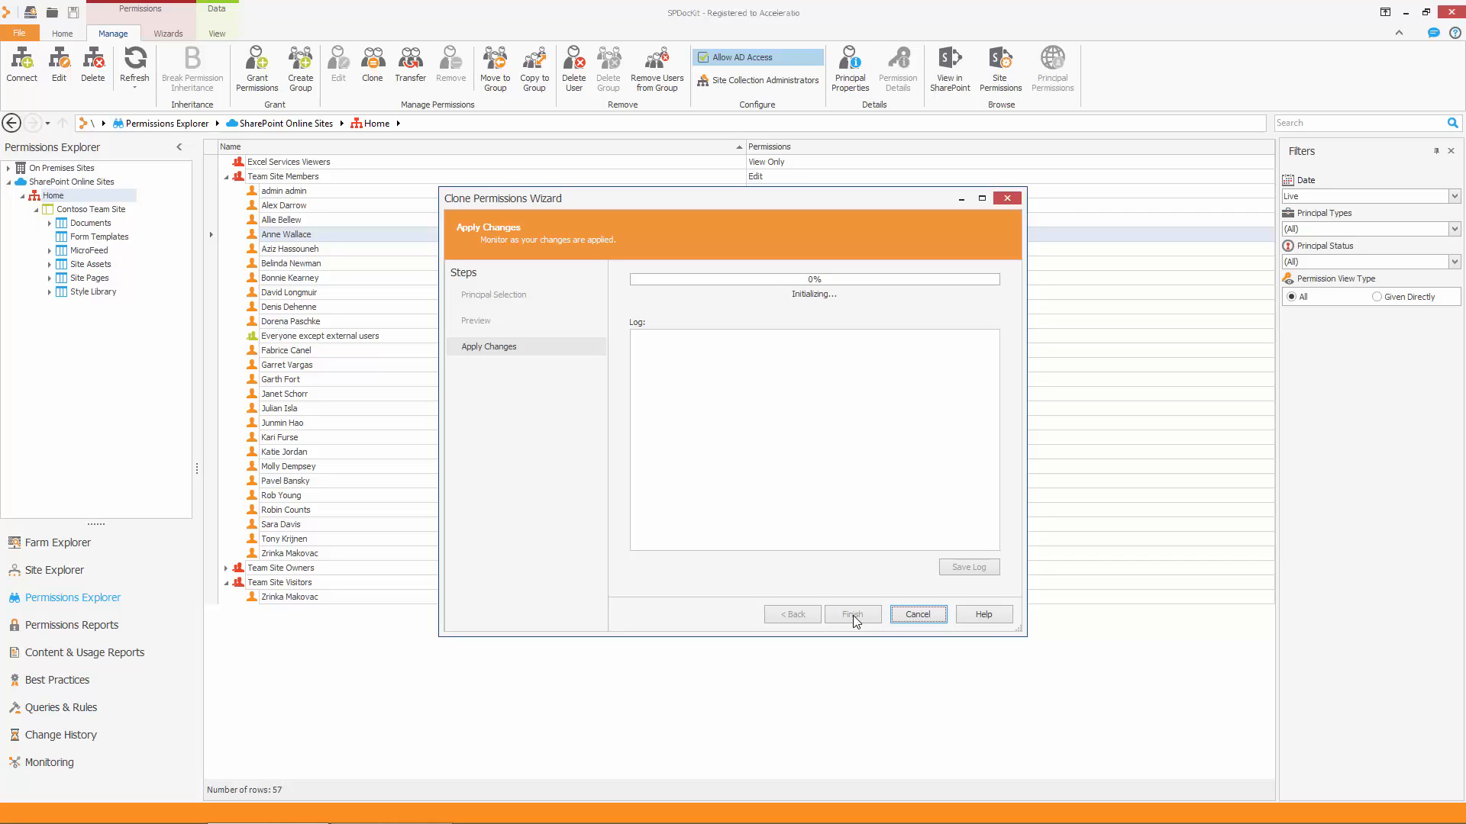
pyautogui.click(850, 614)
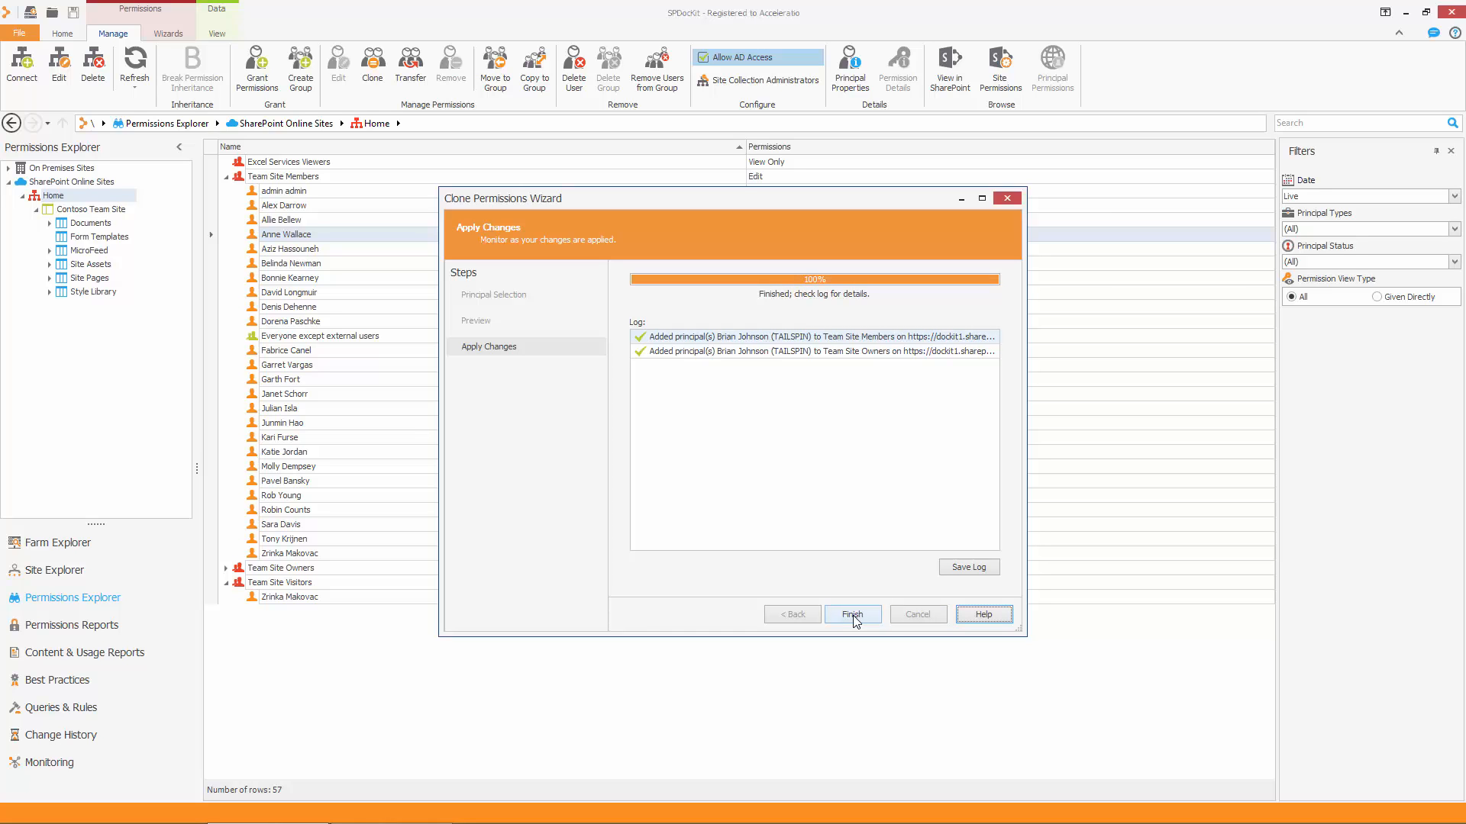
pyautogui.click(850, 614)
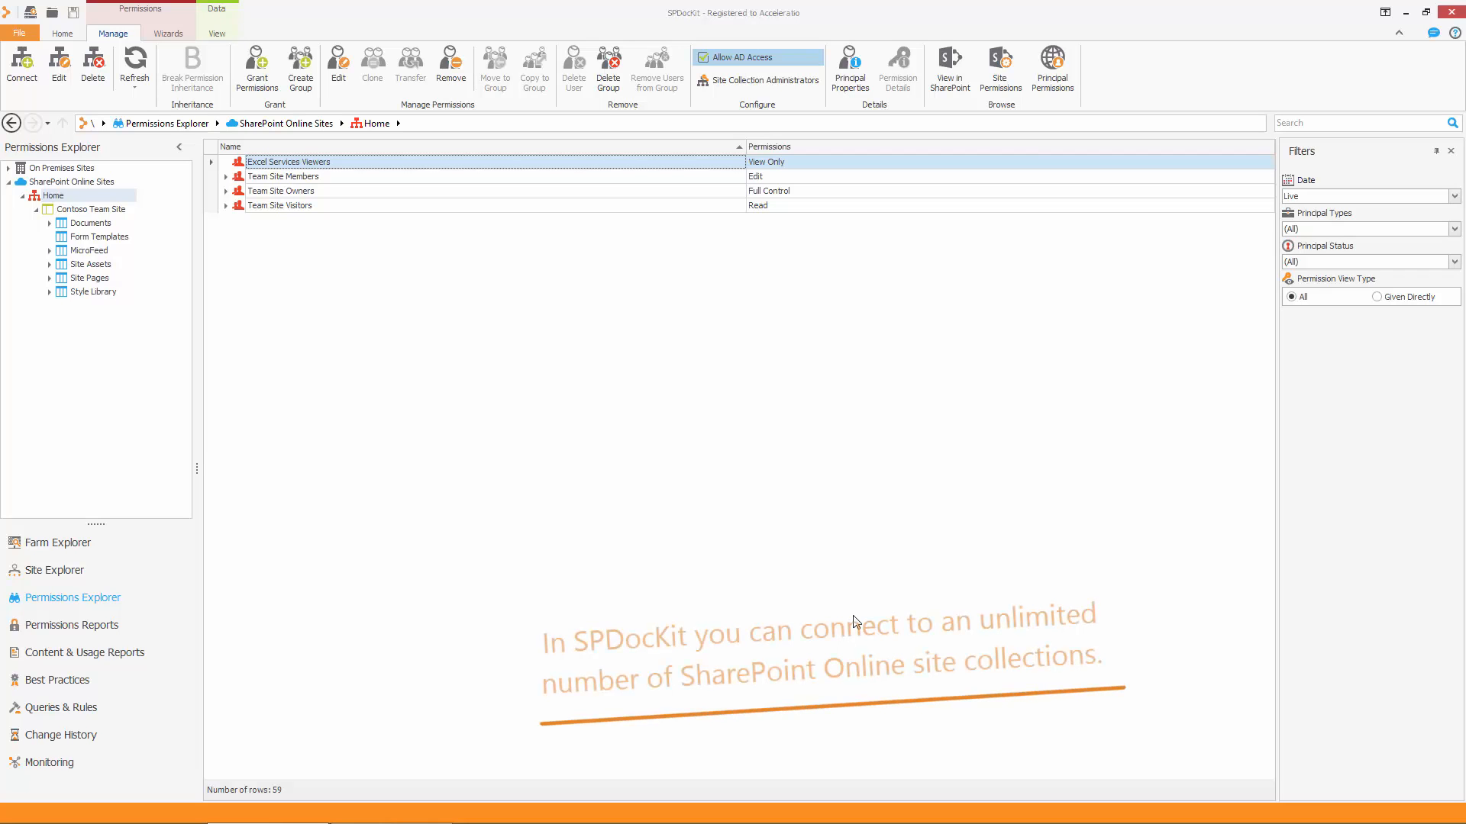
# - Add a SharePoint Online connection to the Contoso site collection
pyautogui.click(20, 66)
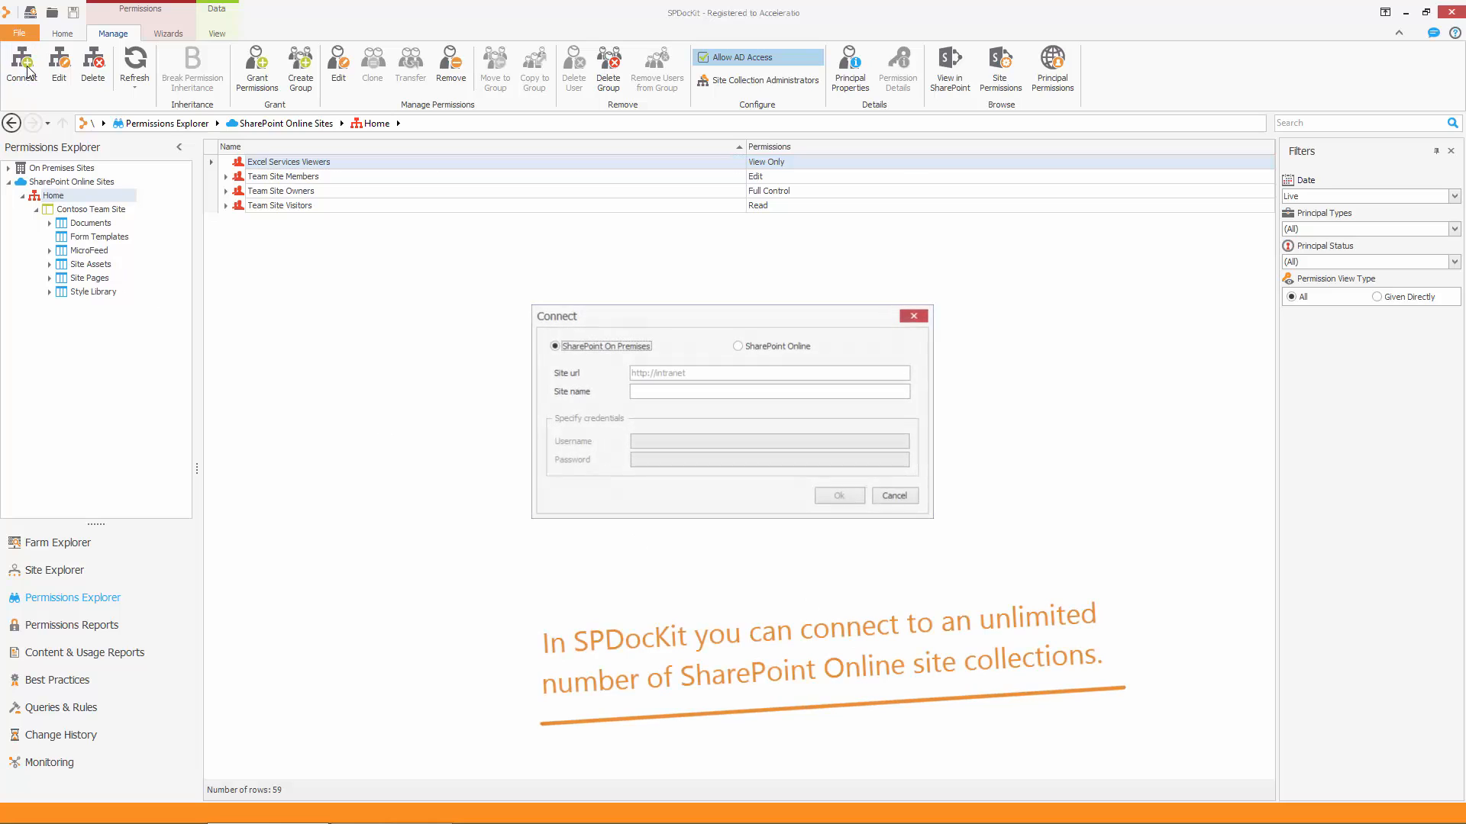
pyautogui.click(738, 345)
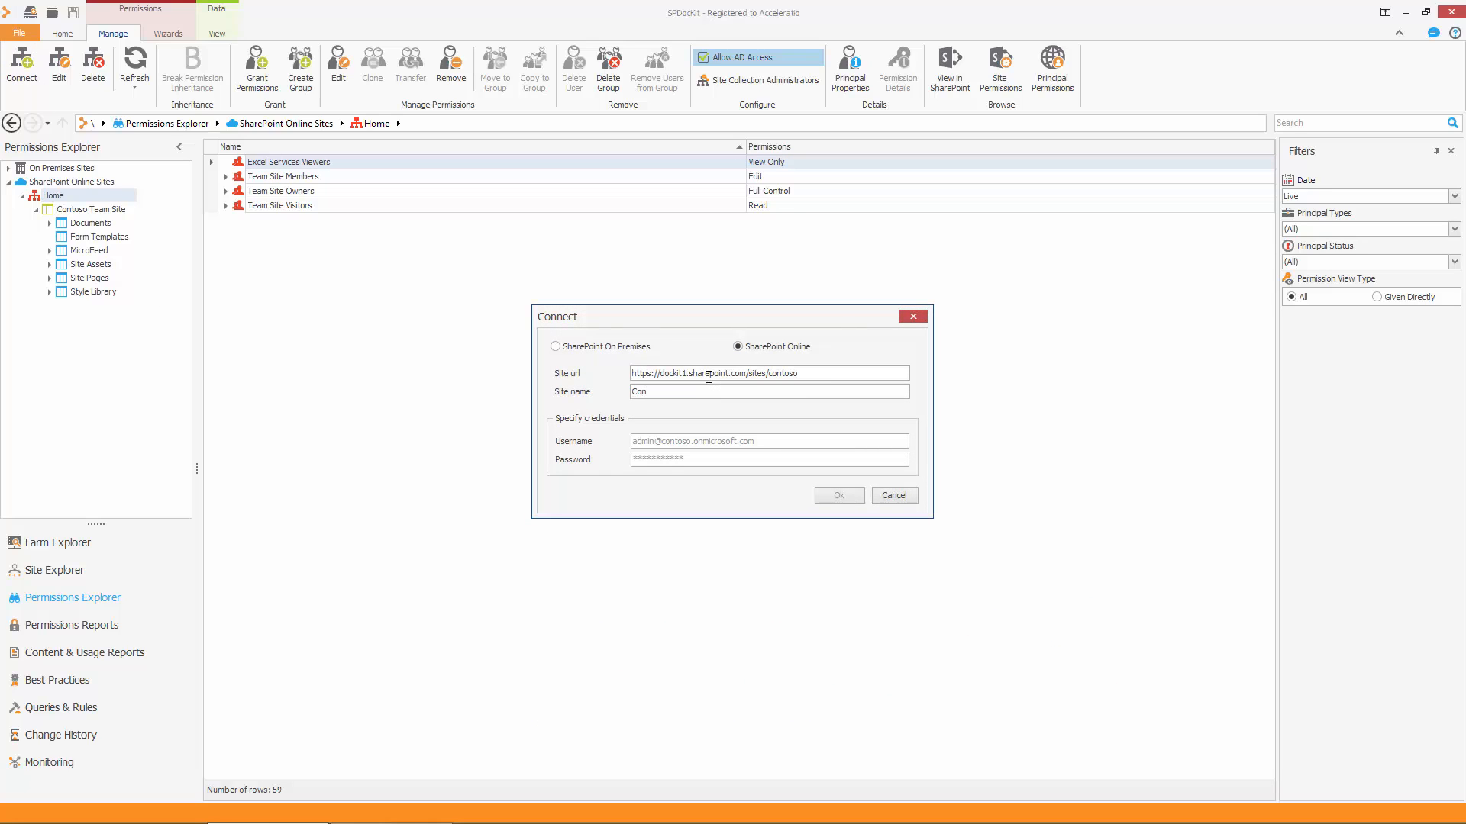
pyautogui.click(837, 495)
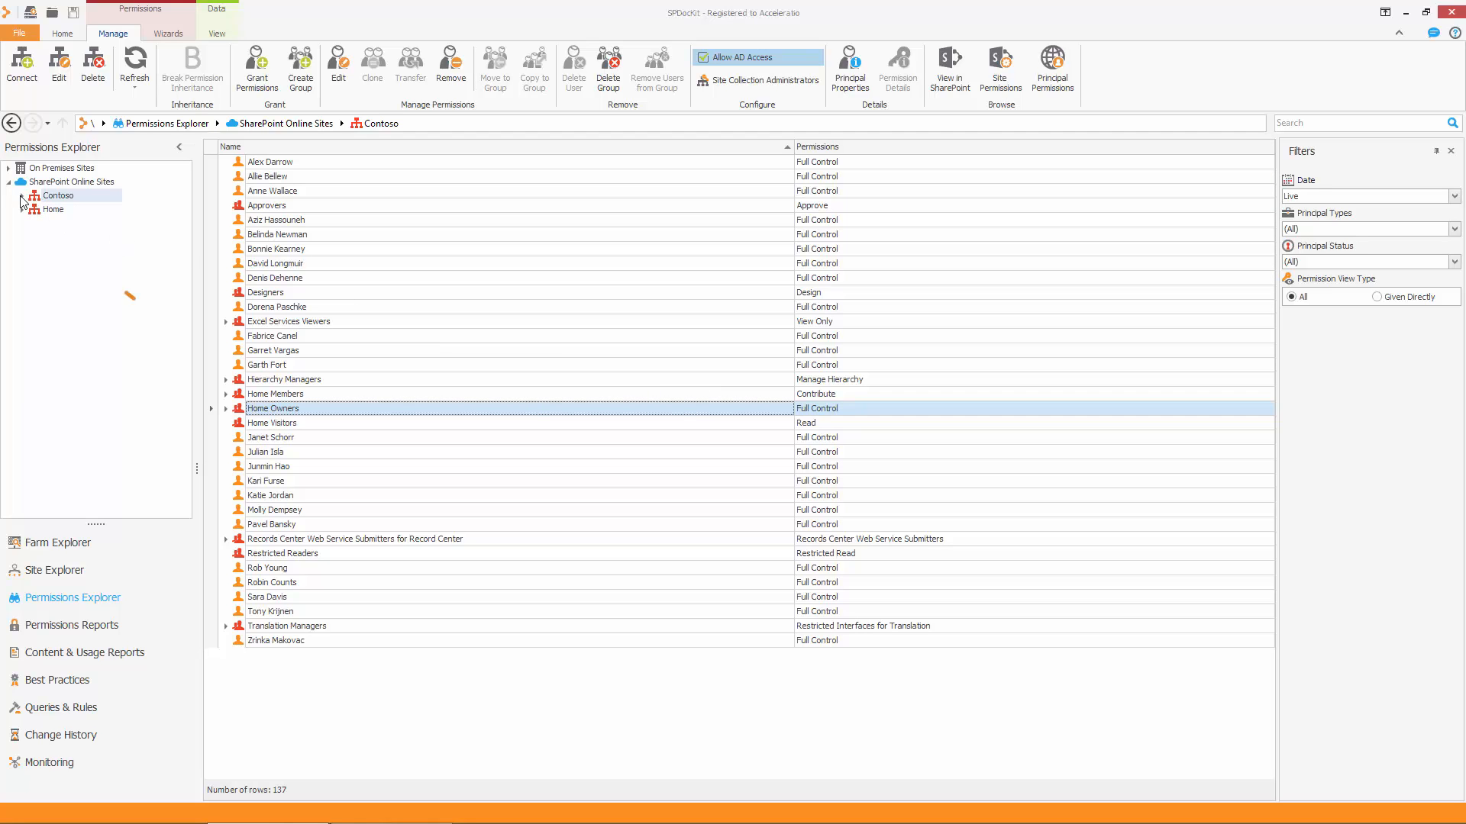
# - Expand Contoso and its Home site, then select the Departments subsite
pyautogui.click(9, 194)
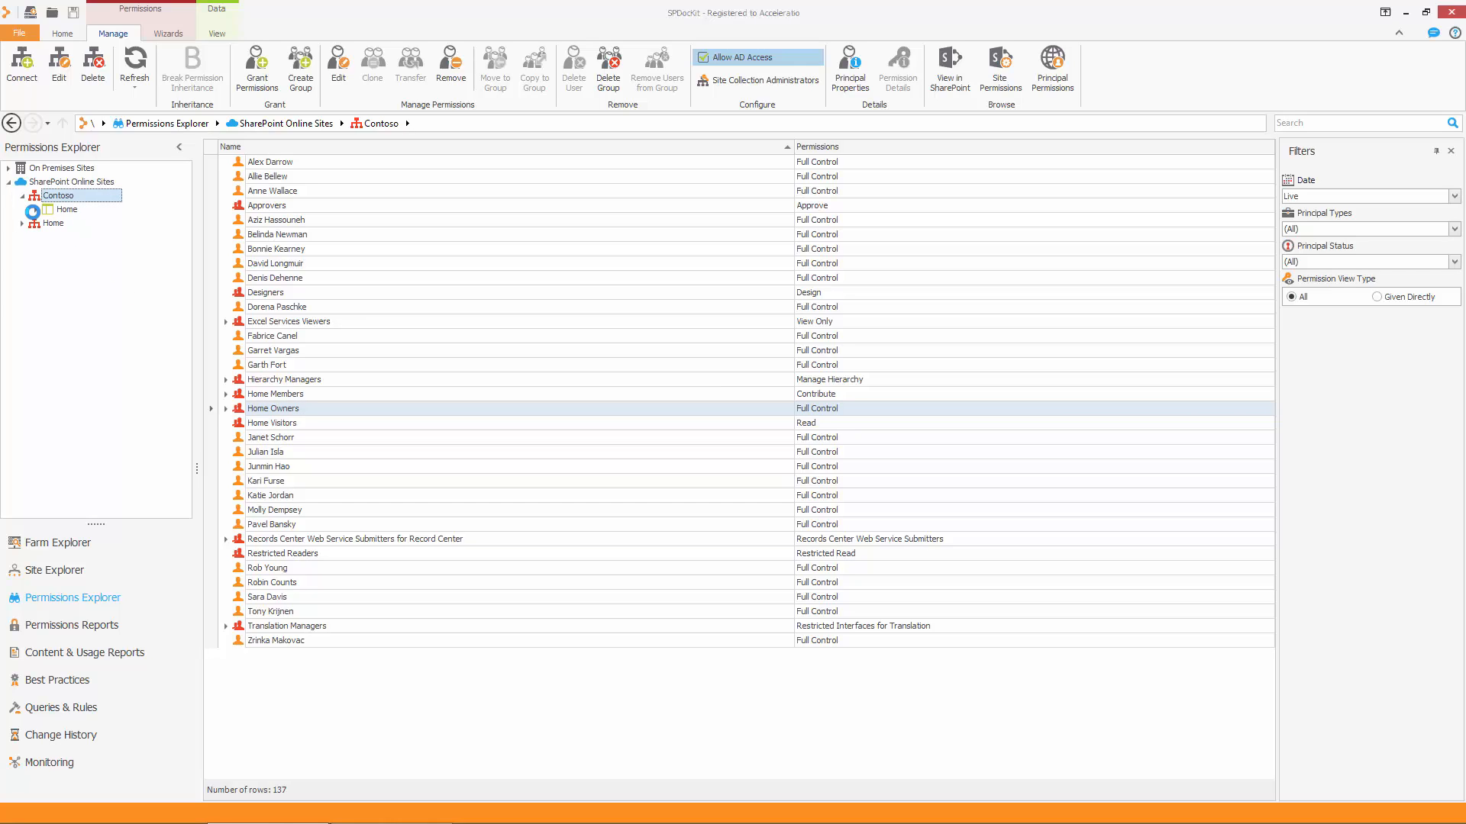
pyautogui.click(36, 210)
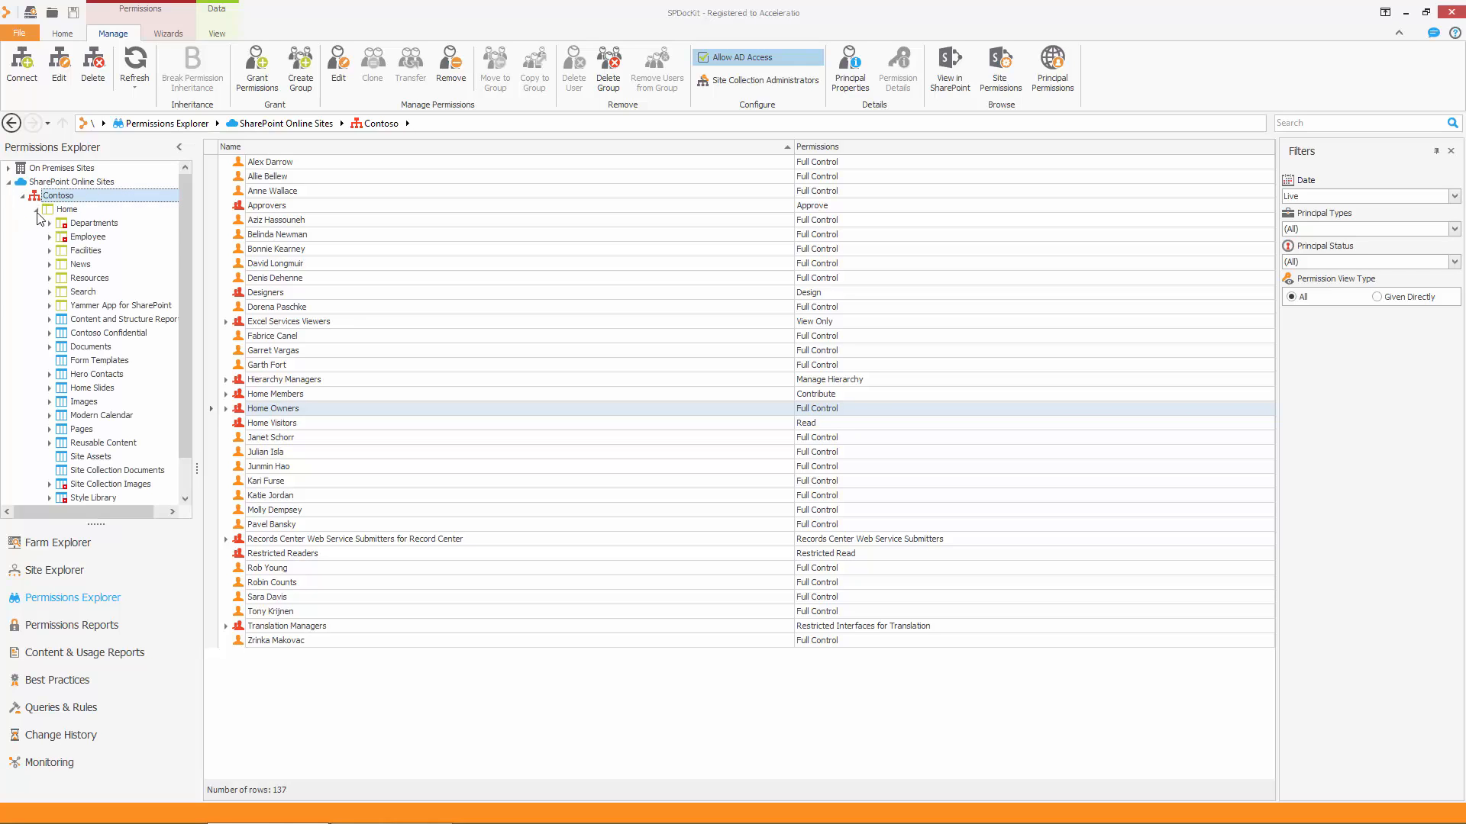
pyautogui.click(93, 222)
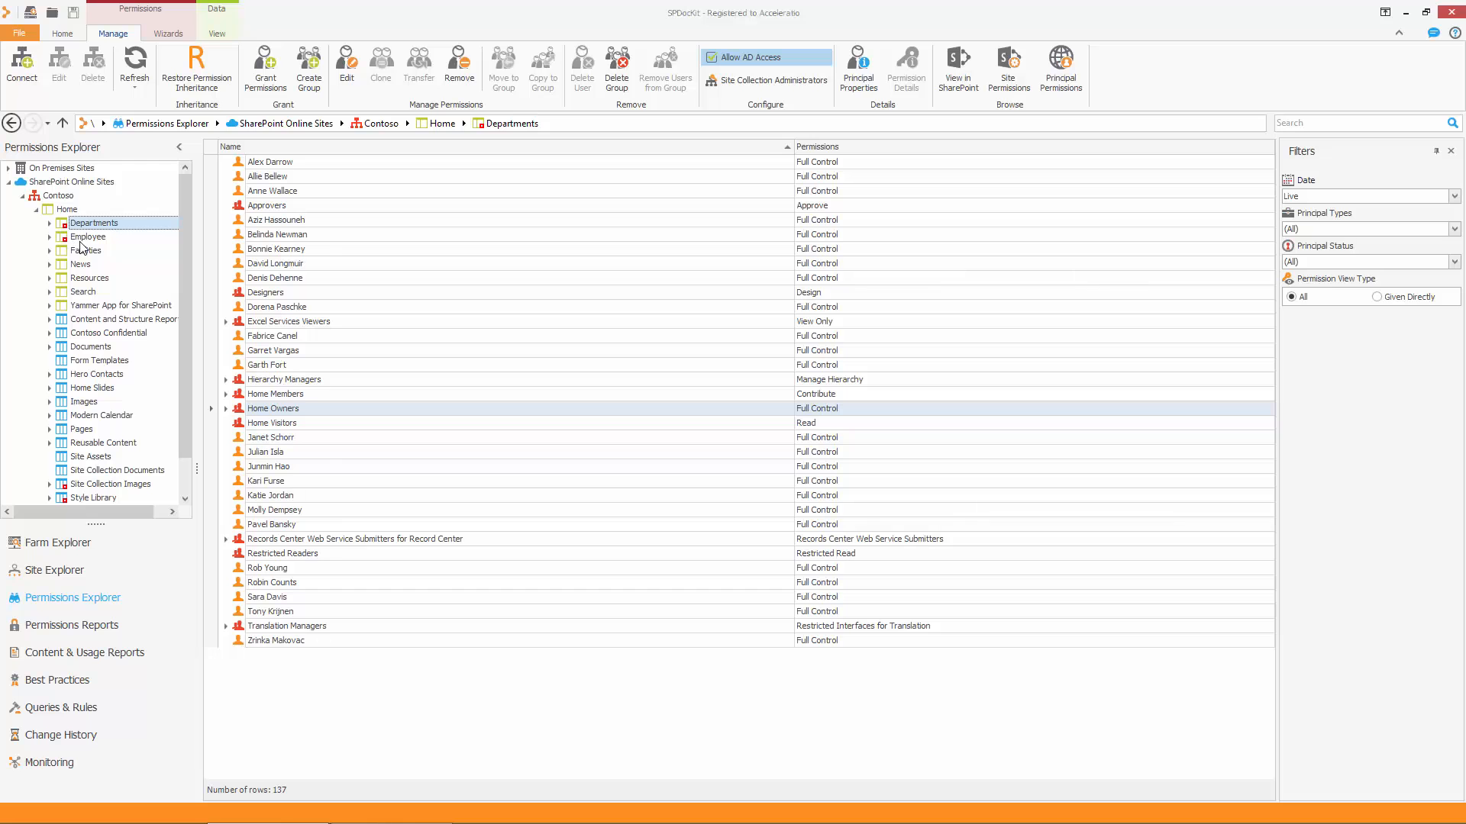
# - Break permission inheritance on Contoso's Facilities subsite and confirm with Yes
pyautogui.click(86, 250)
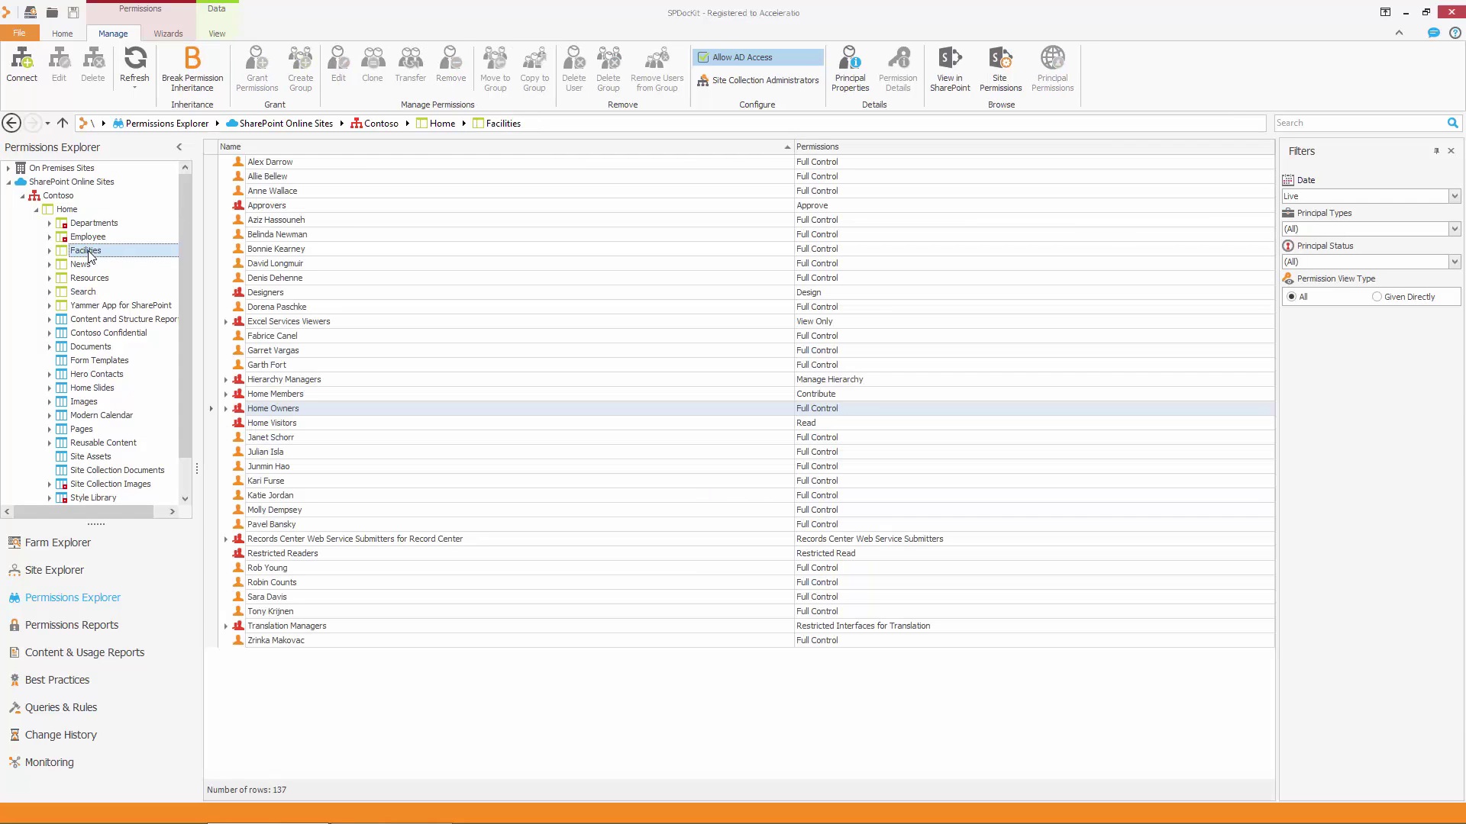
pyautogui.click(192, 70)
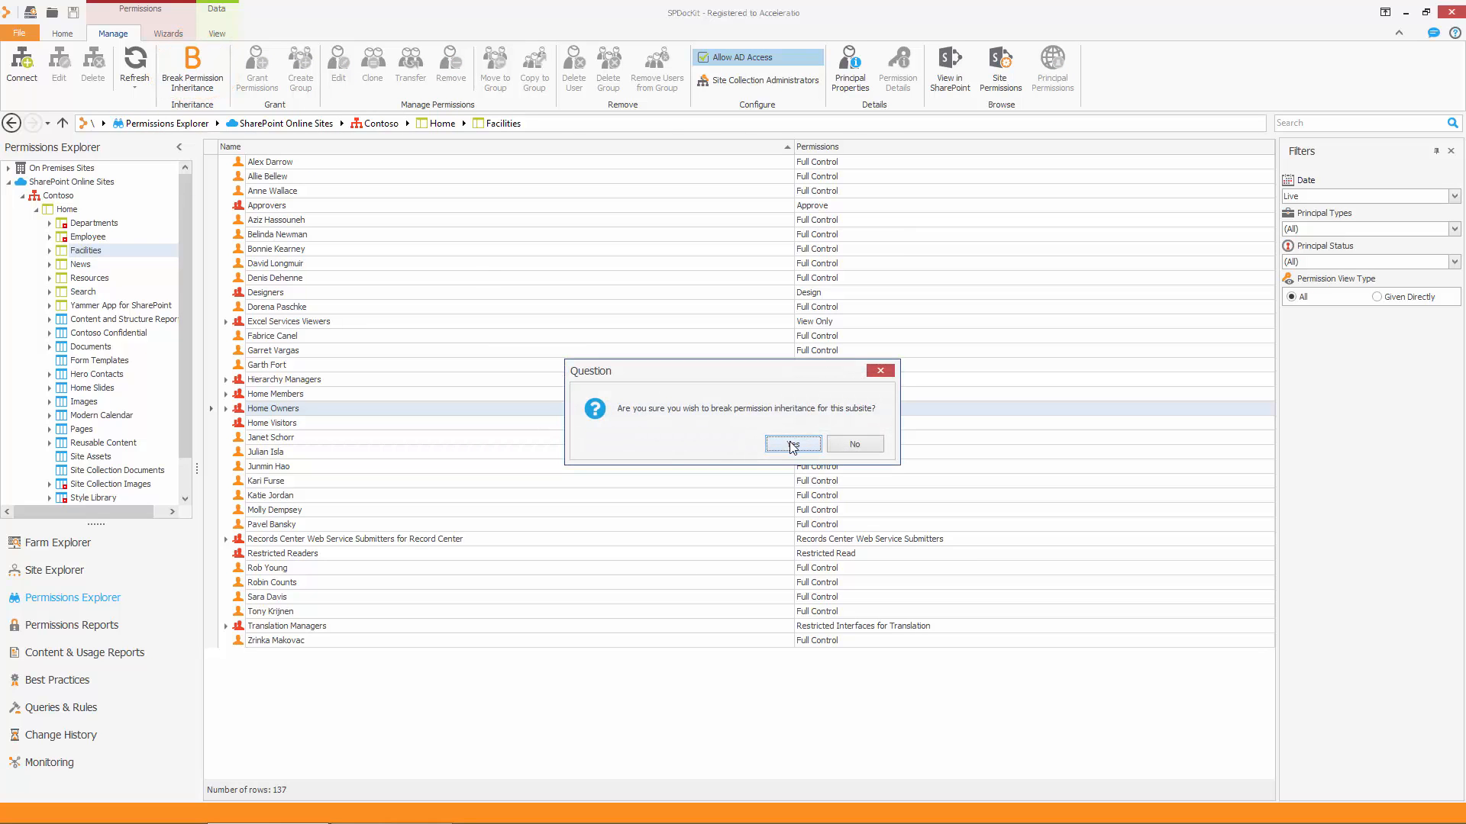
pyautogui.click(792, 445)
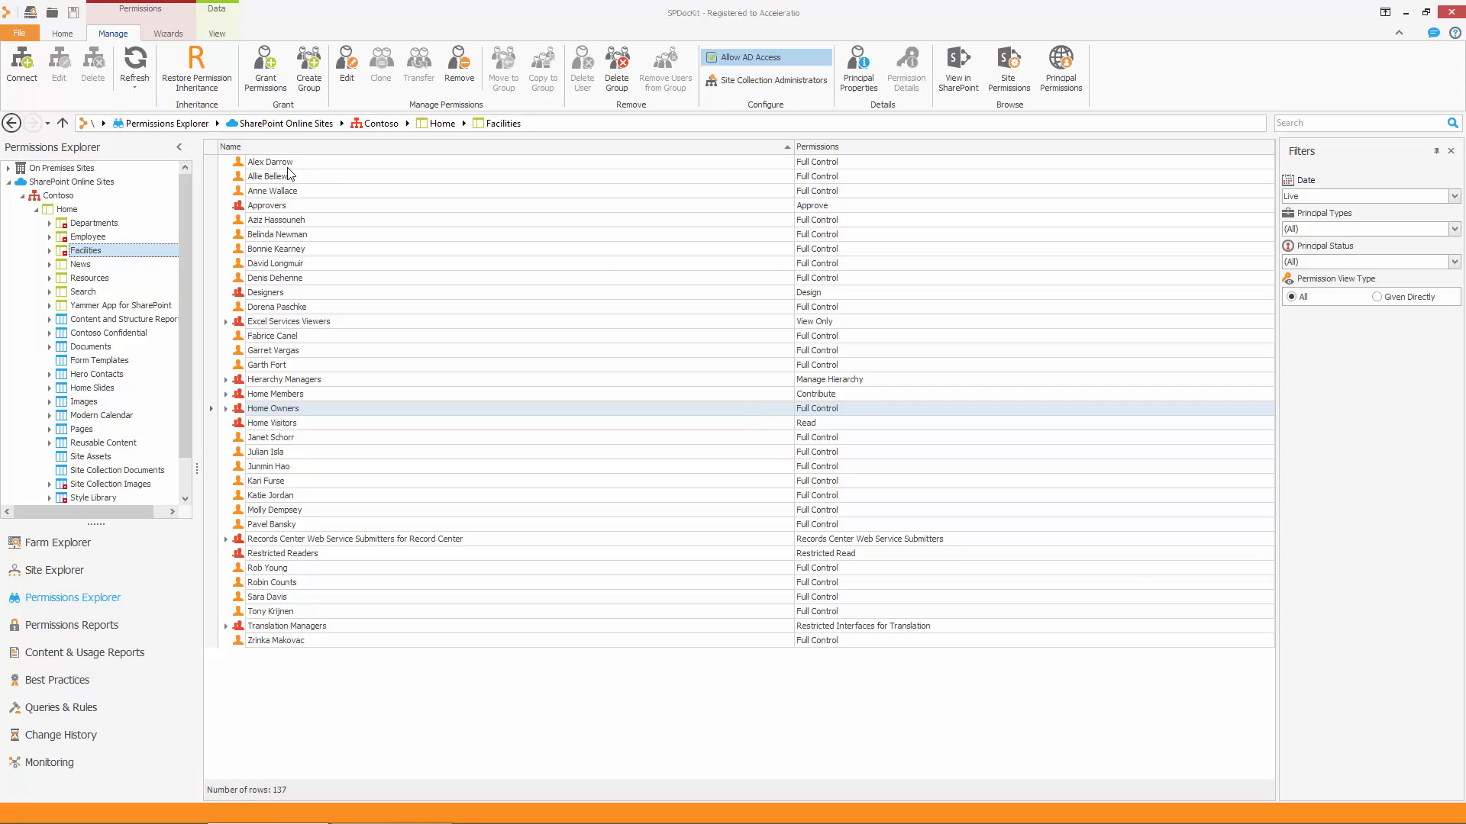
pyautogui.click(269, 162)
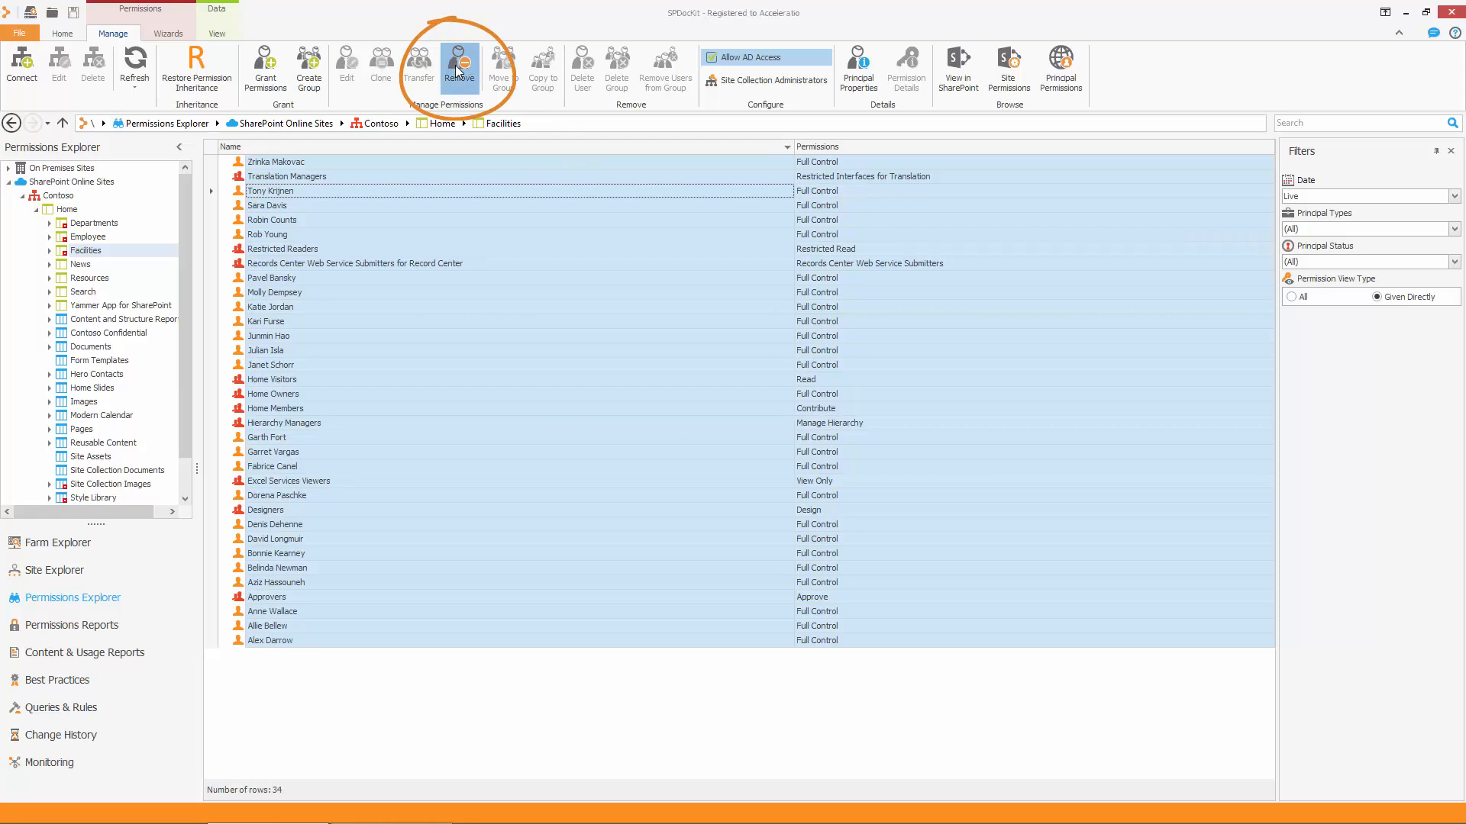
# - Remove all the filtered Given Directly permission entries from Facilities and confirm the removal
pyautogui.click(459, 68)
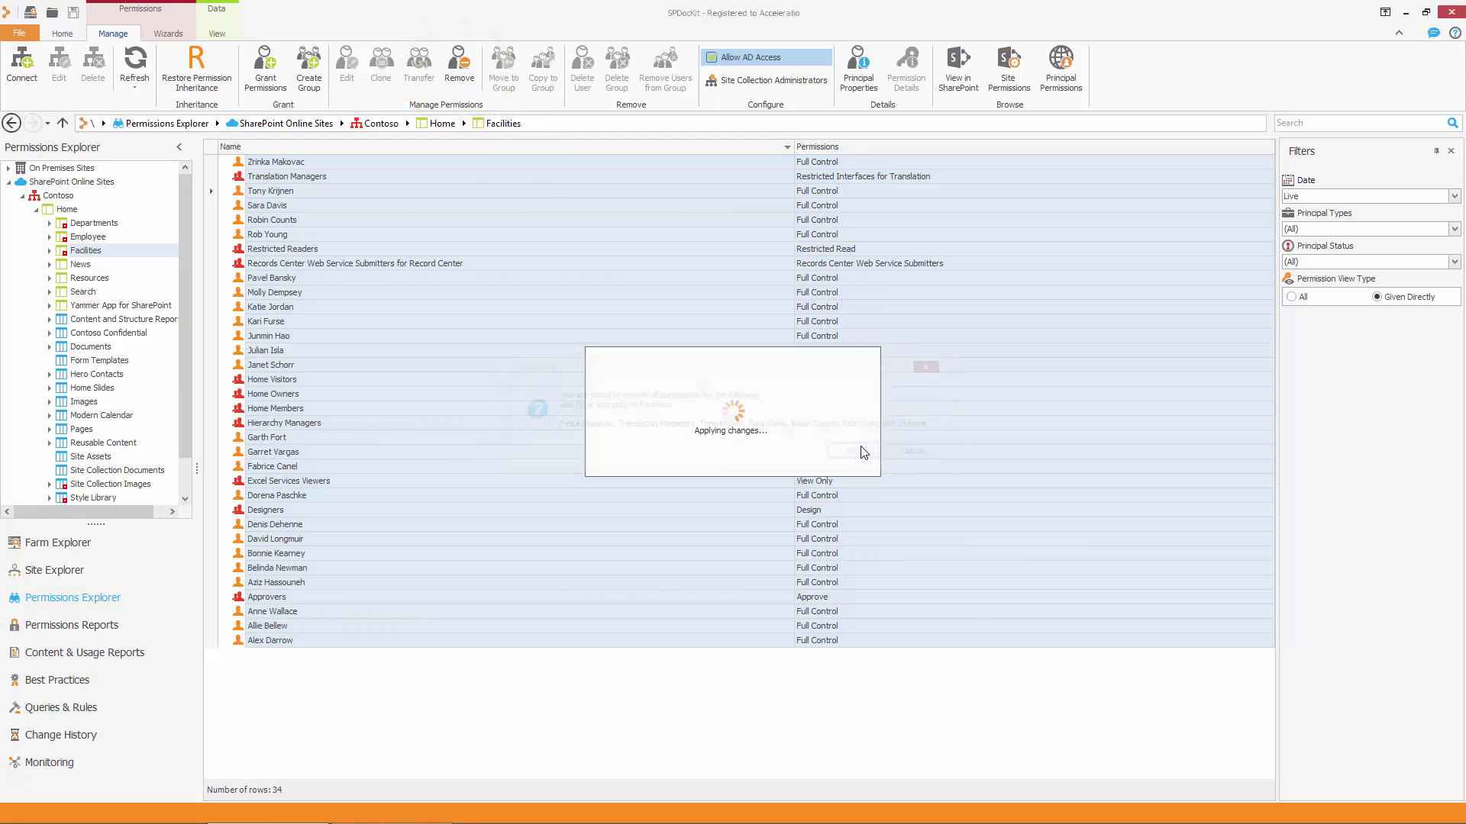
pyautogui.click(308, 65)
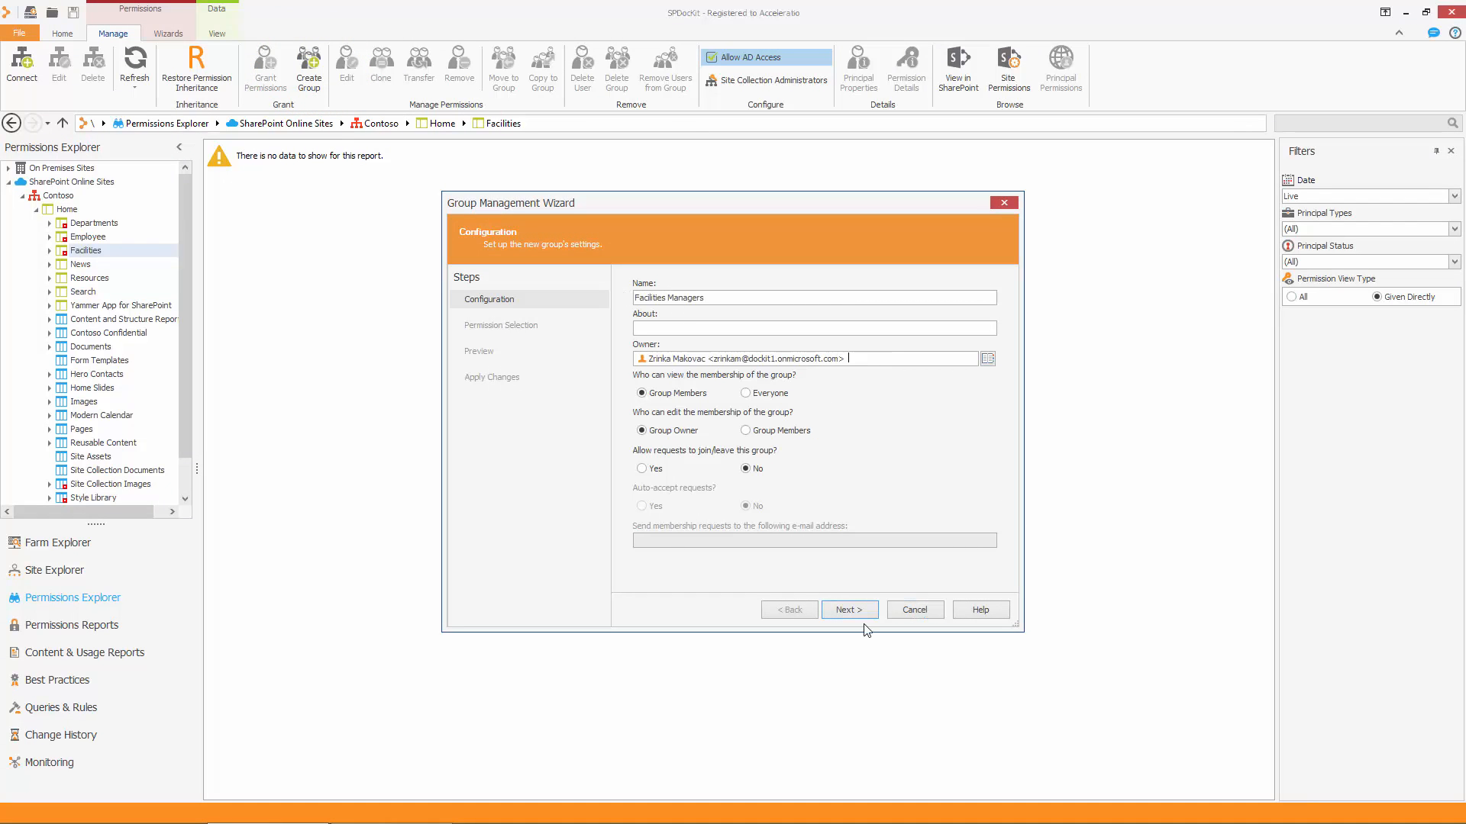
# - Create the Facilities Managers group with the Full Control permission level and close the wizard
pyautogui.click(848, 609)
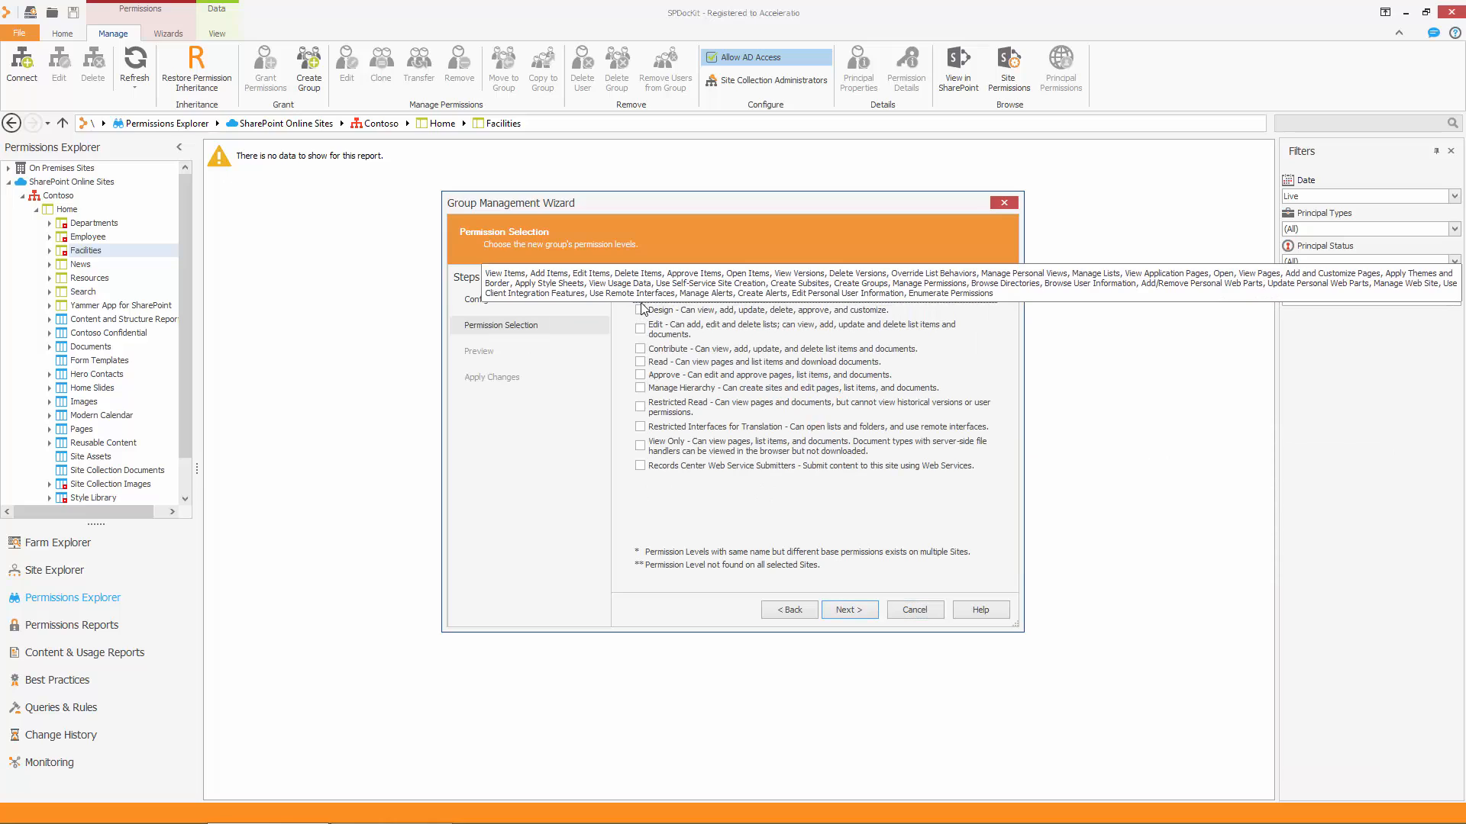
pyautogui.click(640, 296)
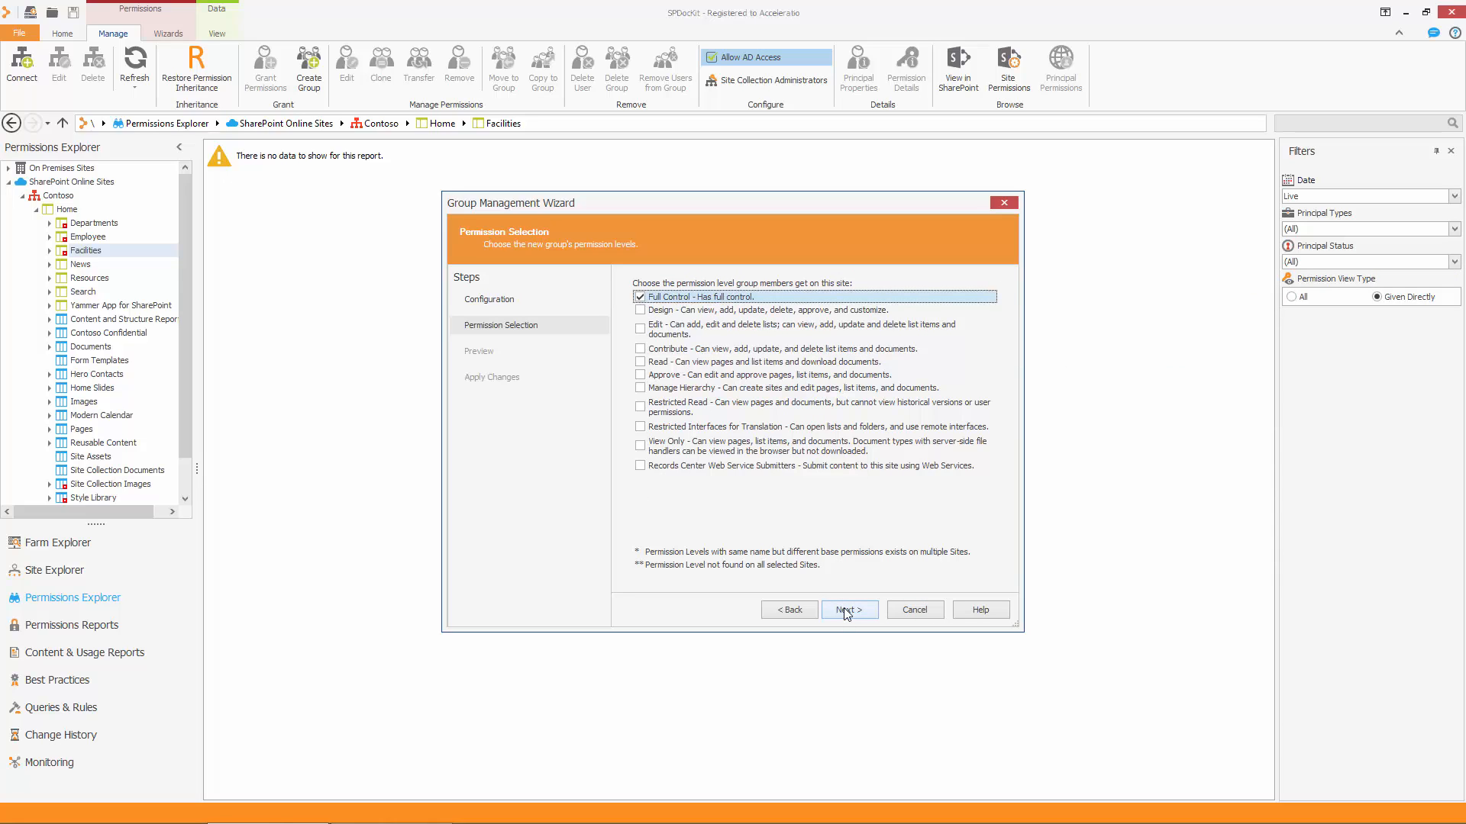
pyautogui.click(848, 609)
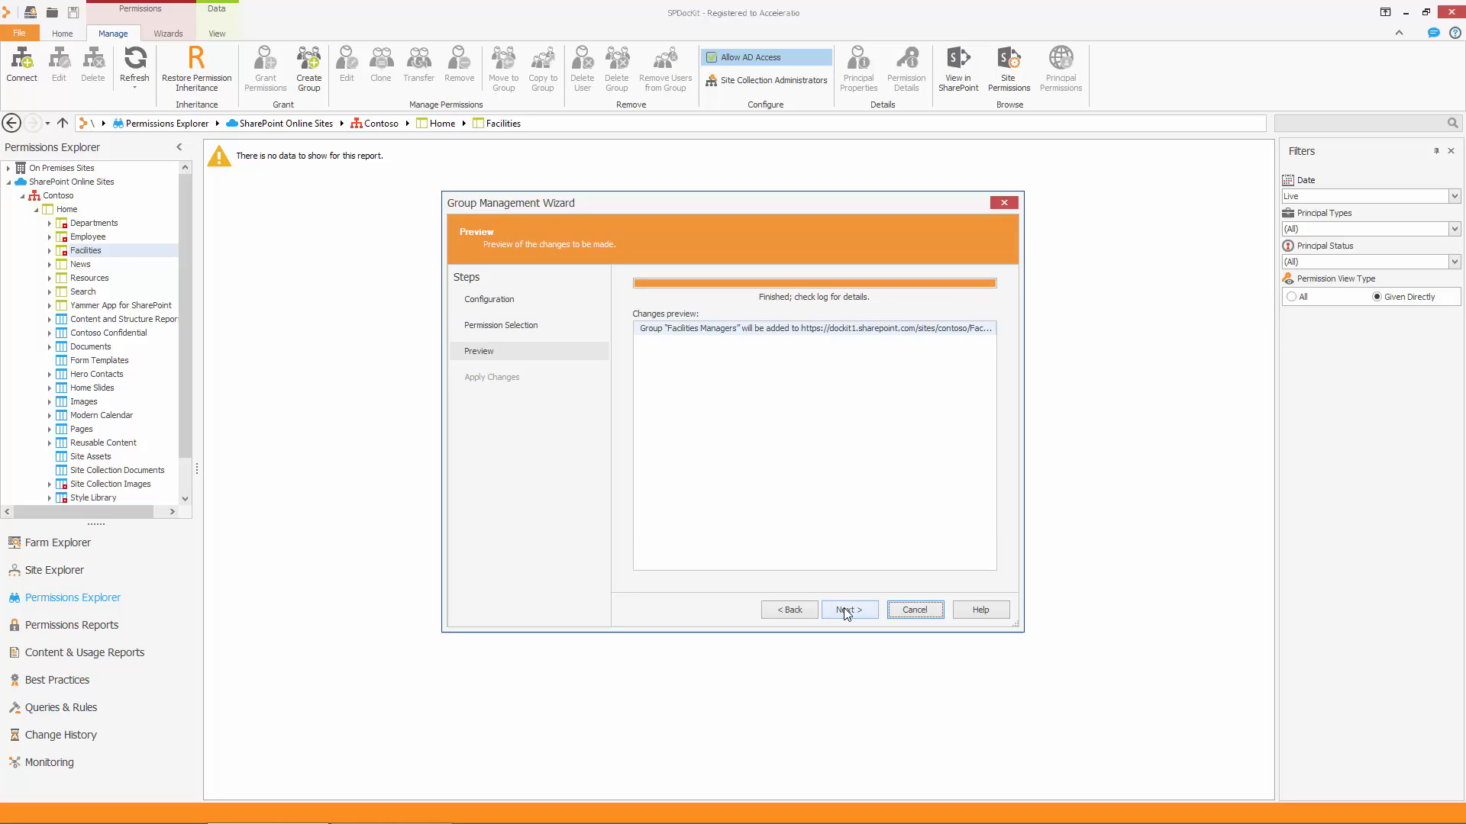
pyautogui.click(846, 609)
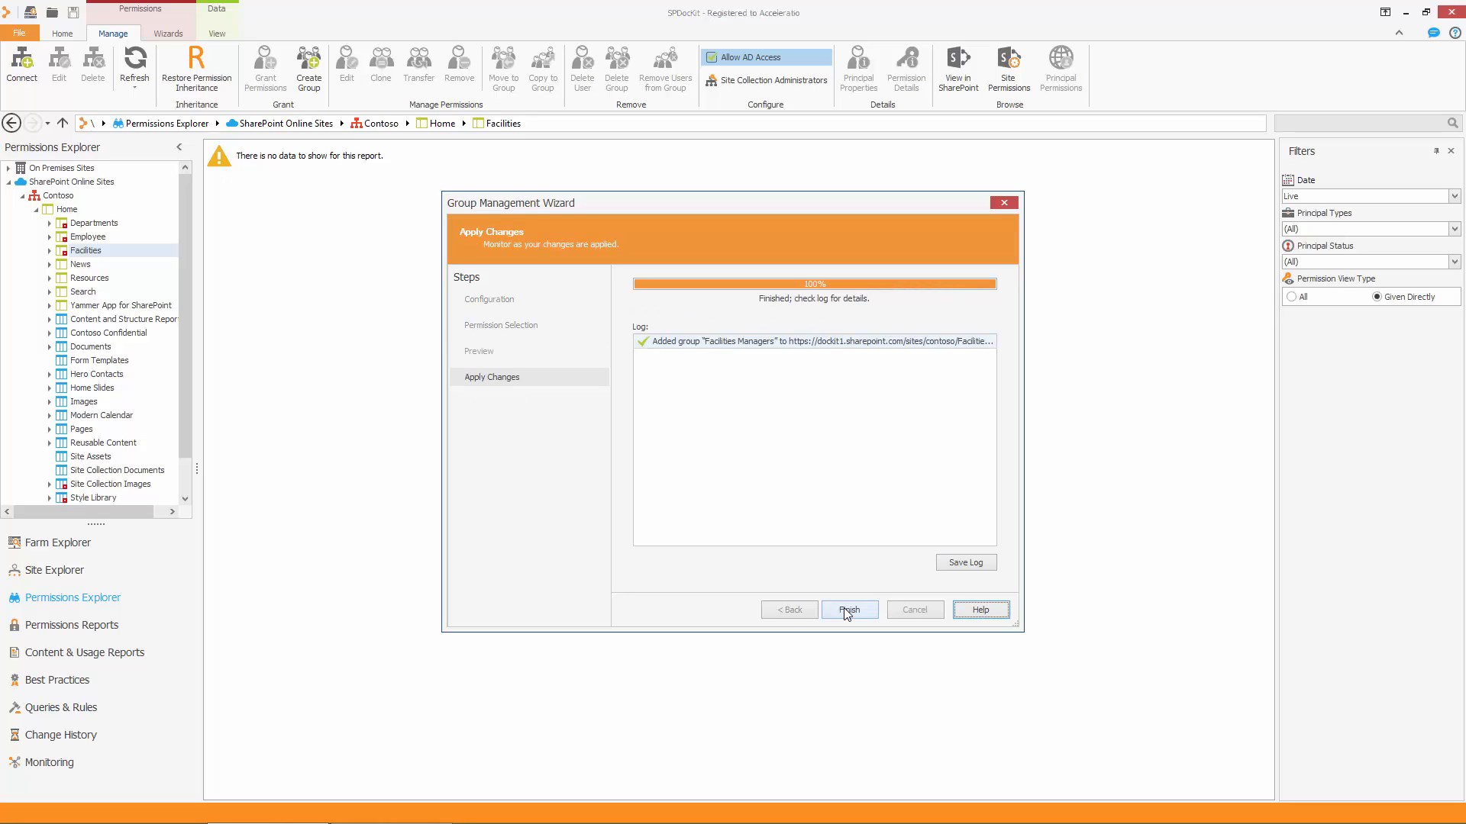
pyautogui.click(848, 609)
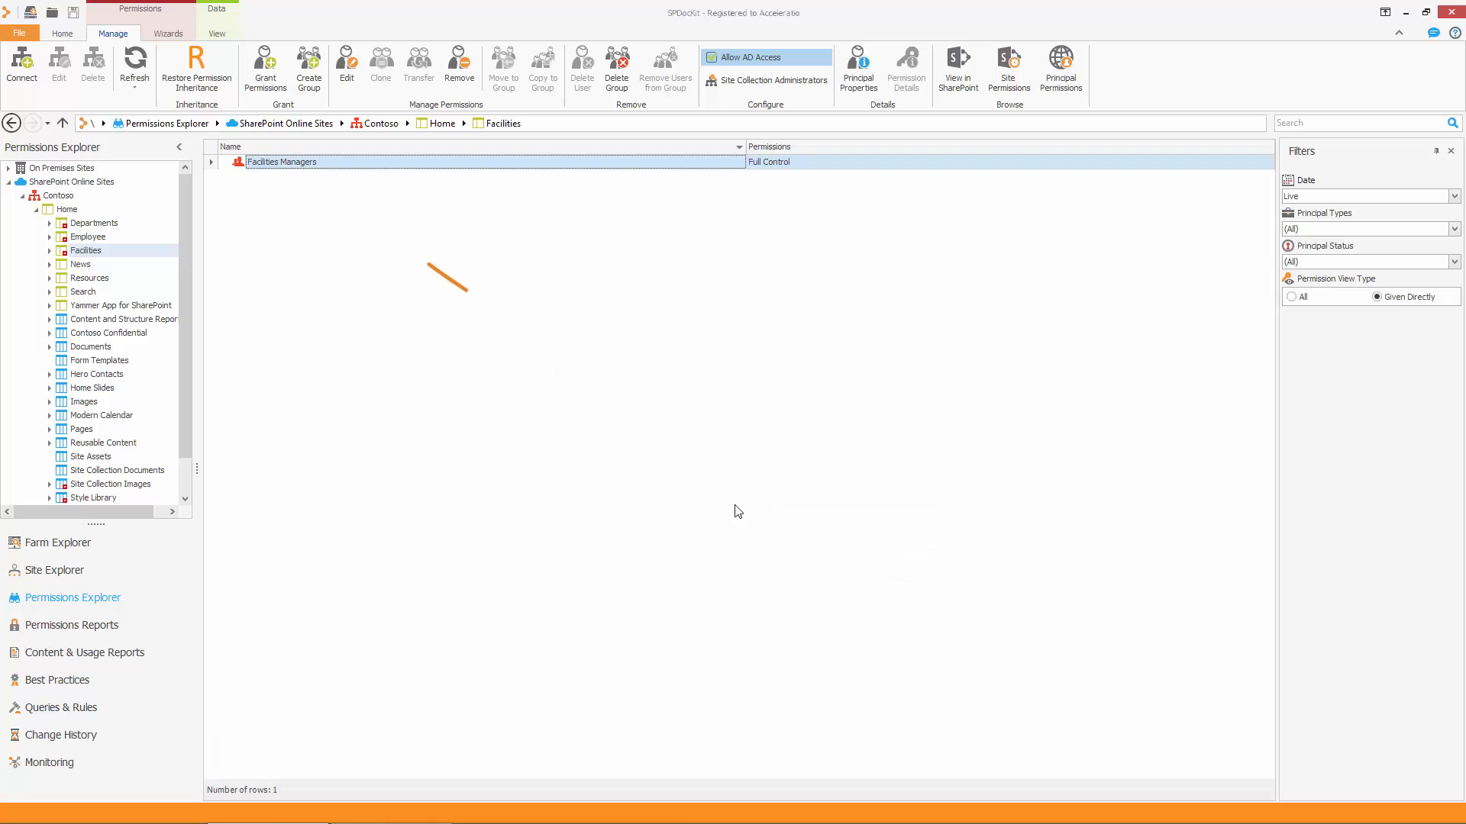
pyautogui.moveTo(265, 69)
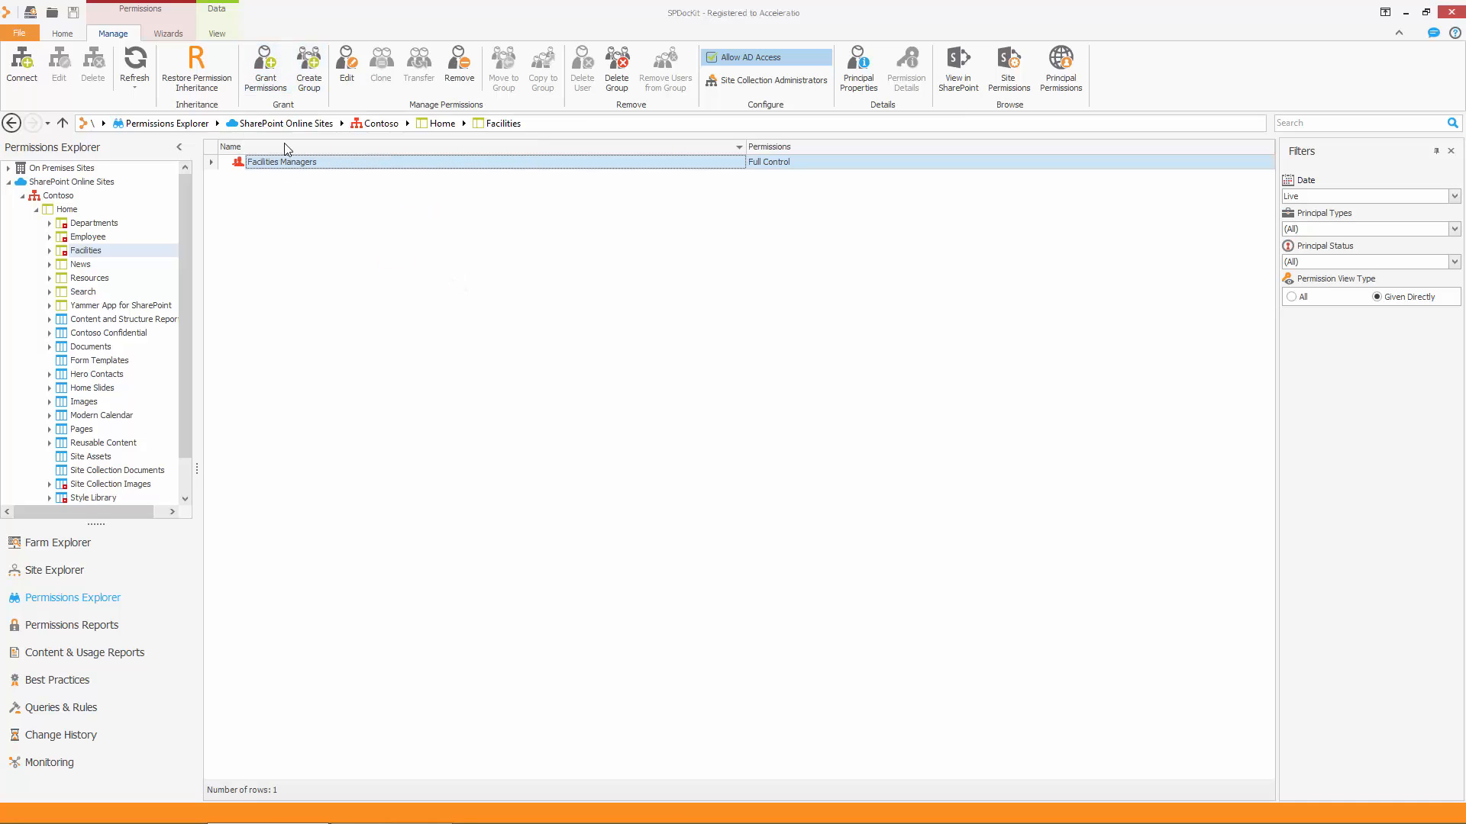
# - Launch Grant Permissions from the Manage ribbon on the Facilities subsite
pyautogui.click(1061, 68)
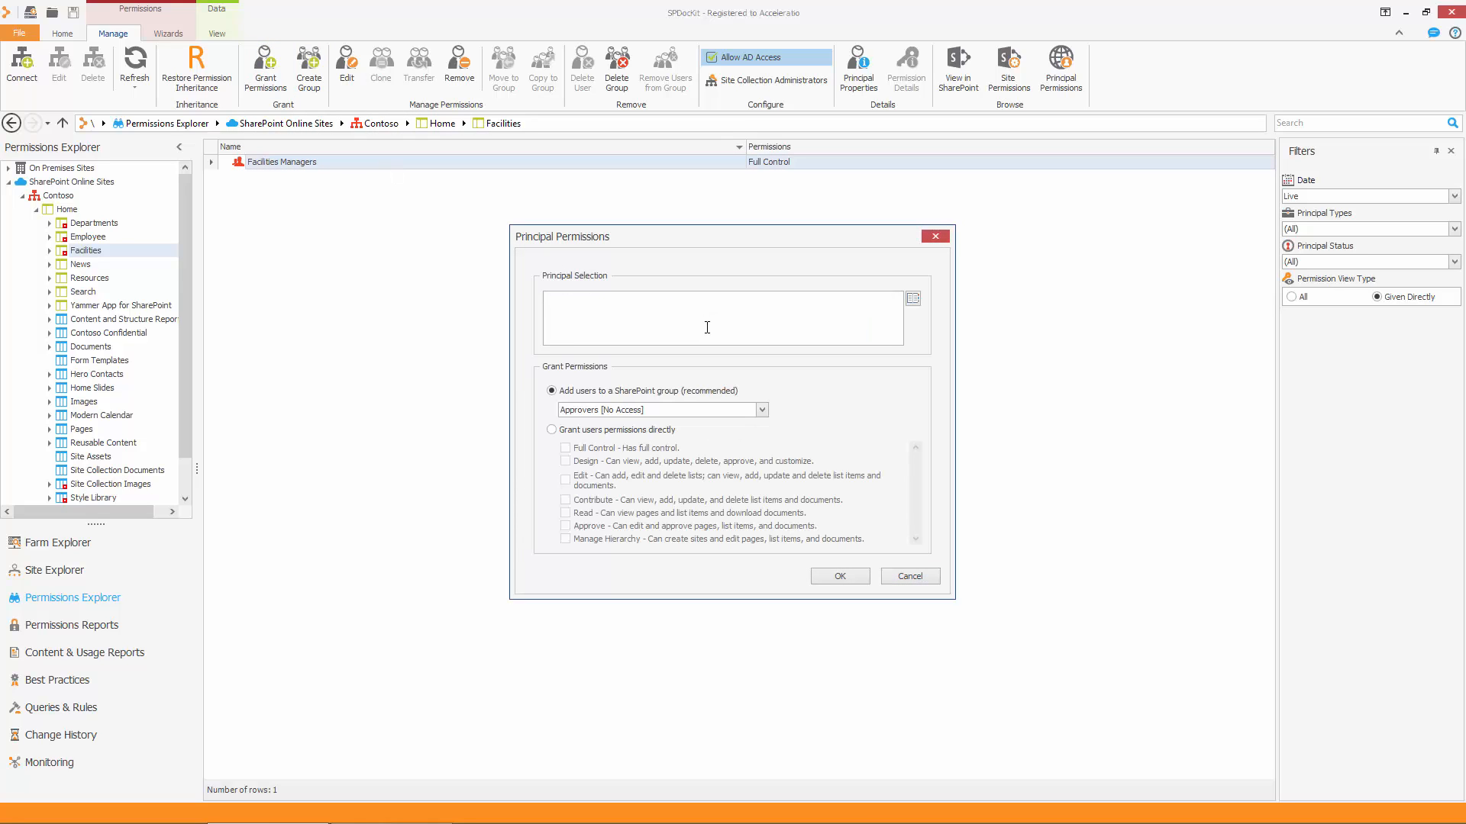
# - Add Anne Wallace and Sara Davis to the Facilities Managers [Full Control] group
pyautogui.write('ann')
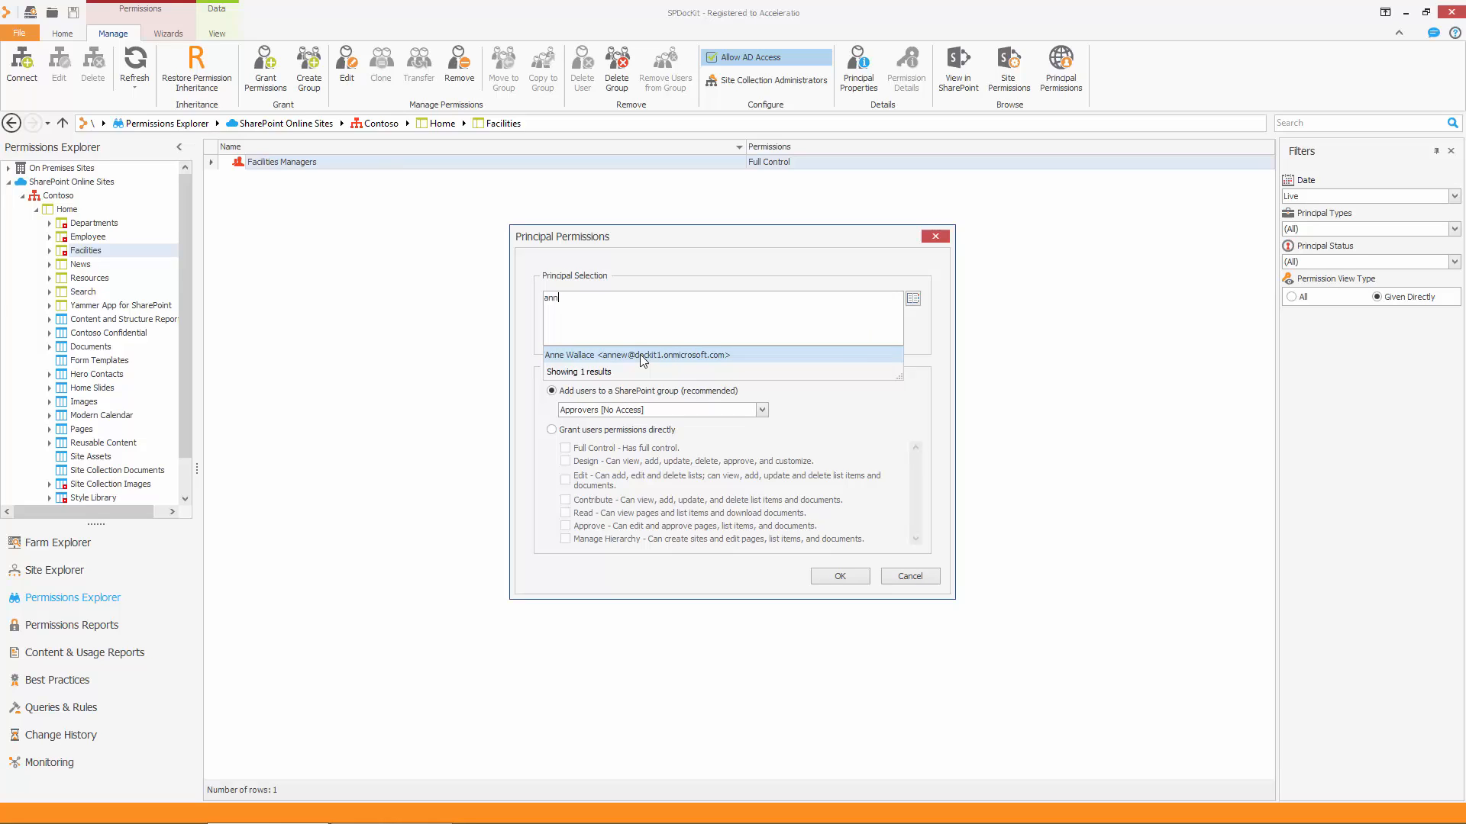
pyautogui.click(638, 355)
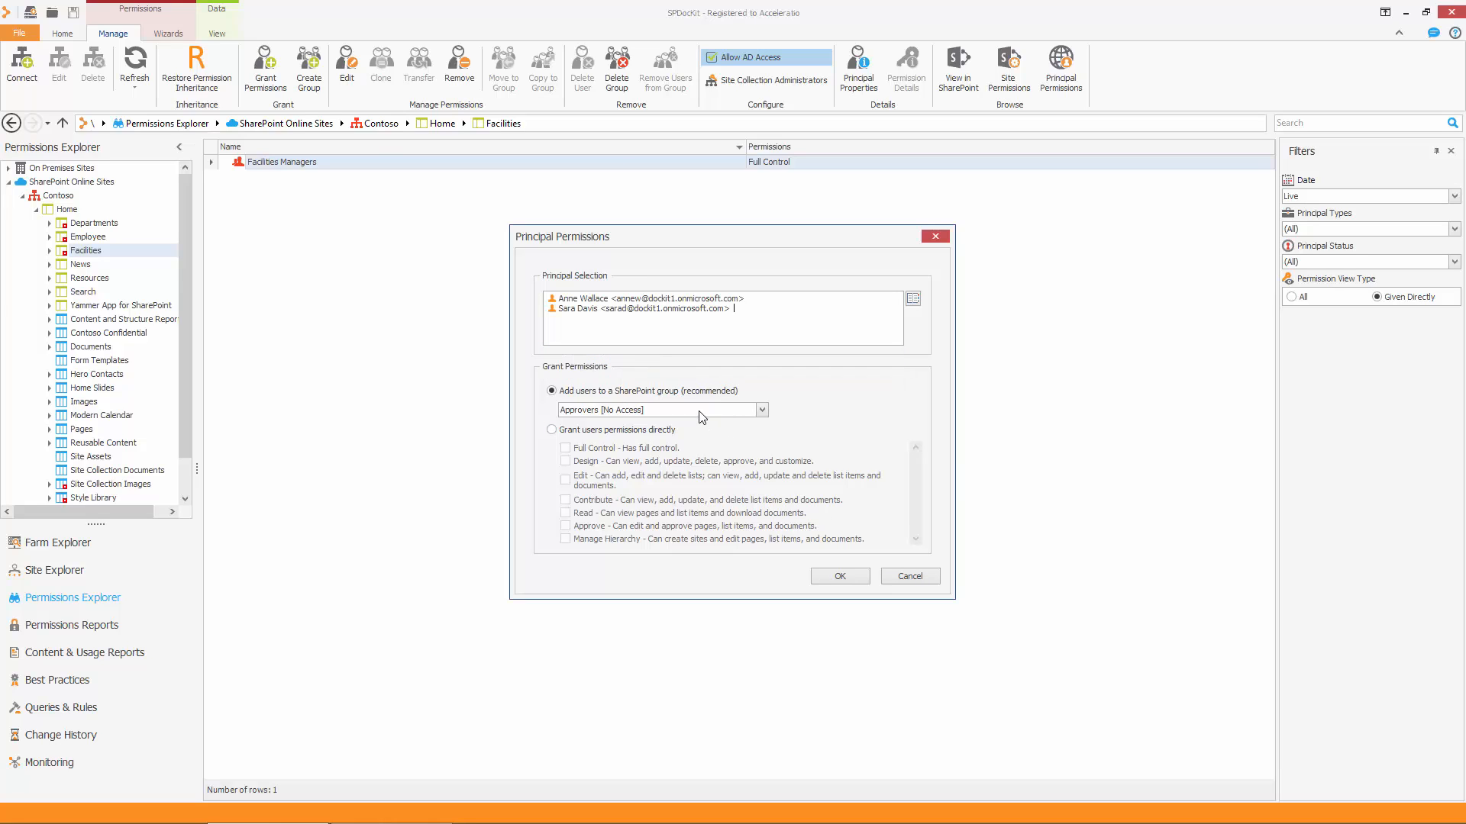
pyautogui.click(761, 409)
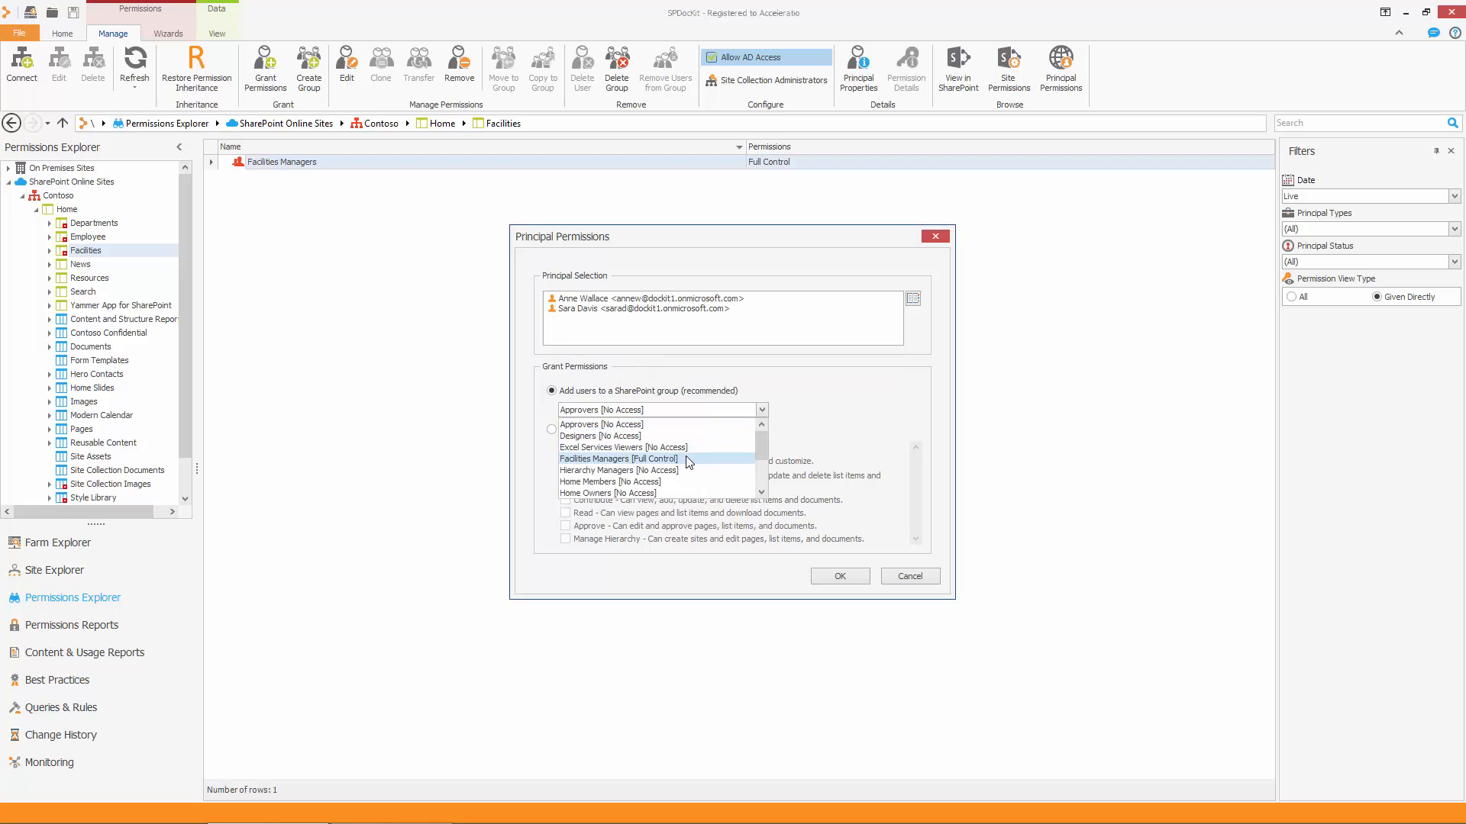
pyautogui.click(619, 458)
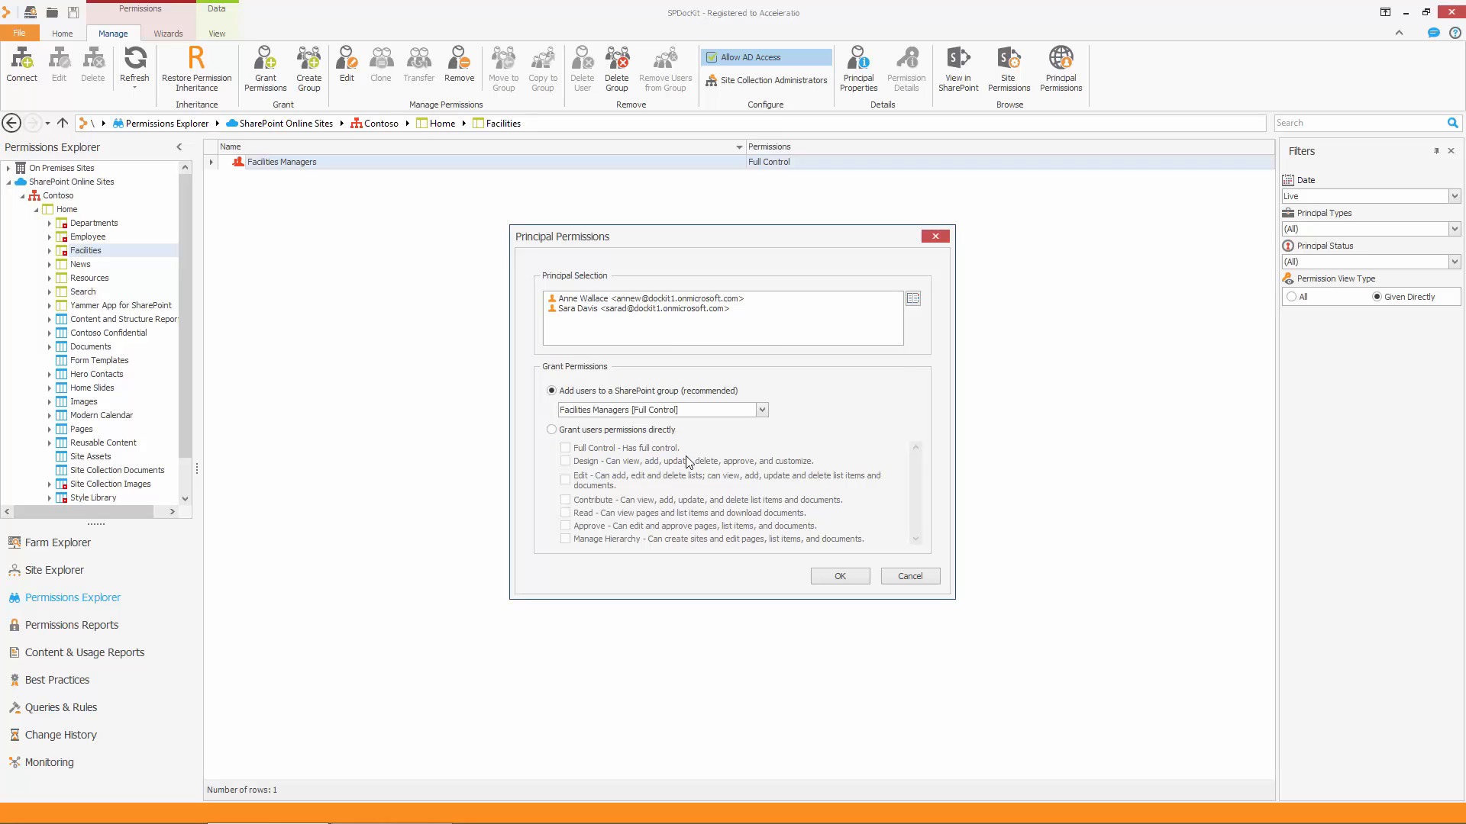
pyautogui.click(838, 576)
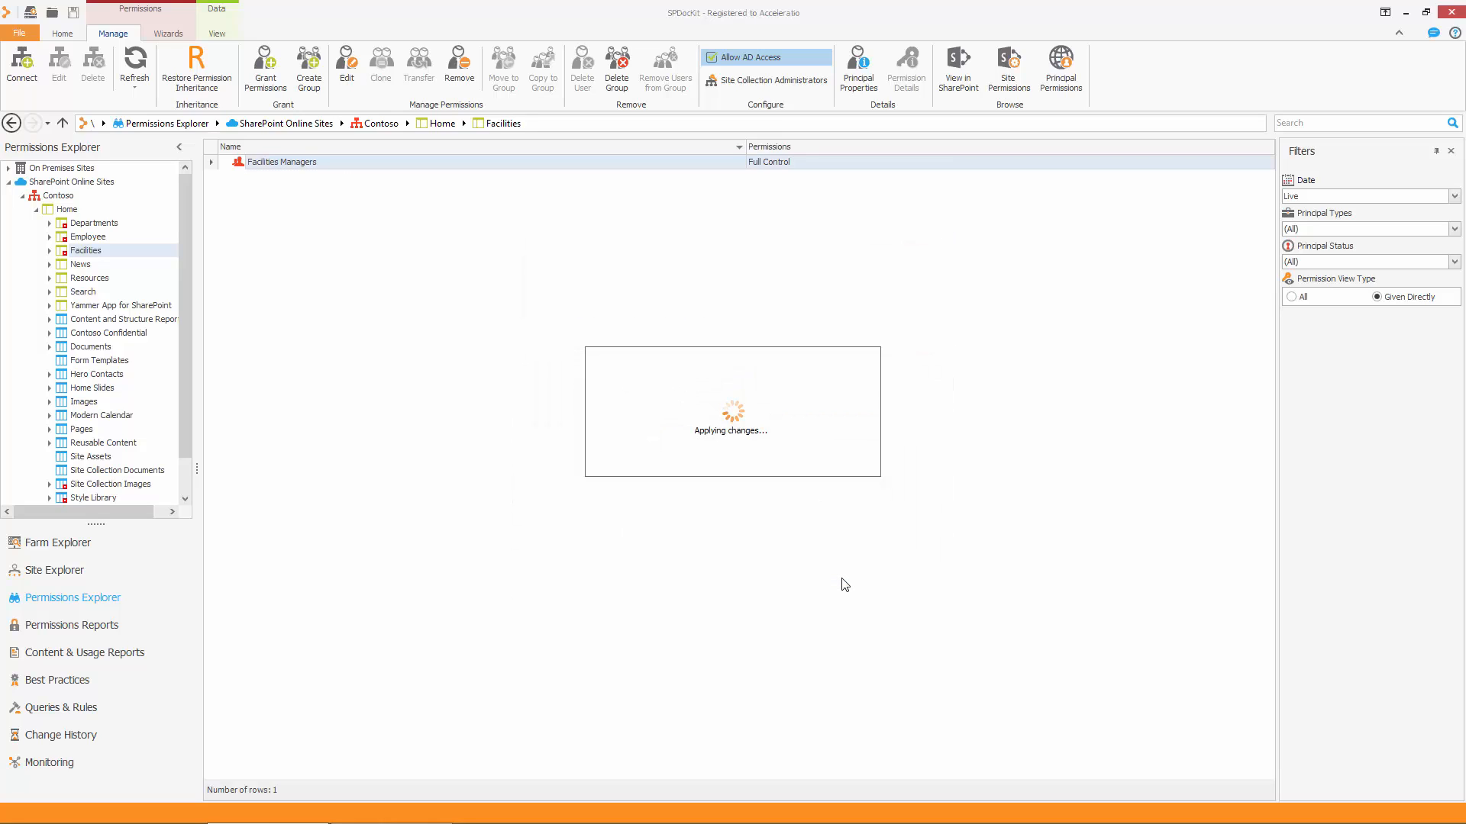